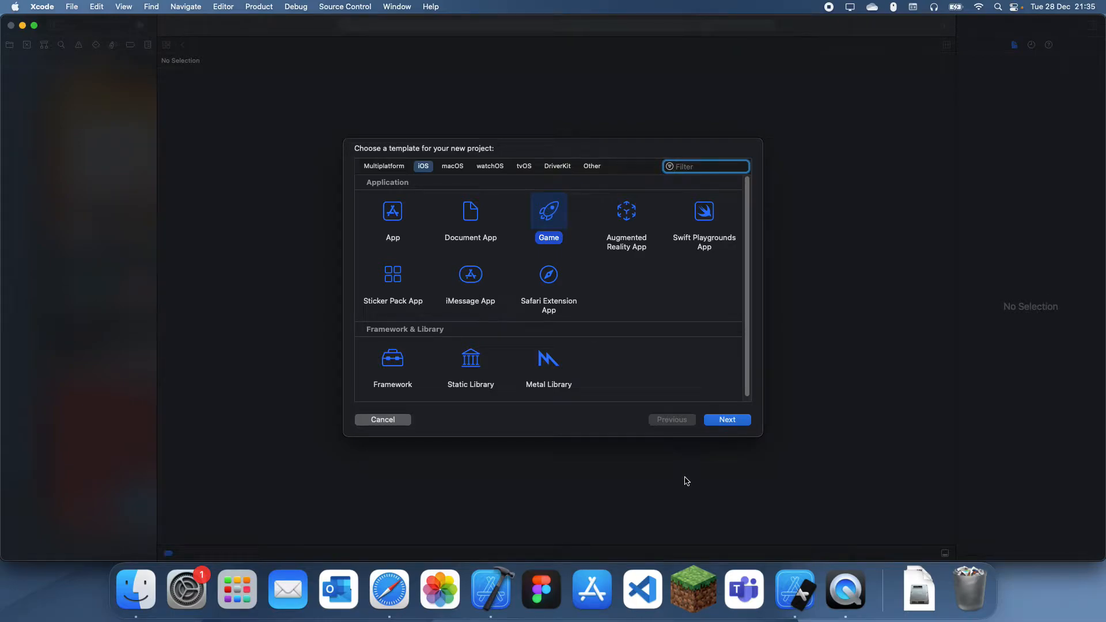
pyautogui.moveTo(279, 251)
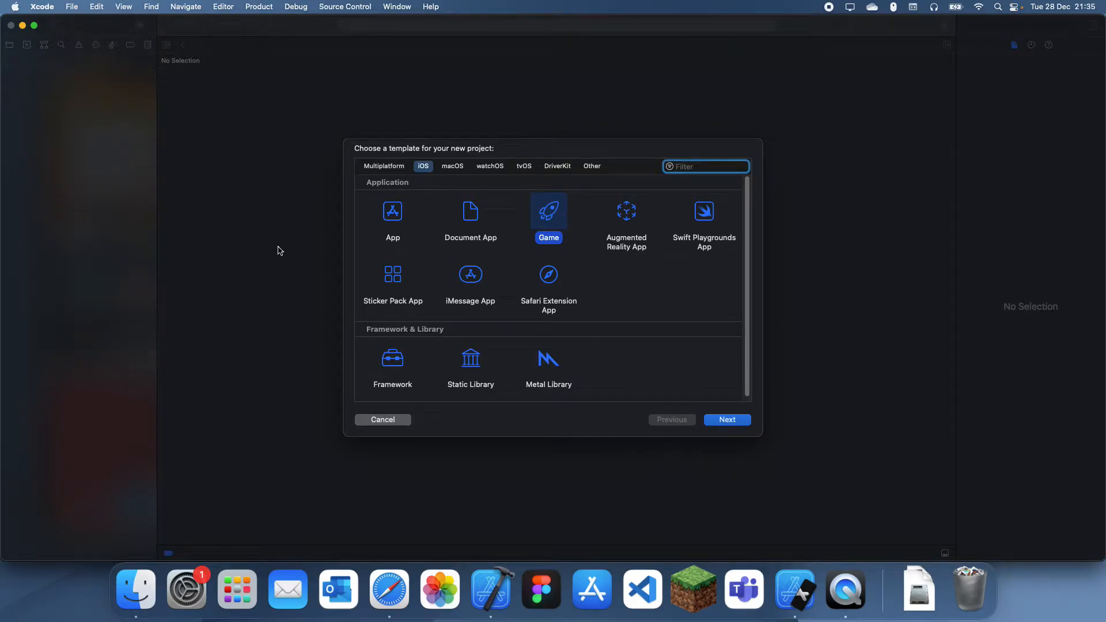
# - Create an iOS App project named jagged_array in the Youtube folder
pyautogui.click(392, 212)
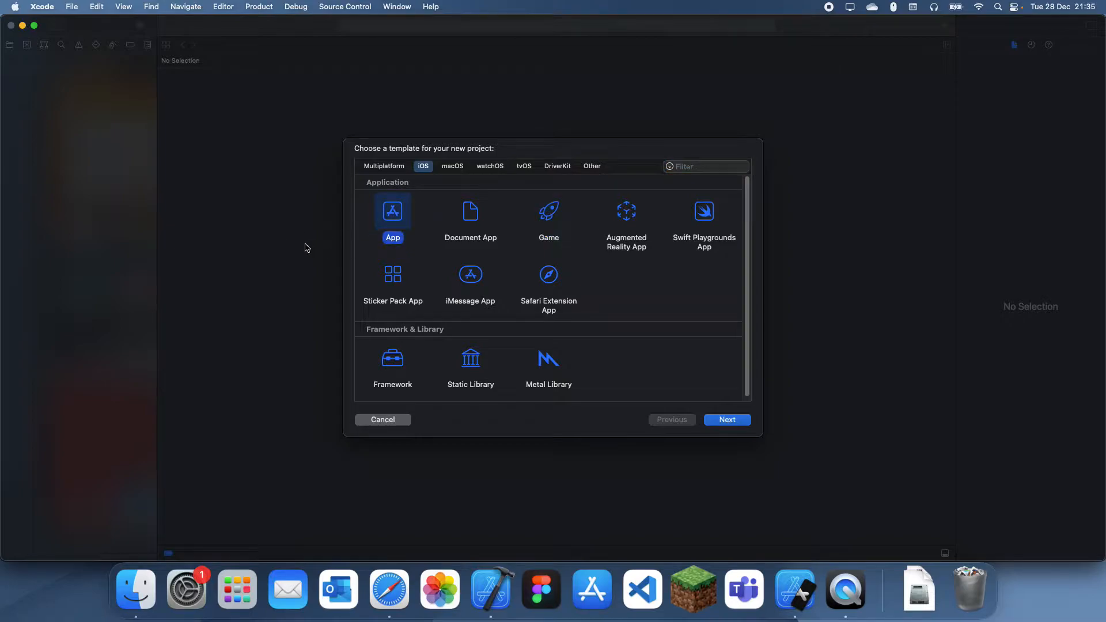
pyautogui.moveTo(646, 210)
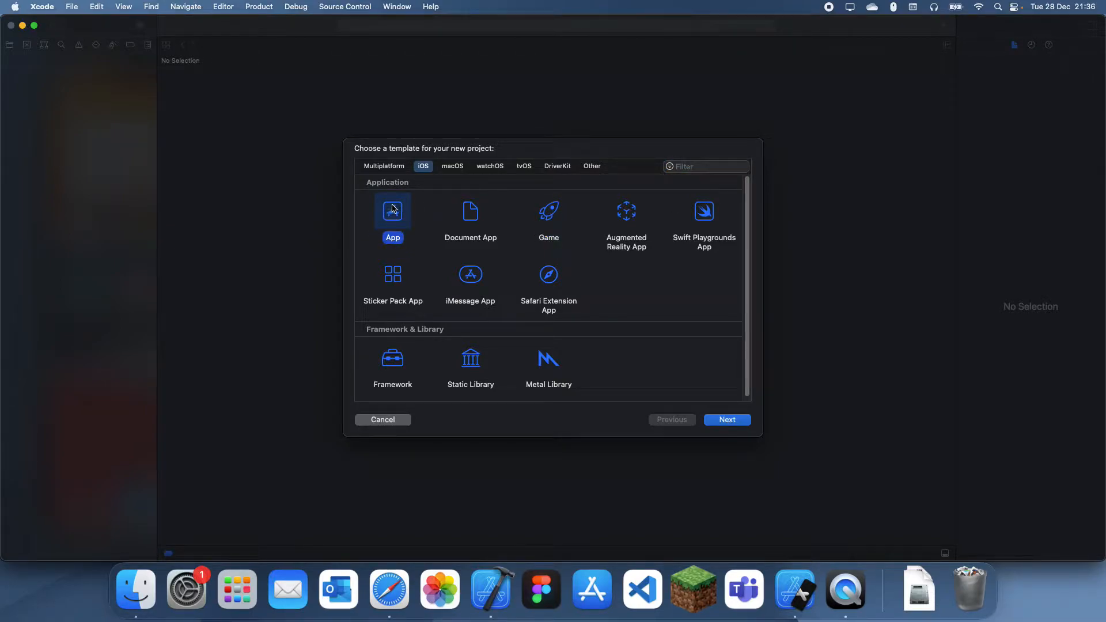
pyautogui.click(727, 419)
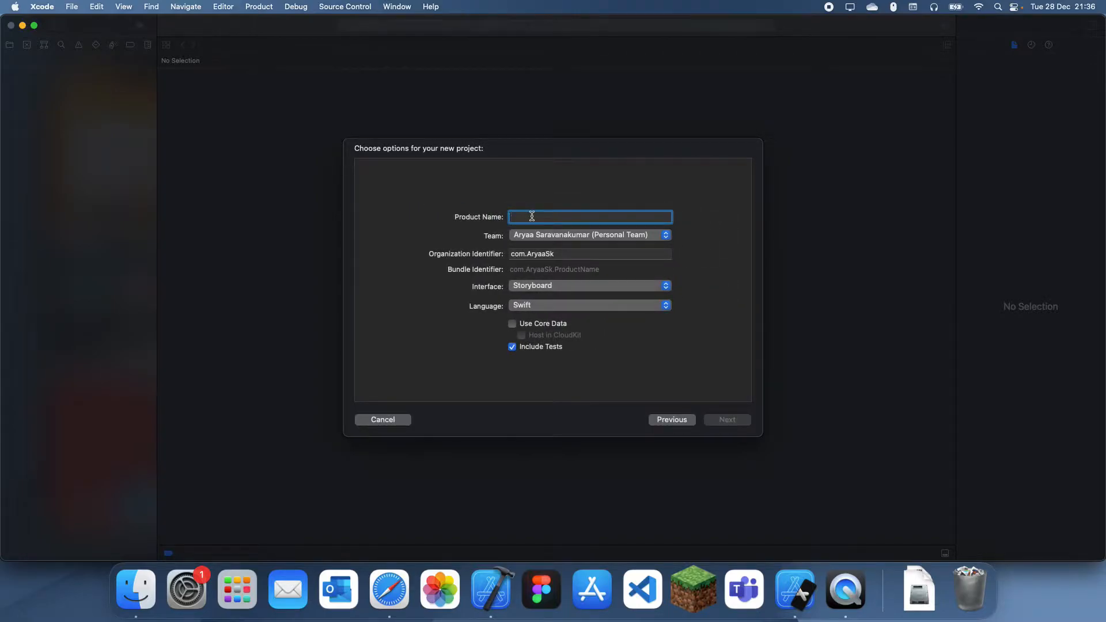
pyautogui.write('jagged_arra')
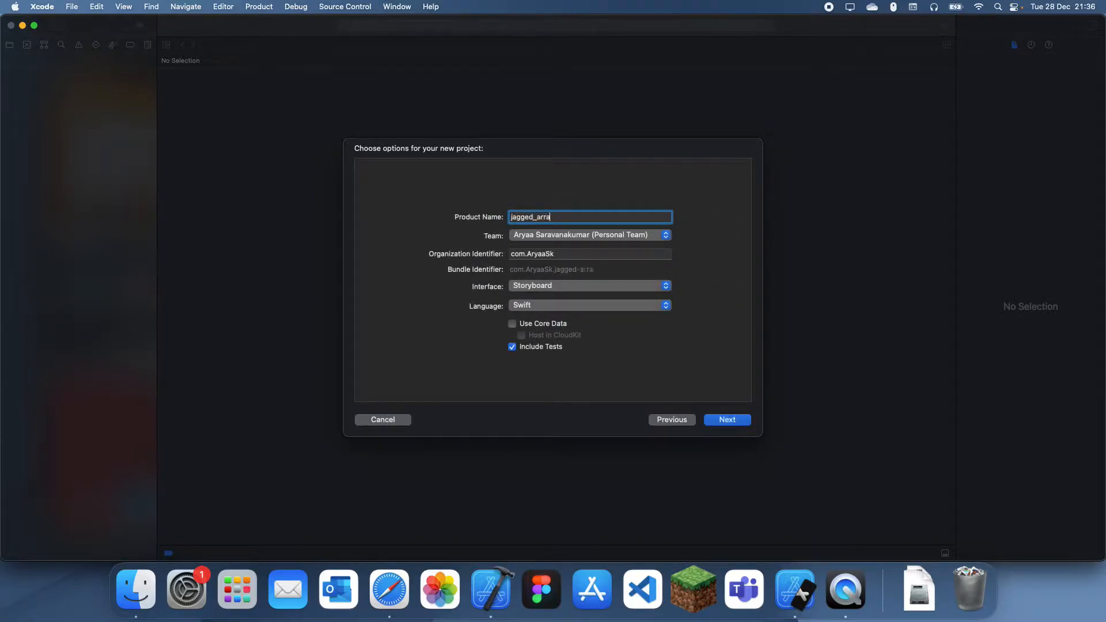
pyautogui.click(728, 420)
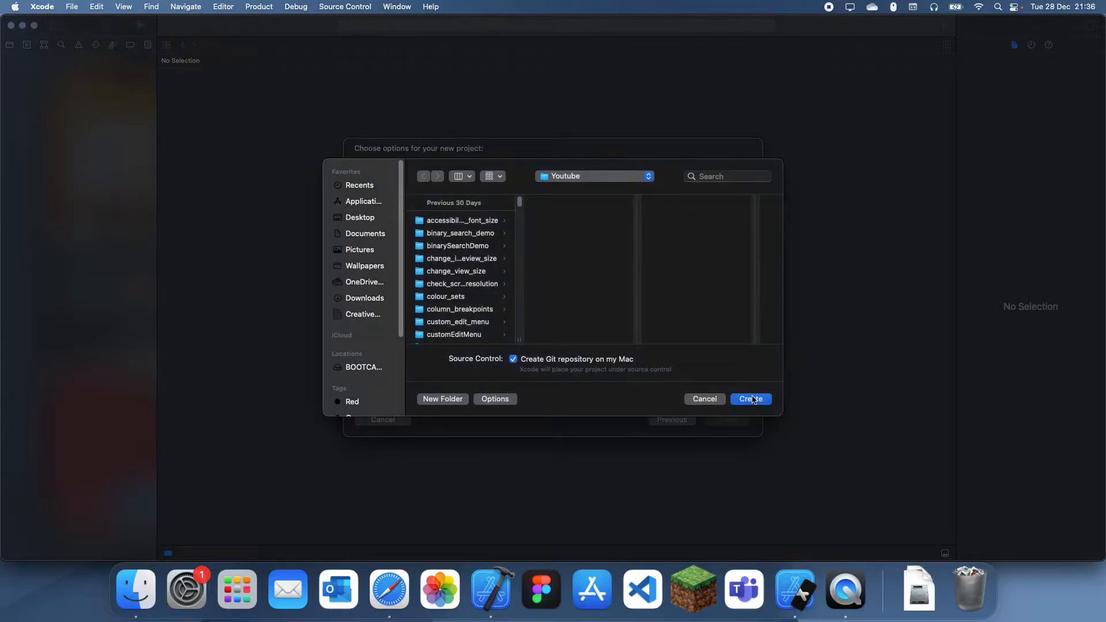
pyautogui.click(751, 398)
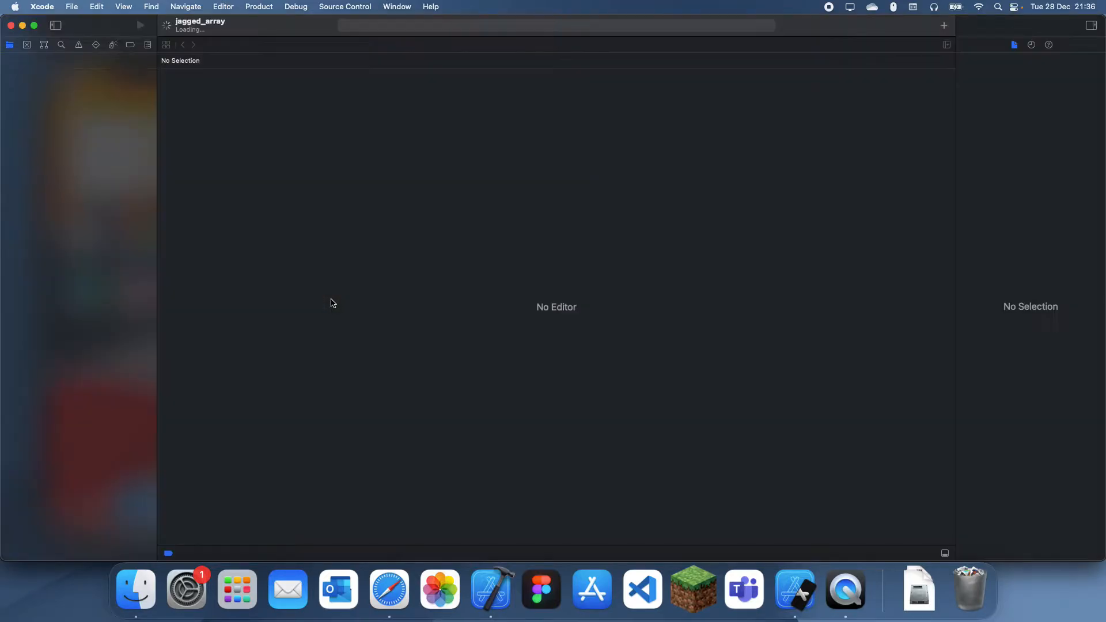
pyautogui.moveTo(129, 87)
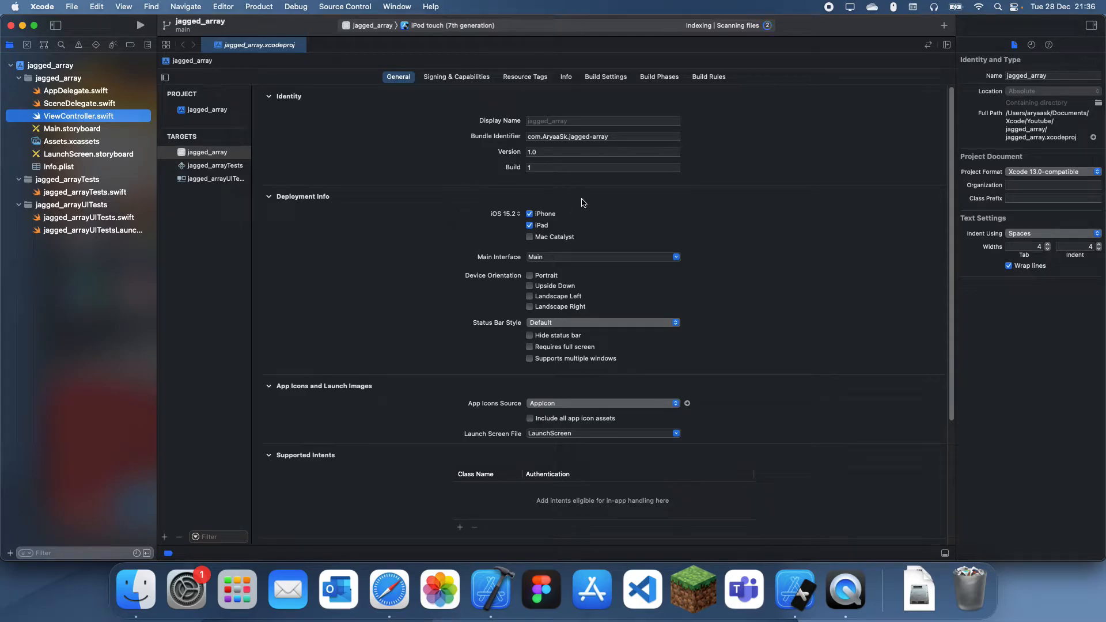
# - In ViewController.swift's viewDidLoad, declare let jagged_array: [[Int]] = [], fixing int to Int
pyautogui.click(65, 116)
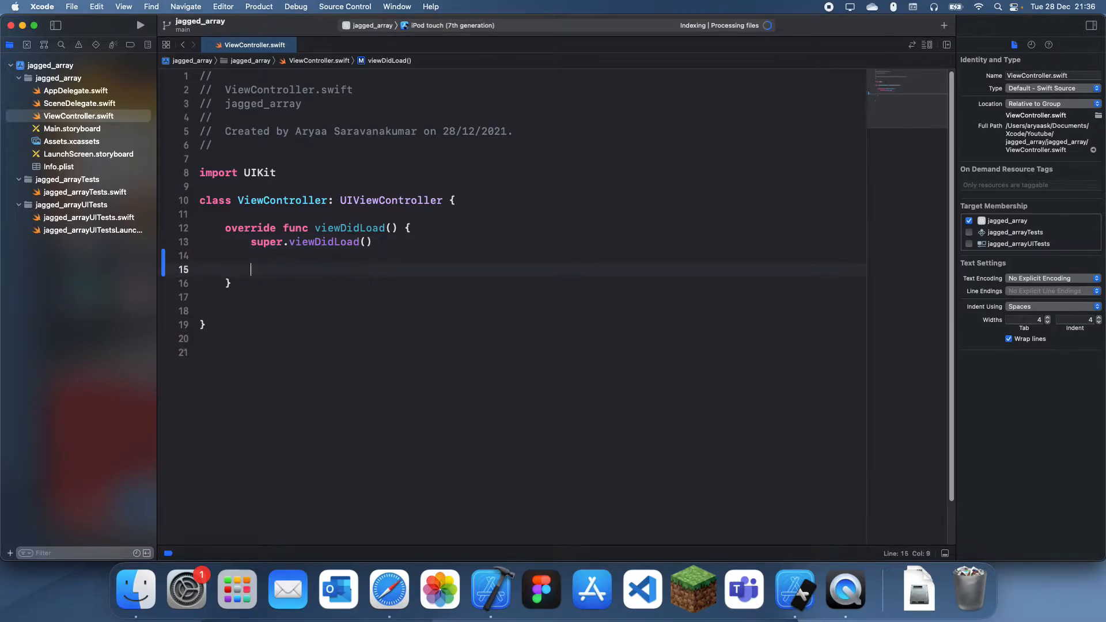
pyautogui.write('let')
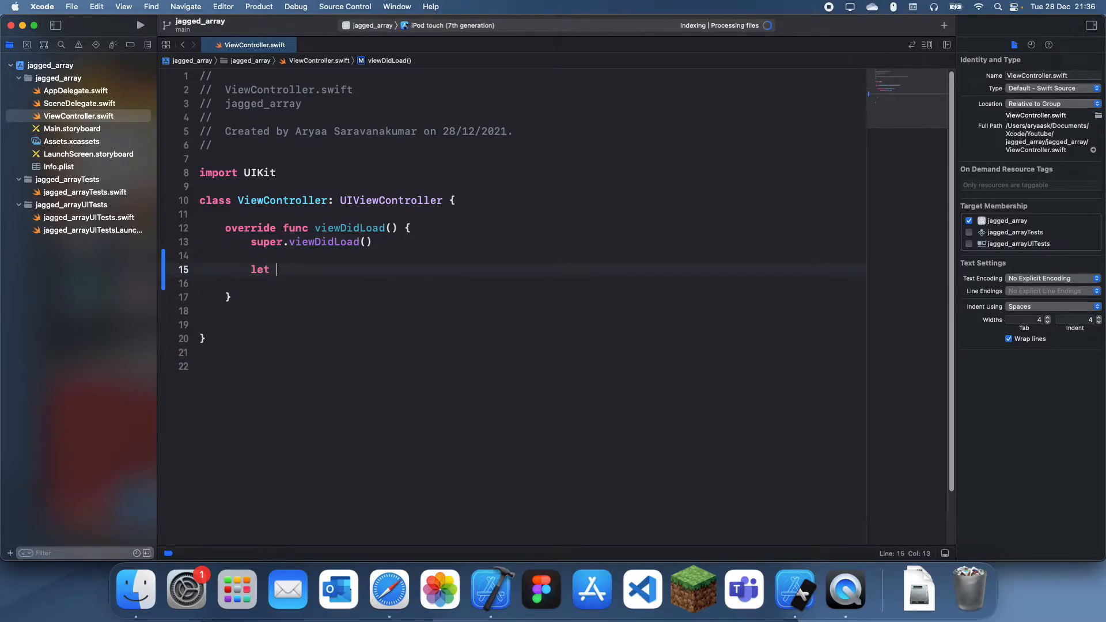
pyautogui.write('jagged_')
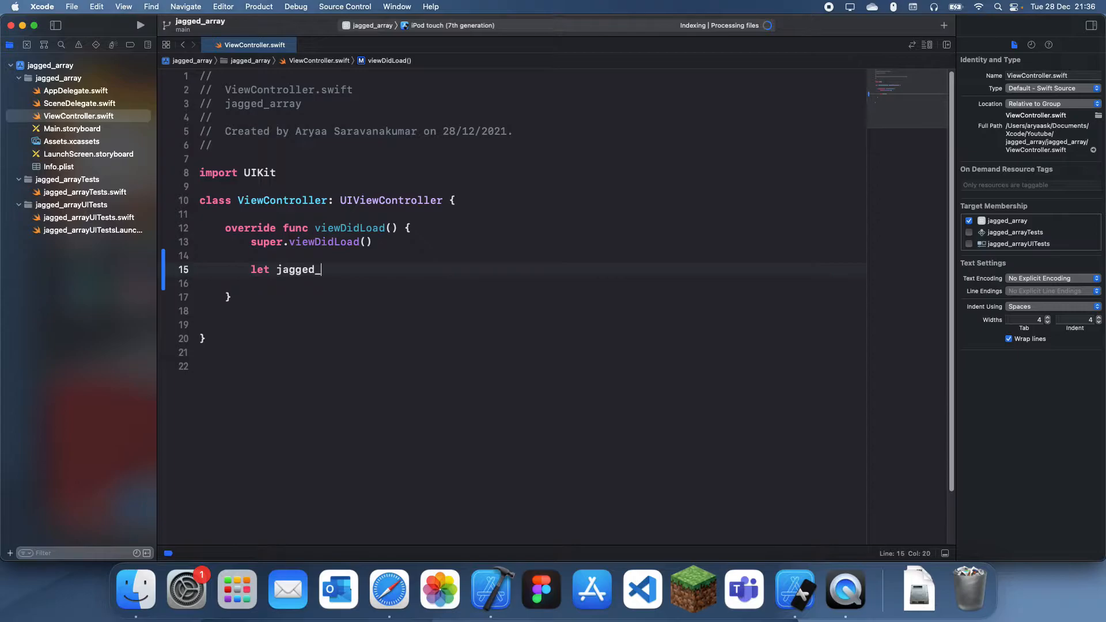
pyautogui.write('array =')
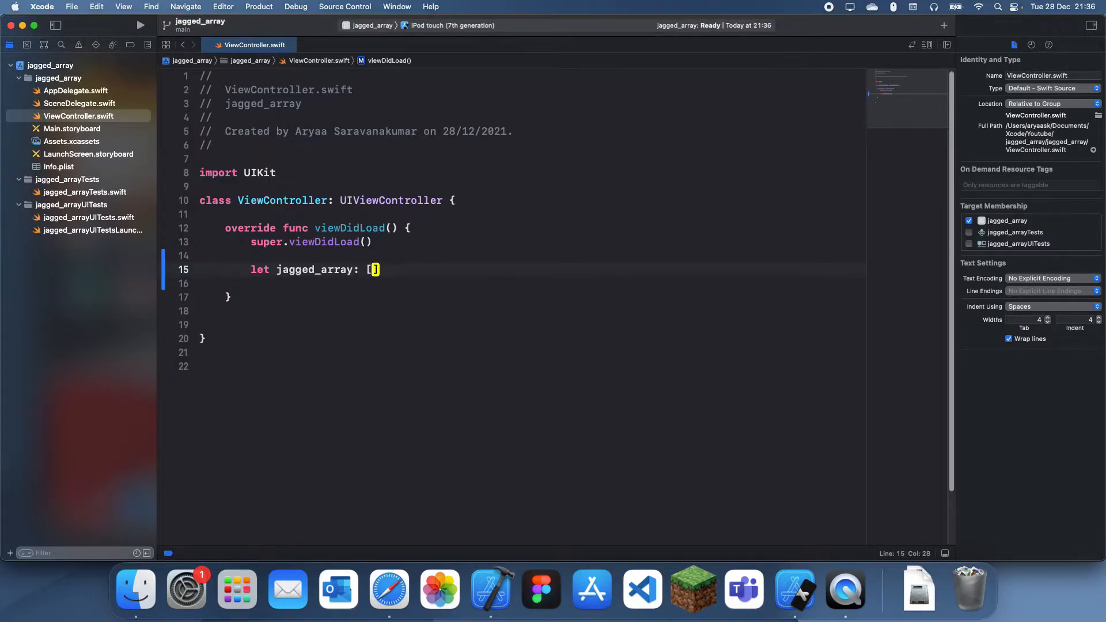
pyautogui.write('[int]')
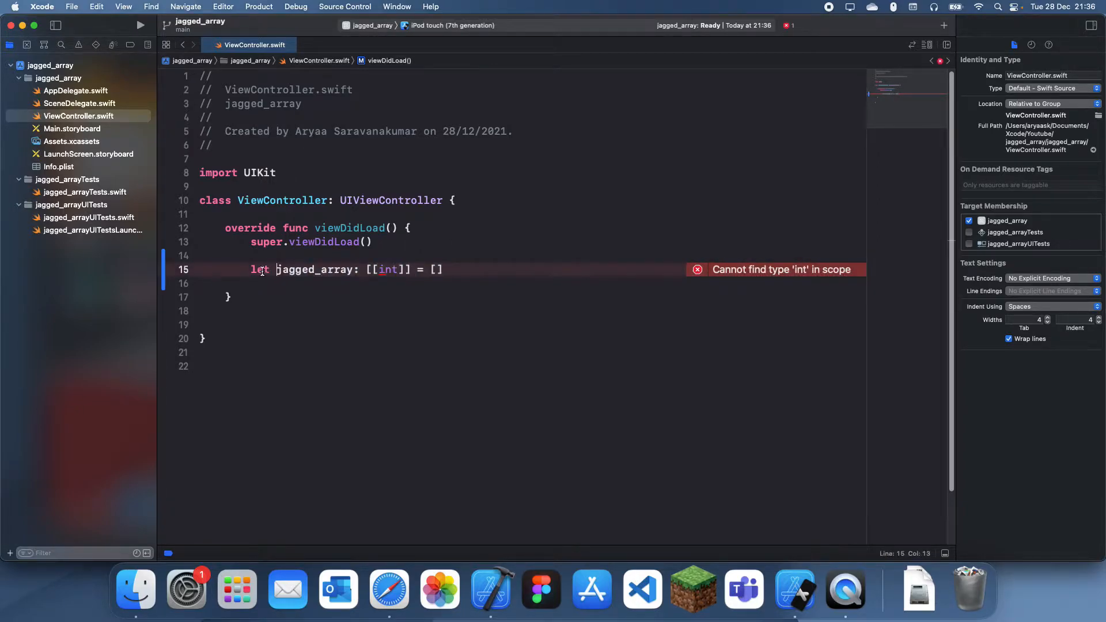
pyautogui.doubleClick(388, 270)
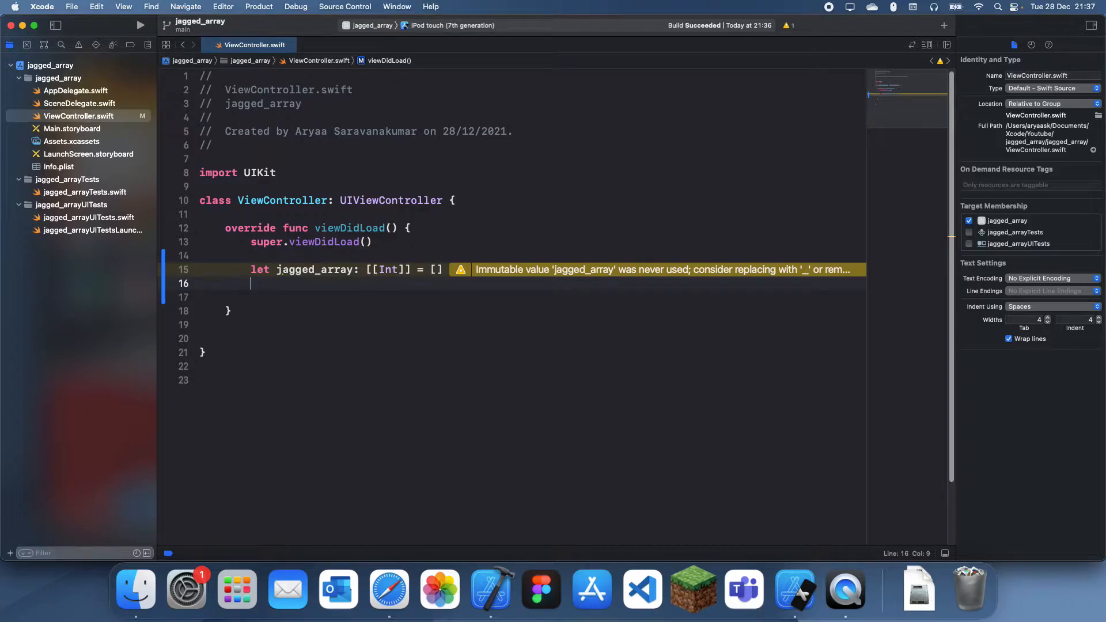
# - Add a // comment line and enter rows [1, 2, 3] and [3, 7, 5] into jagged_array
pyautogui.write('//')
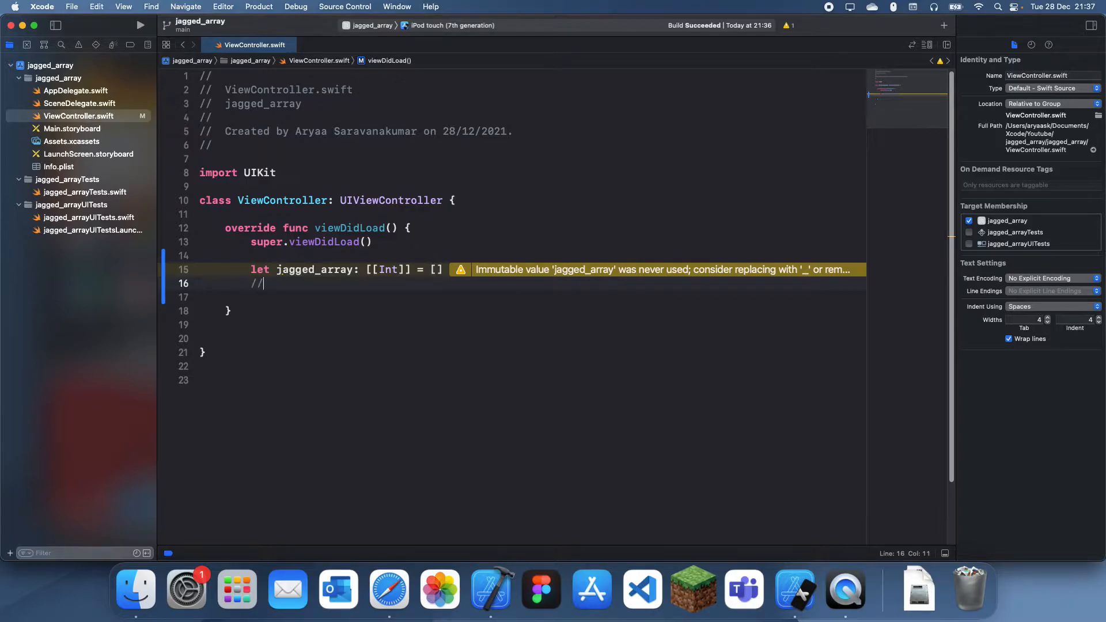
pyautogui.press('Return')
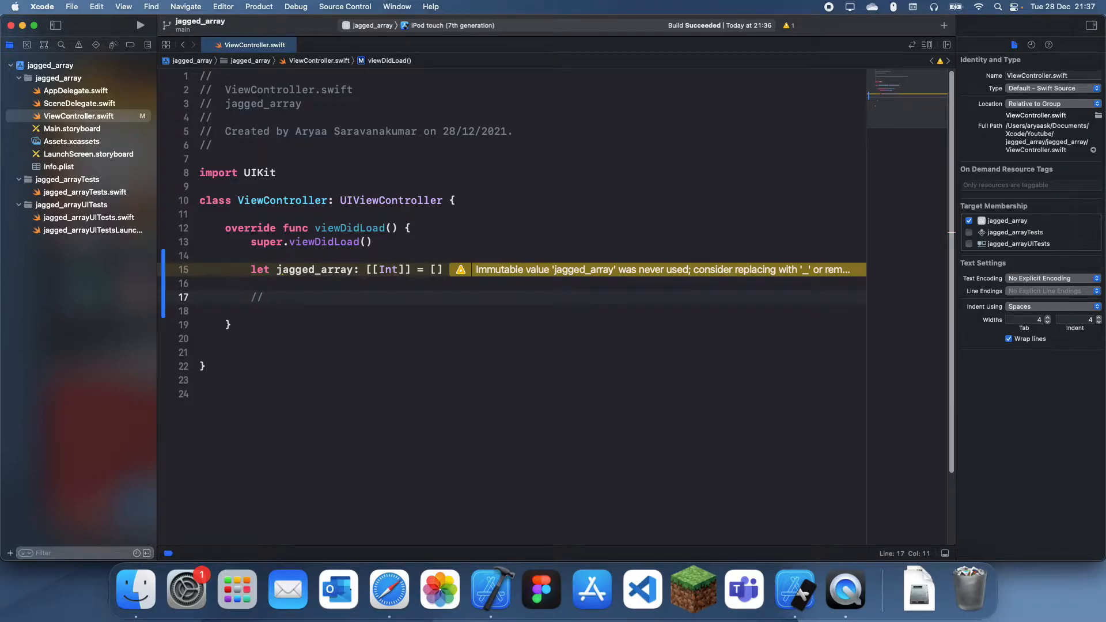
pyautogui.moveTo(451, 242)
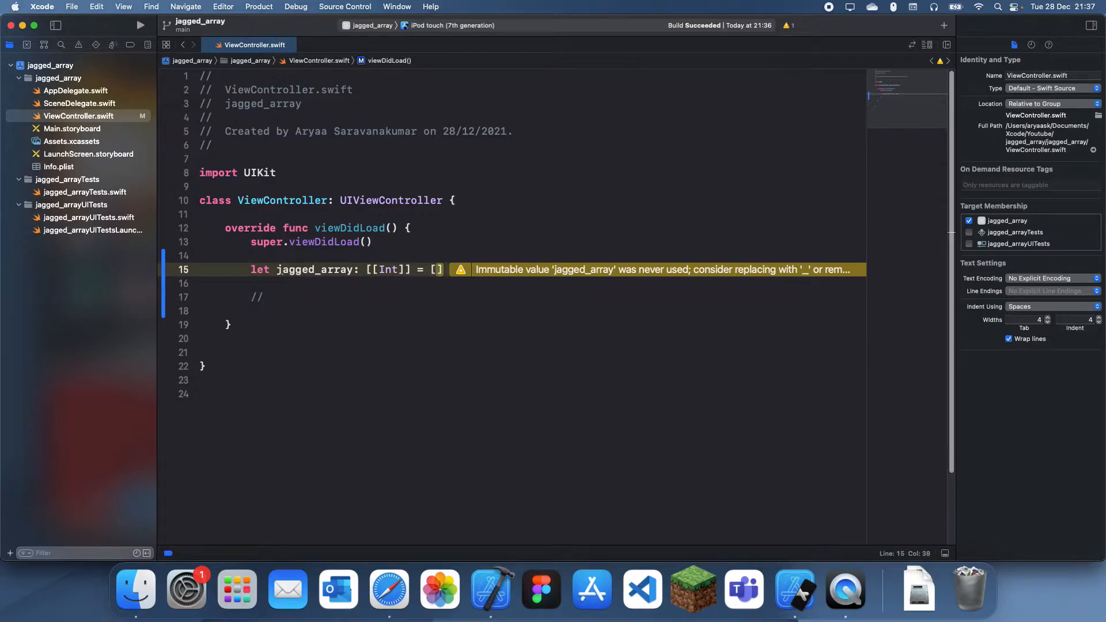
pyautogui.write('[1,')
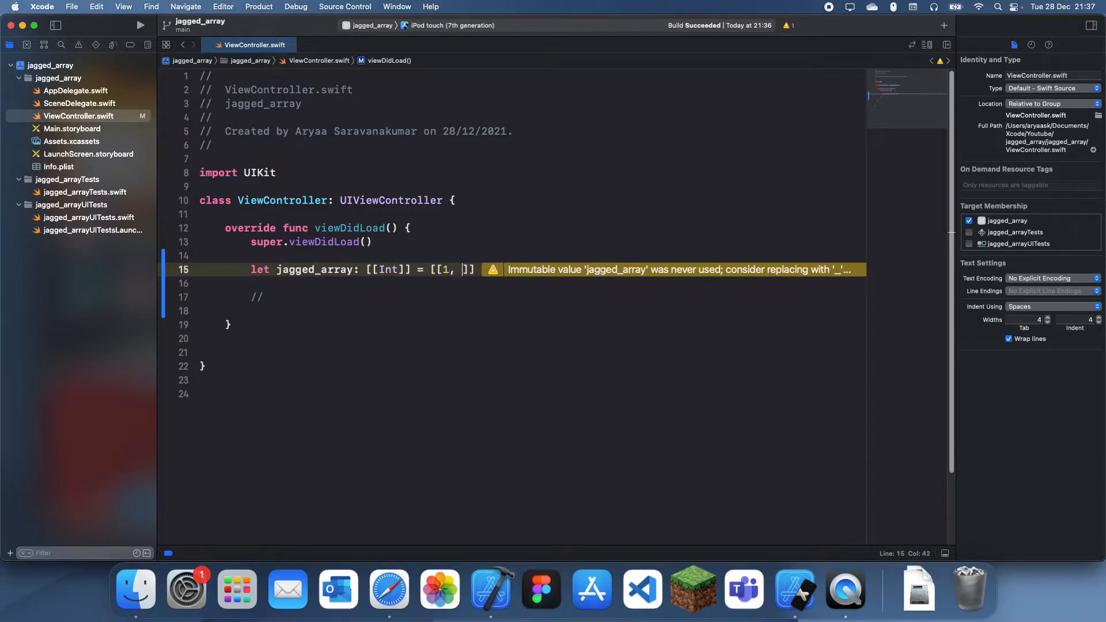
pyautogui.write('2, 3],')
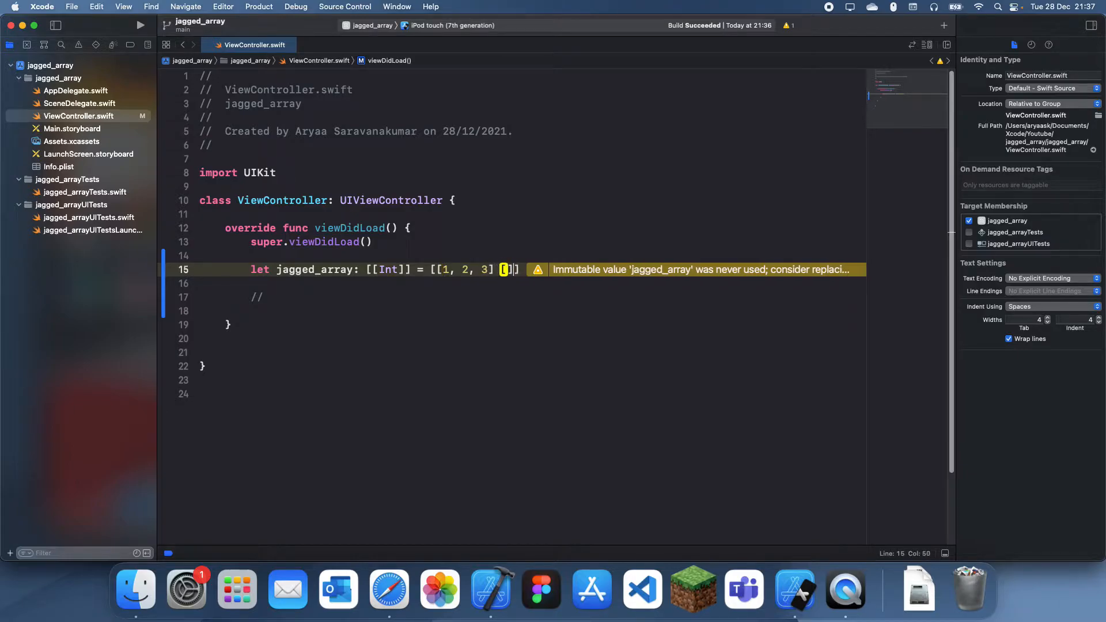
pyautogui.write('[3, 7, 5')
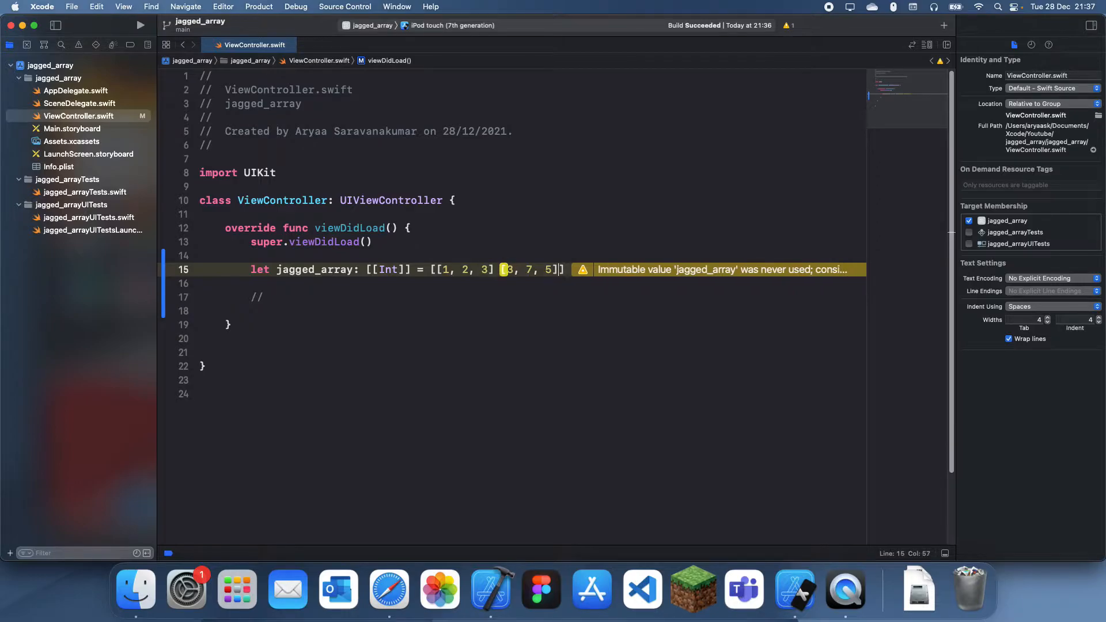
pyautogui.write(', [87]')
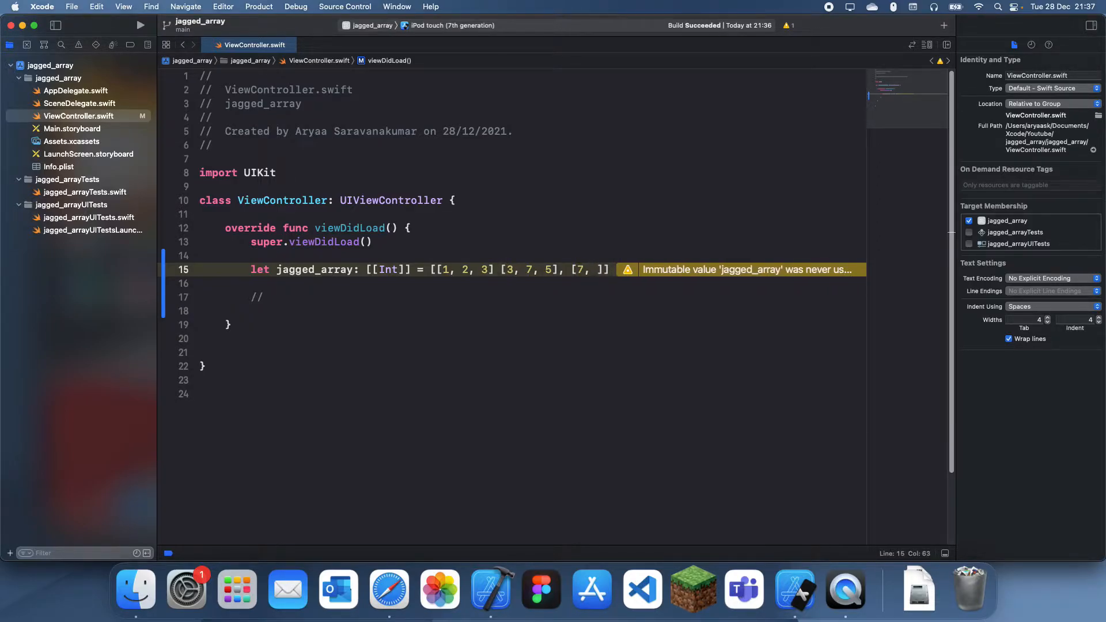
# - Finish the third row [7, 4, 6] and inspect the missing-comma error on the array line
pyautogui.write('5')
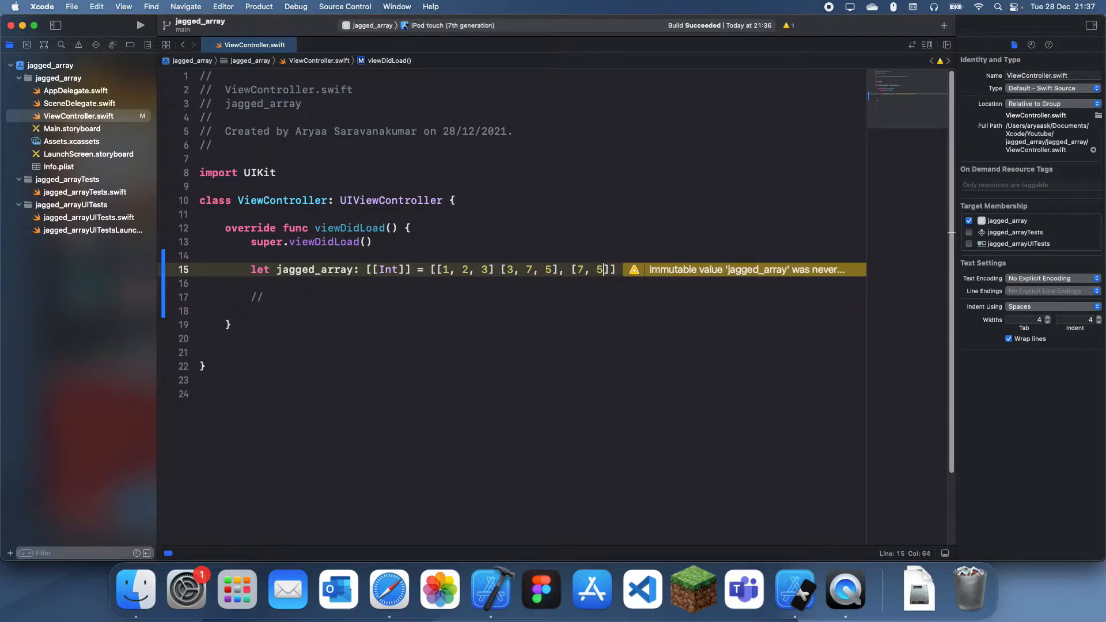
pyautogui.write('4,')
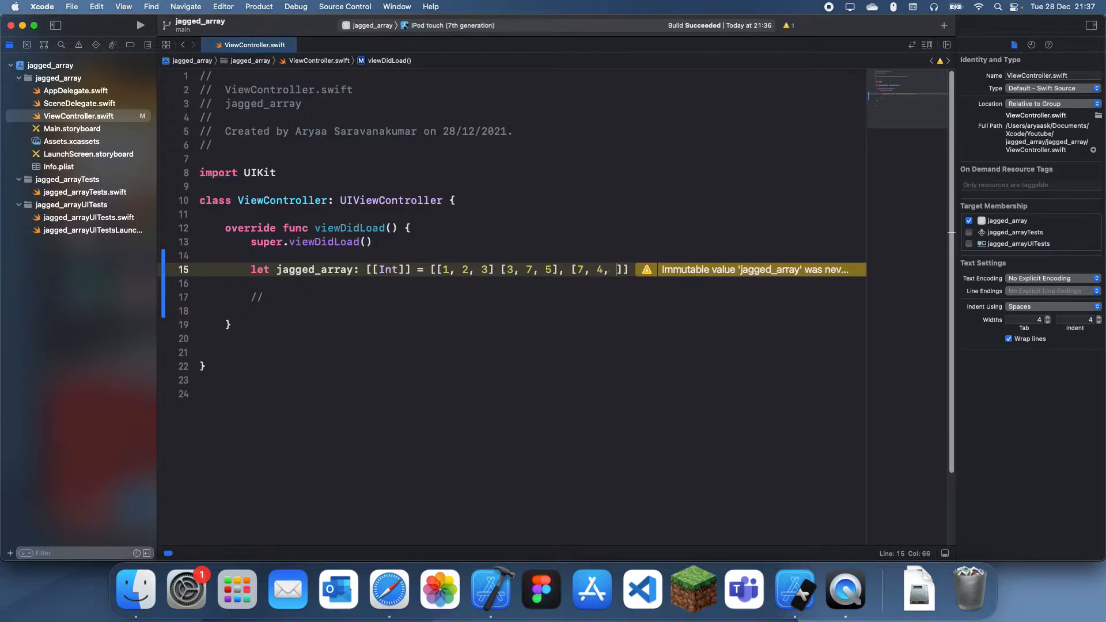
pyautogui.write('6')
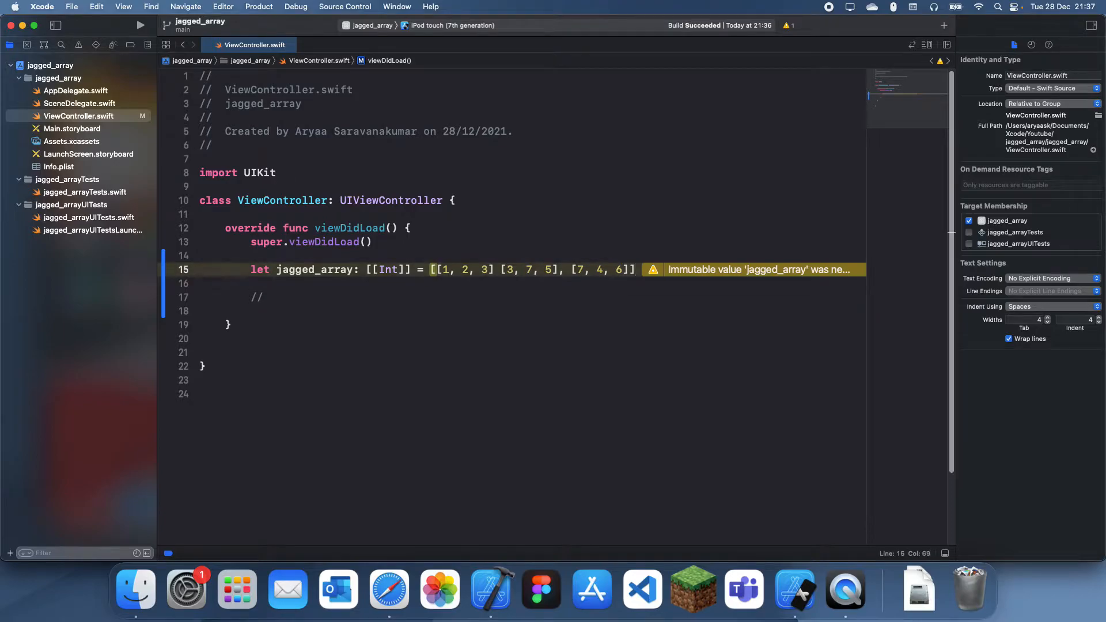
pyautogui.click(497, 237)
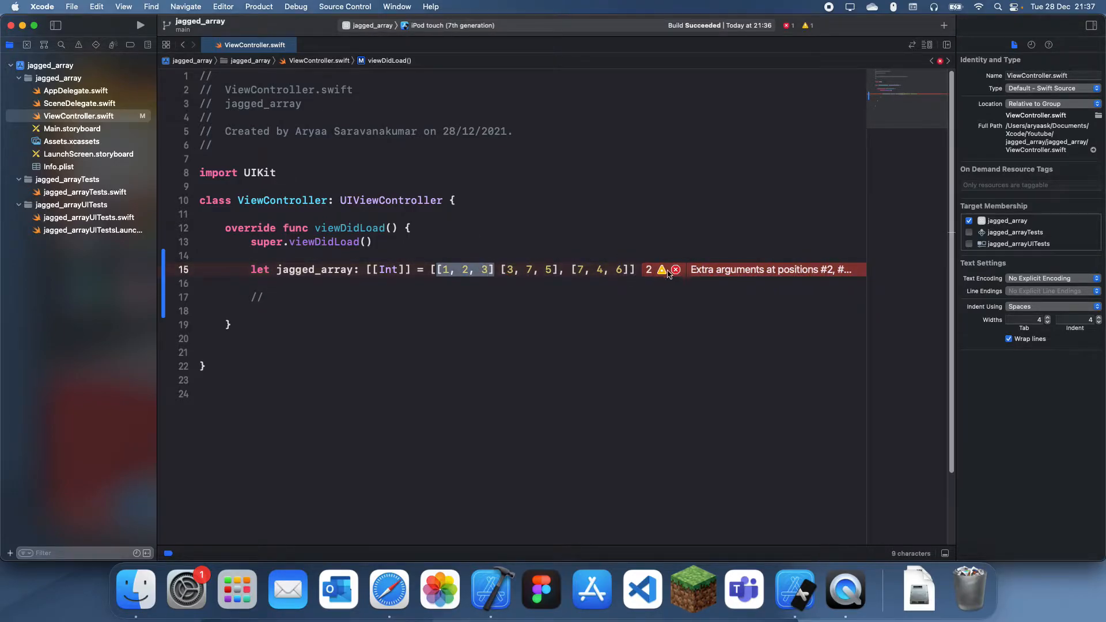
pyautogui.click(676, 270)
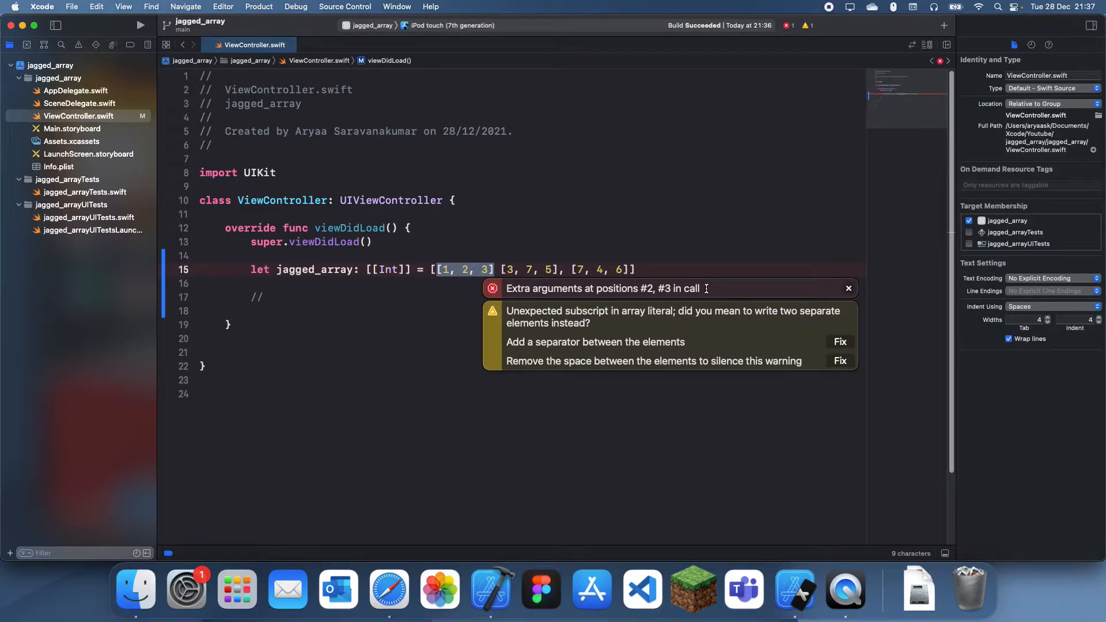
pyautogui.moveTo(573, 270)
pyautogui.write(',')
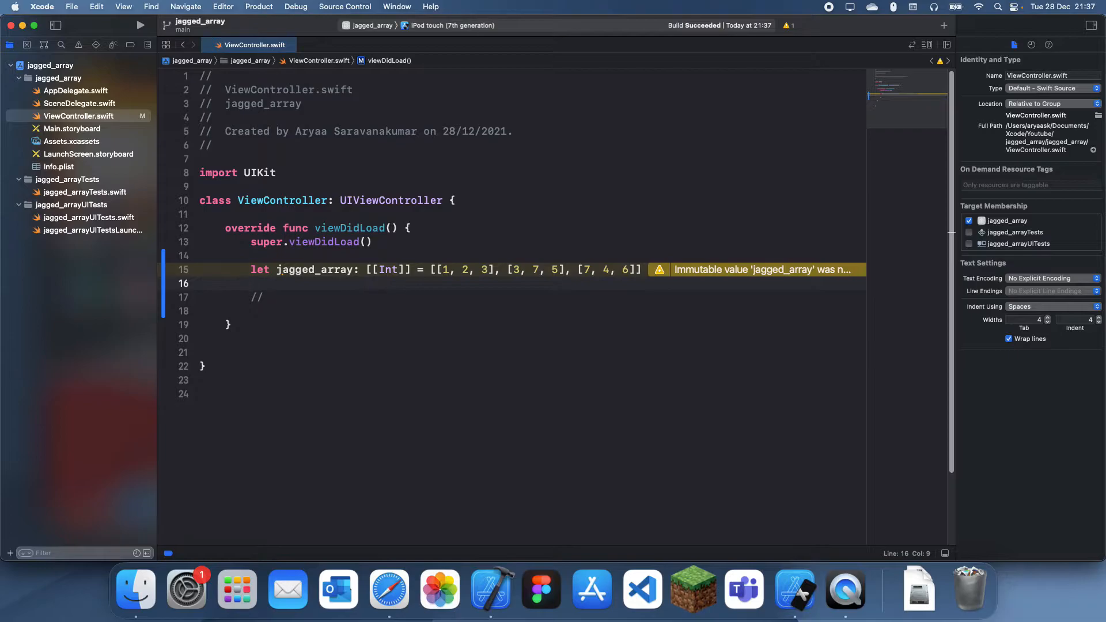
# - Write print(jagged_array[0][2]) in viewDidLoad
pyautogui.write('jagged_array[]')
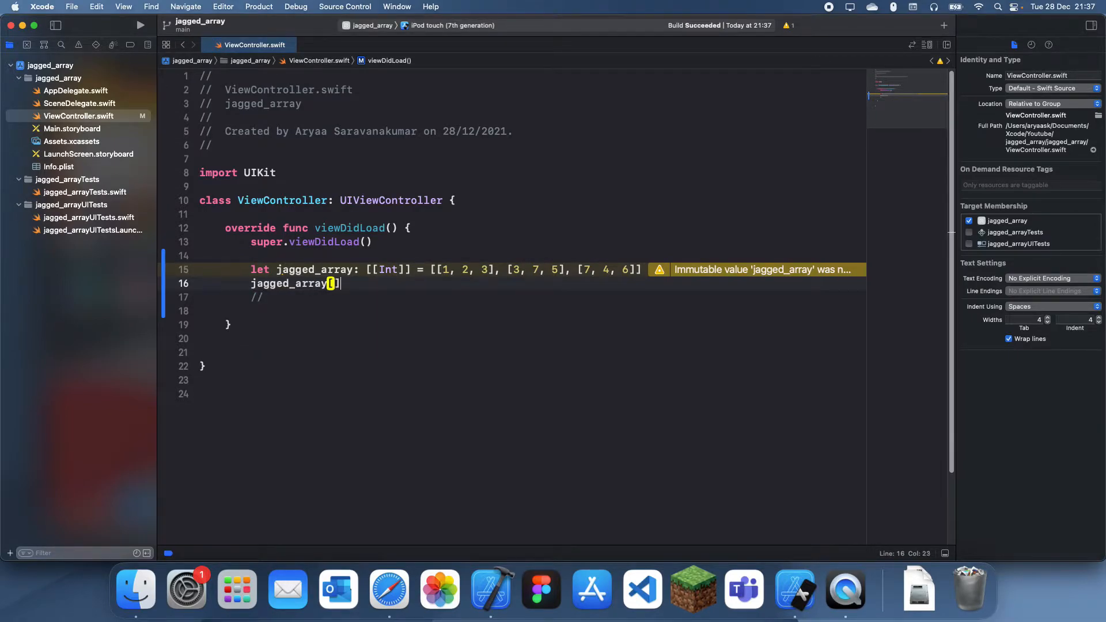
pyautogui.write('print(')
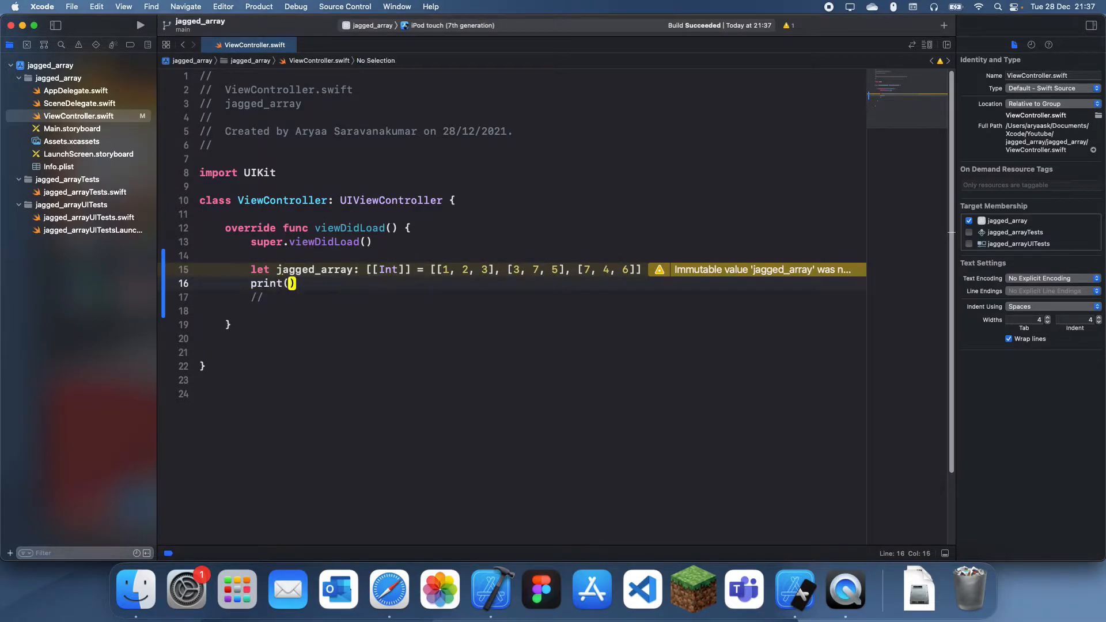
pyautogui.write('jagged_array[][')
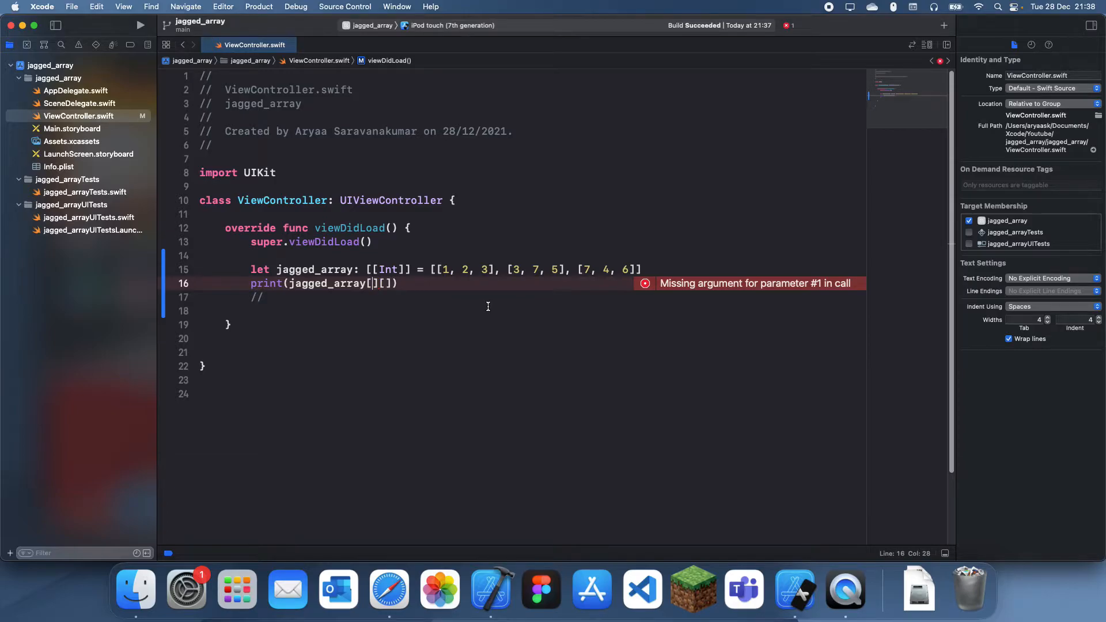
pyautogui.write('0')
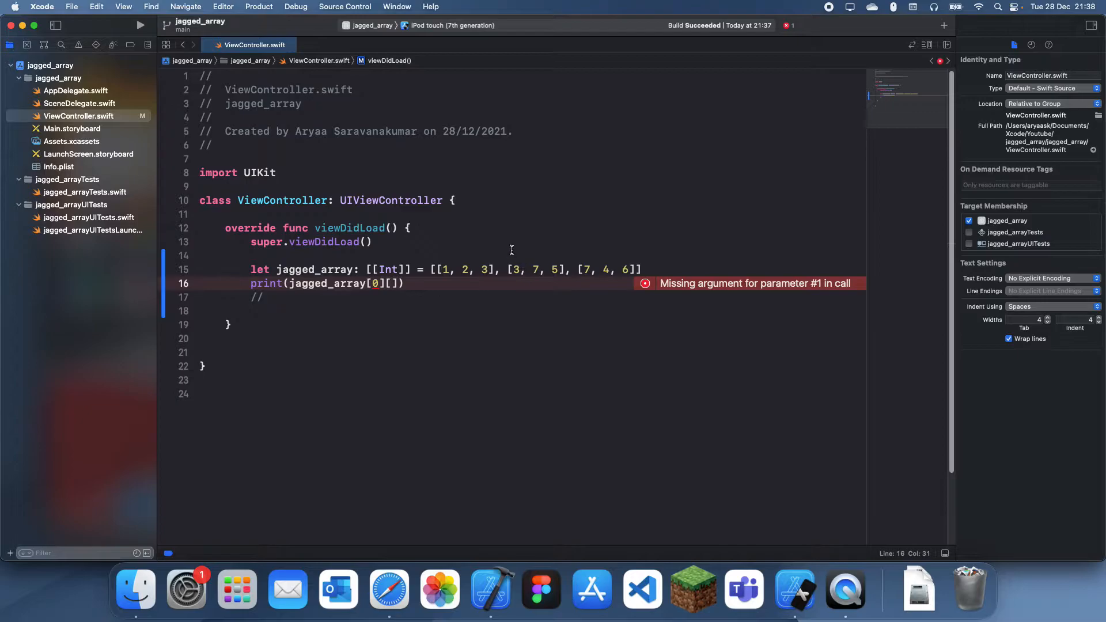
pyautogui.moveTo(443, 321)
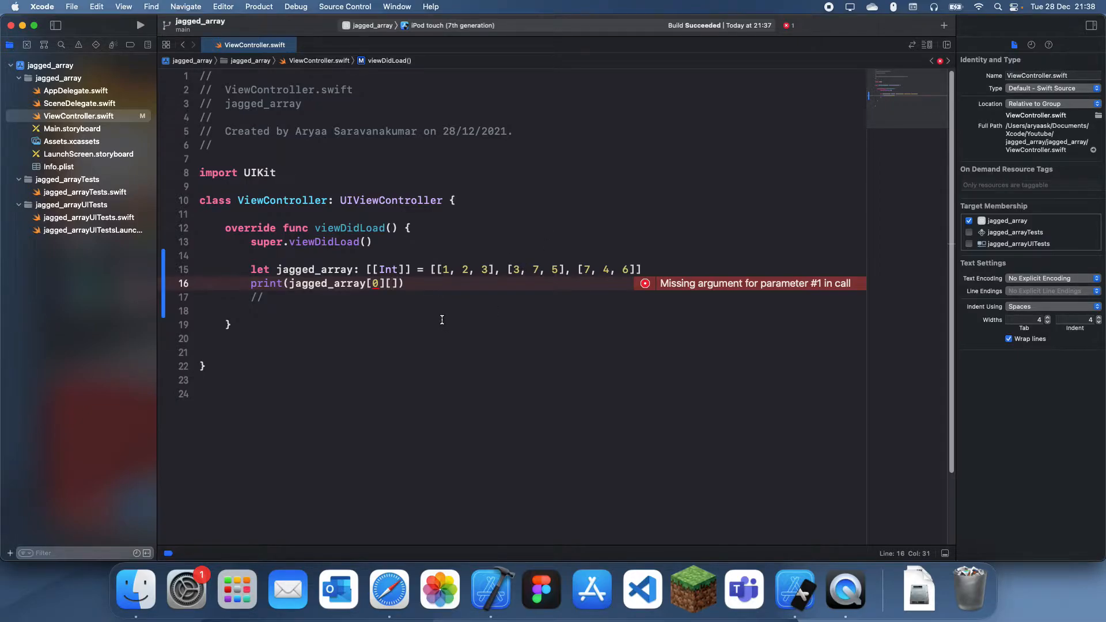
pyautogui.write('2')
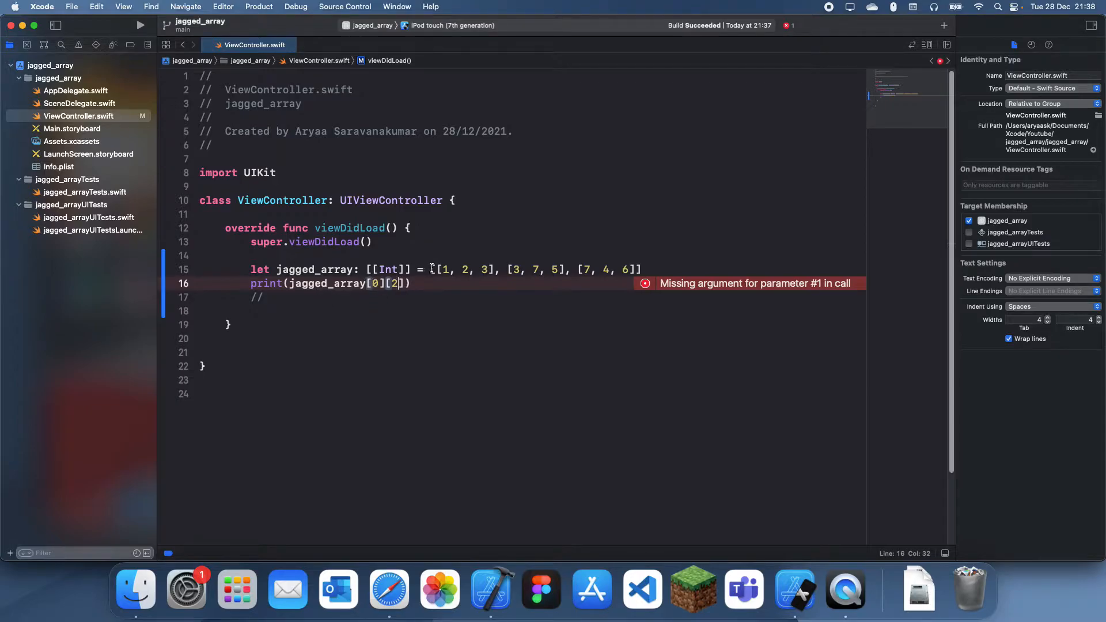
# - Add comment lines //1 2 3, //3 7 5 and //7 4 6 below the print
pyautogui.click(265, 298)
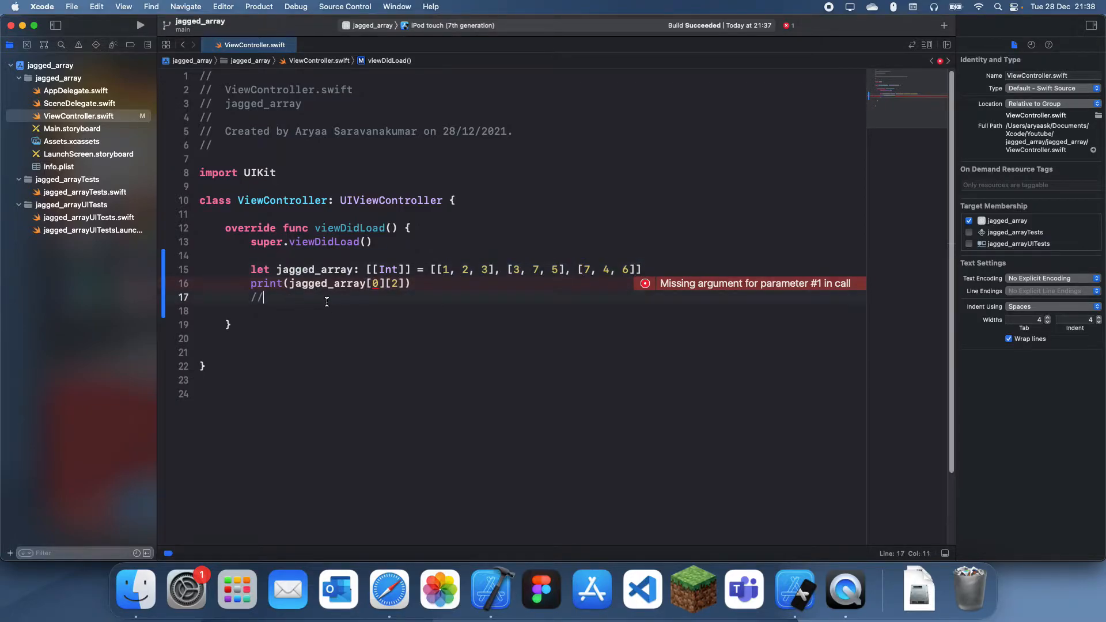
pyautogui.write('1 2')
pyautogui.write('//')
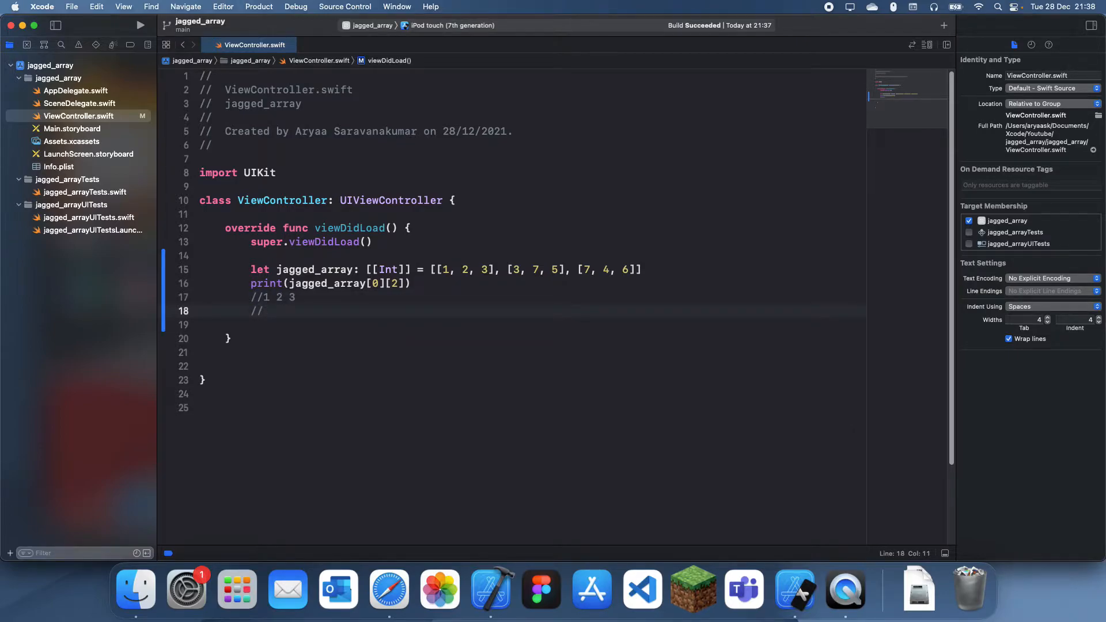
pyautogui.write('3 7 5')
pyautogui.write('//7 4')
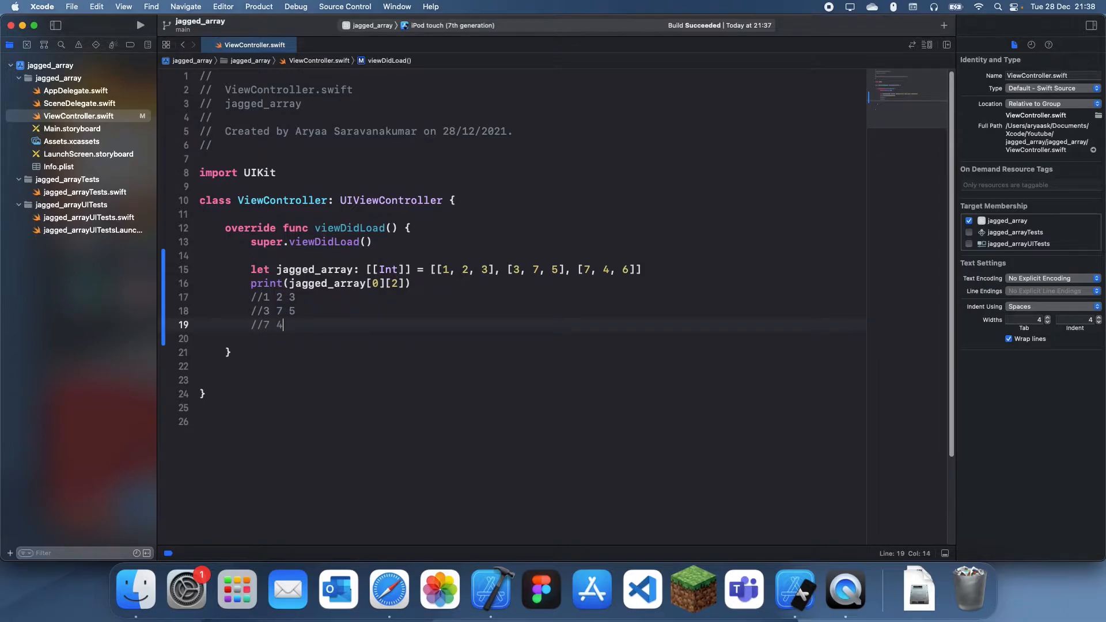
pyautogui.write('6')
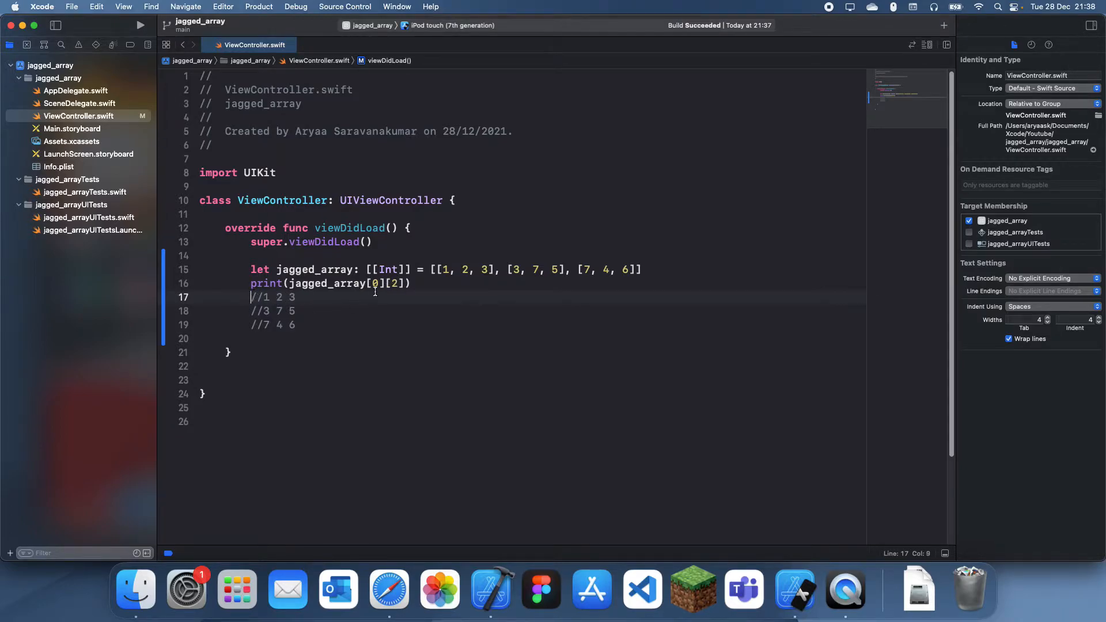
pyautogui.click(418, 283)
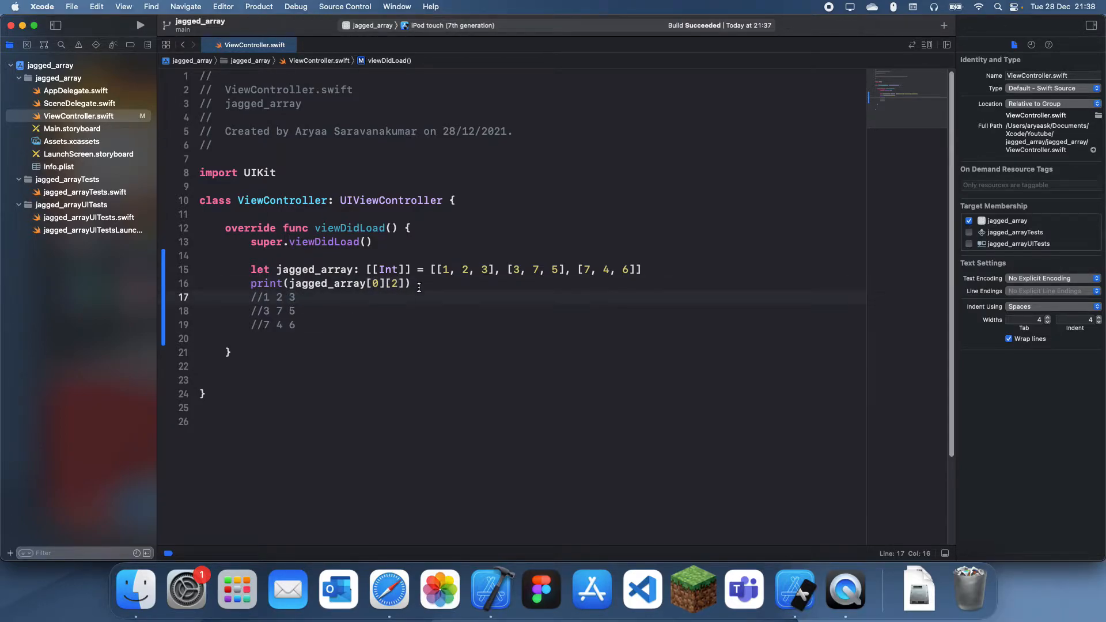
# - Run the app on the iPhone 13 mini simulator, printing 3, and start a new comment line
pyautogui.click(452, 26)
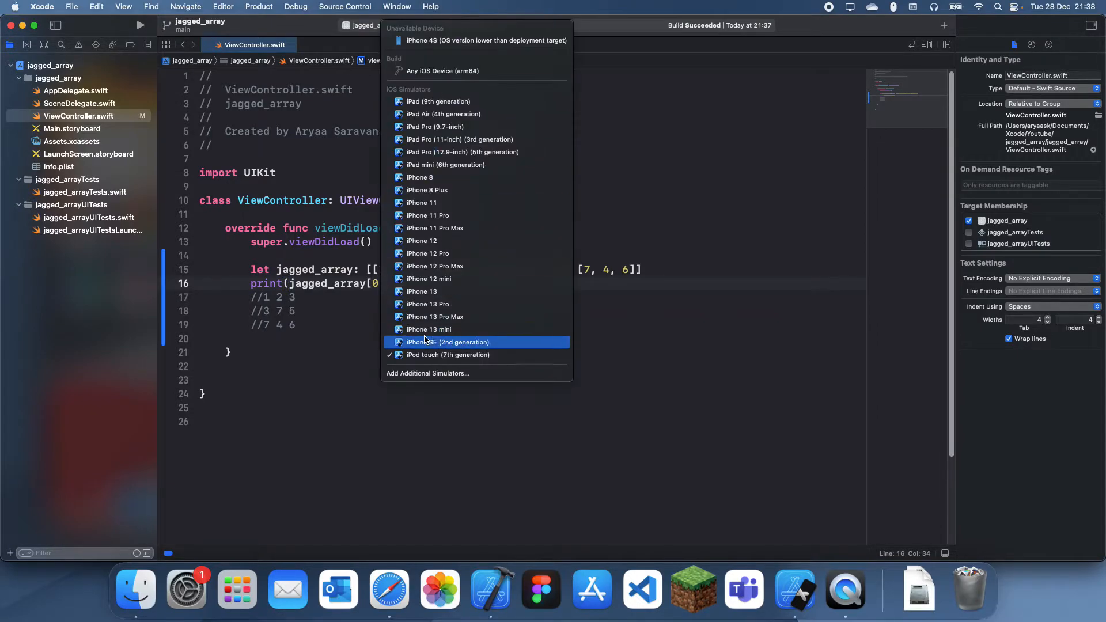
pyautogui.click(429, 329)
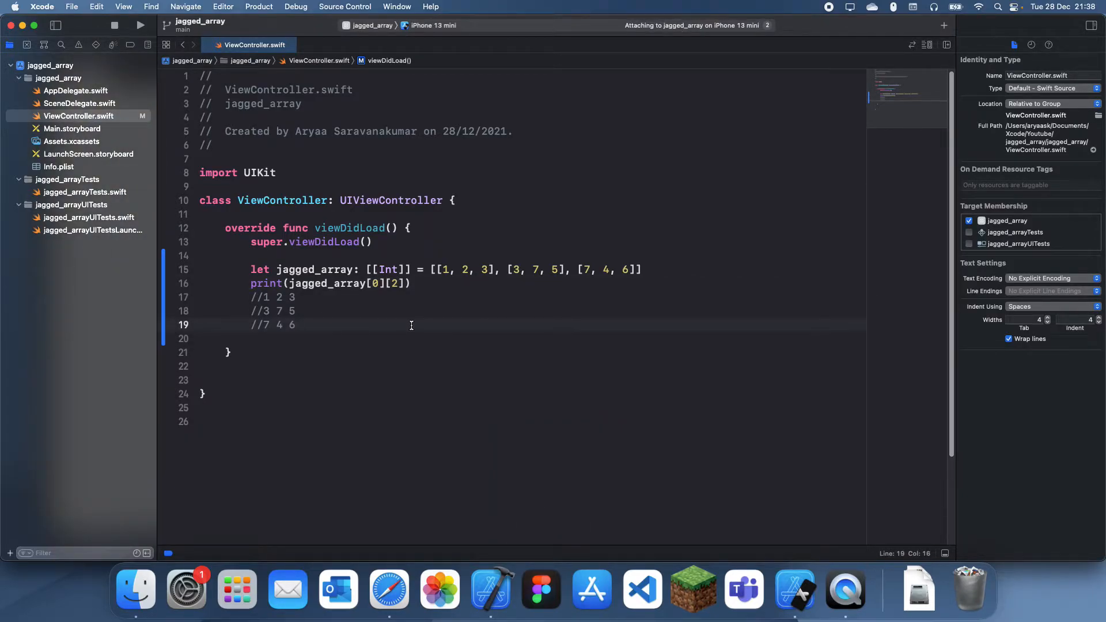
pyautogui.click(142, 26)
pyautogui.write('//')
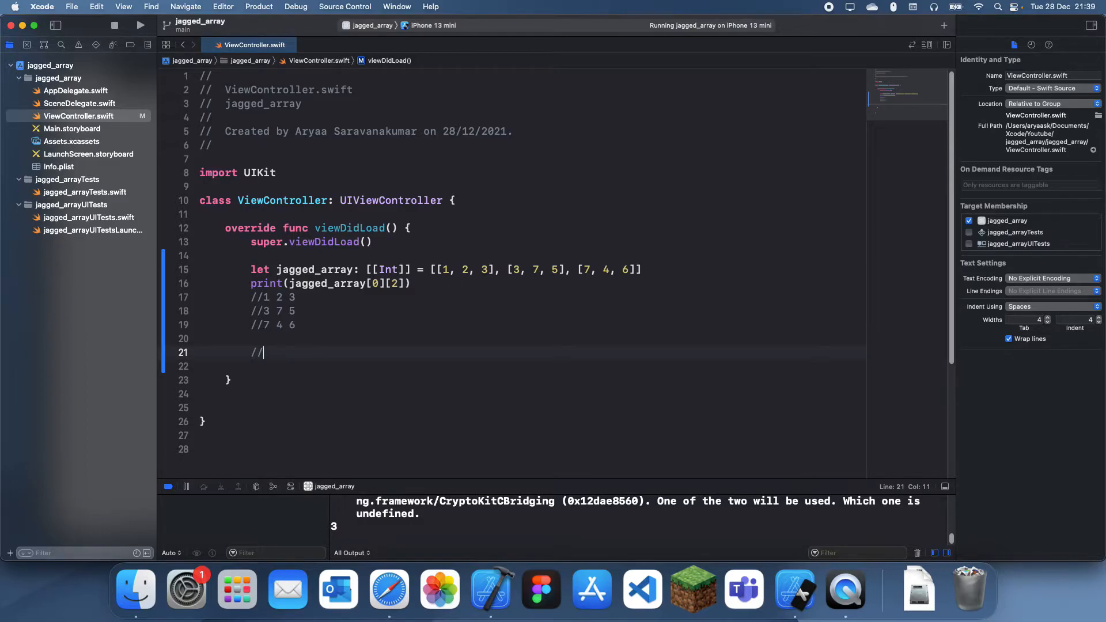
# - Write a commented X/F frequency table: 10→2, 20→5, 30→4, 40→7
pyautogui.write('10')
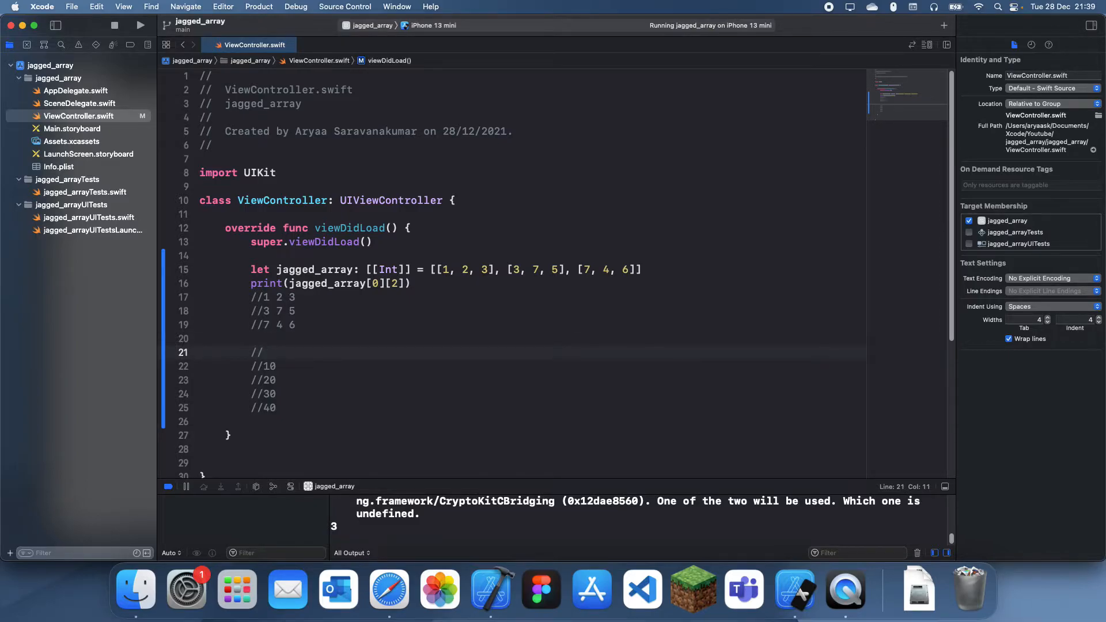
pyautogui.write('X')
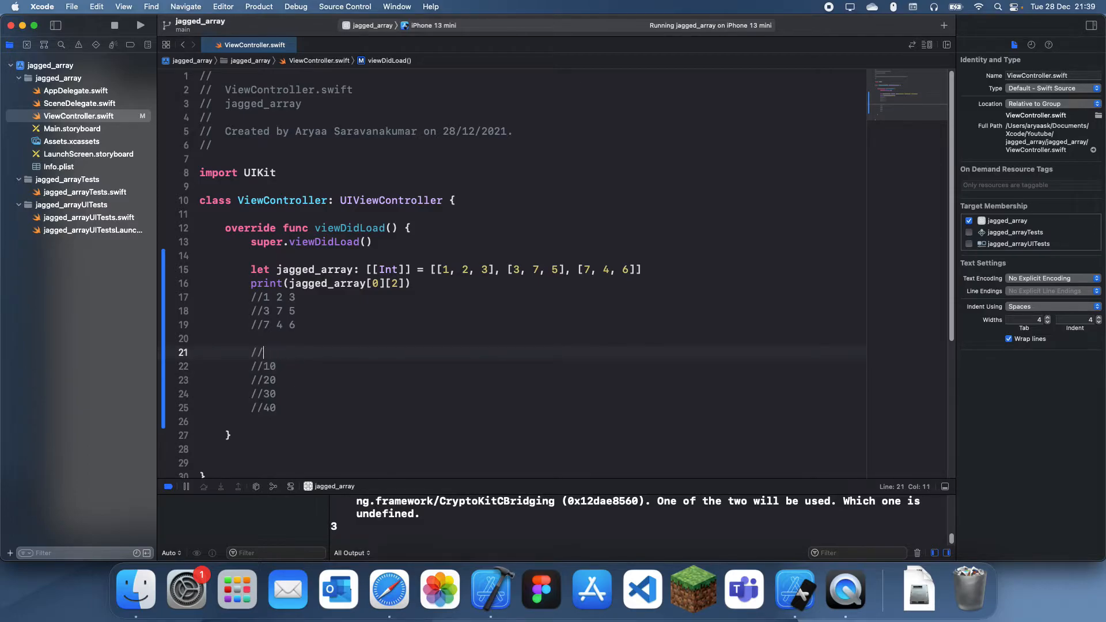
pyautogui.write('X')
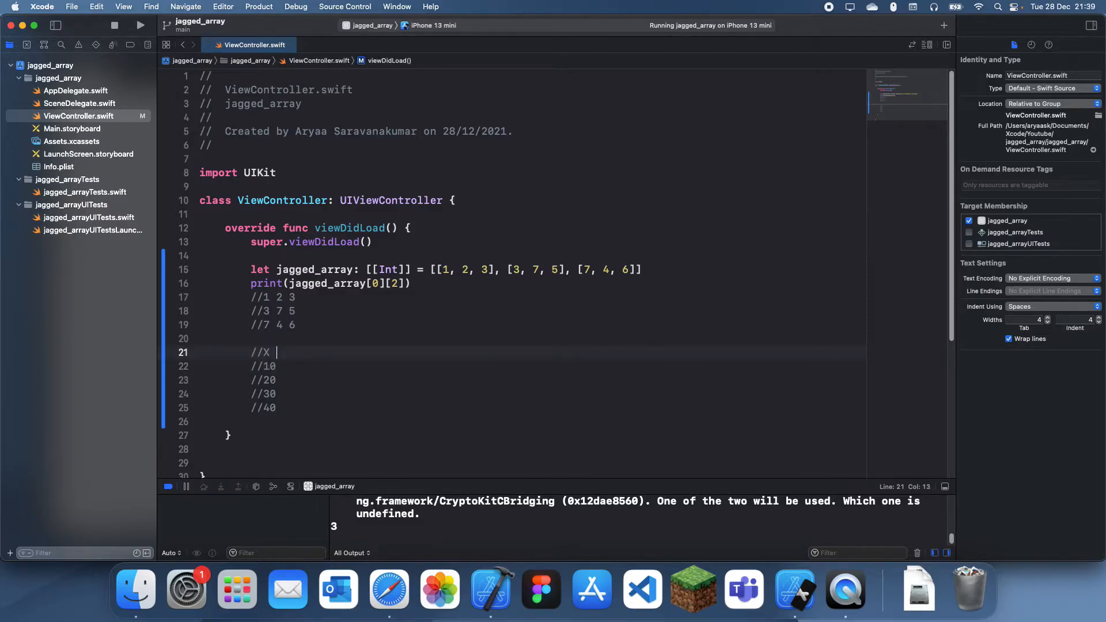
pyautogui.write('F')
pyautogui.click(557, 365)
pyautogui.write('    2')
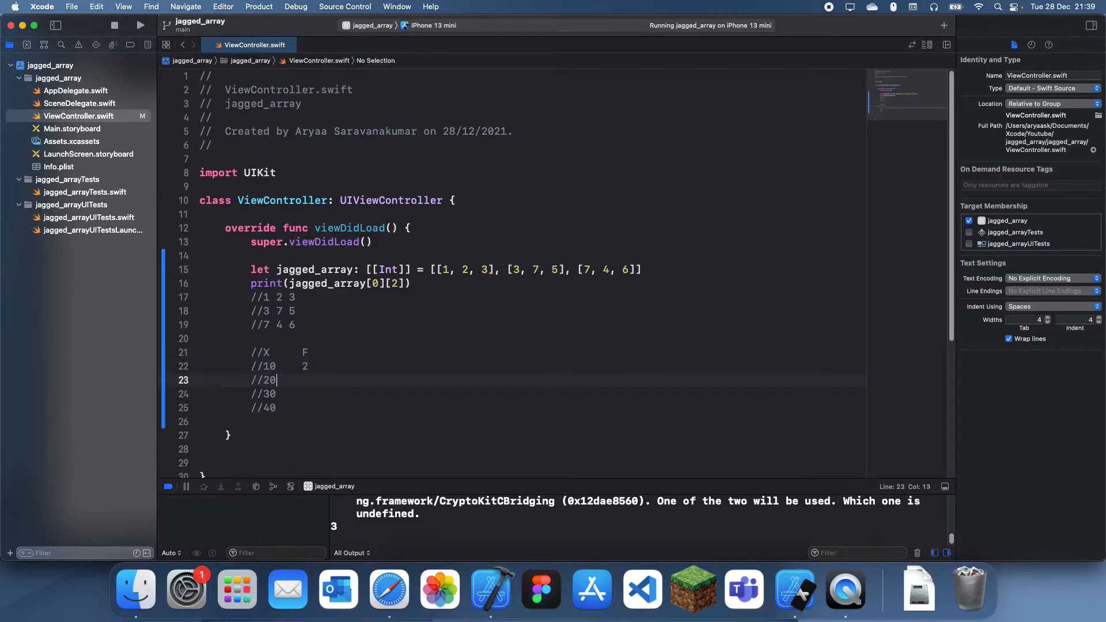
pyautogui.write('5')
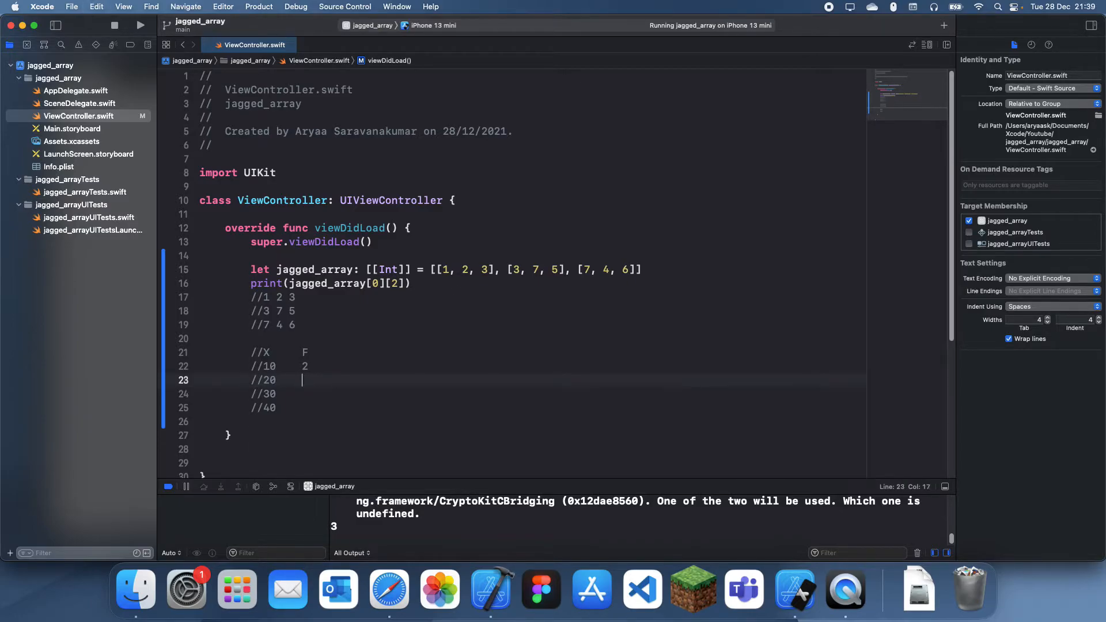
pyautogui.write('5')
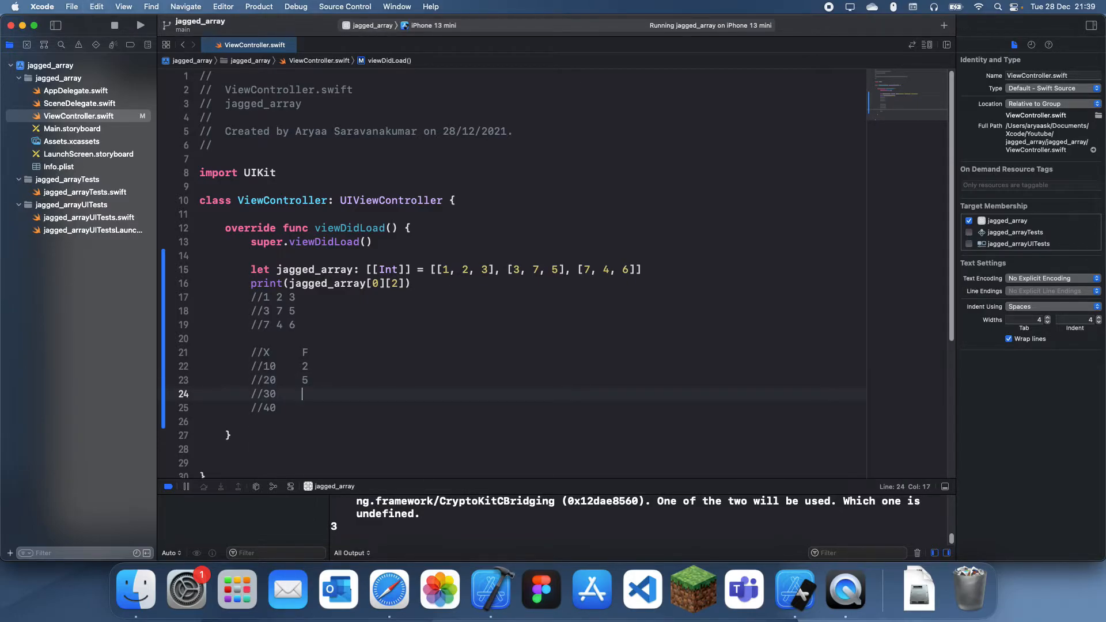
pyautogui.write('4')
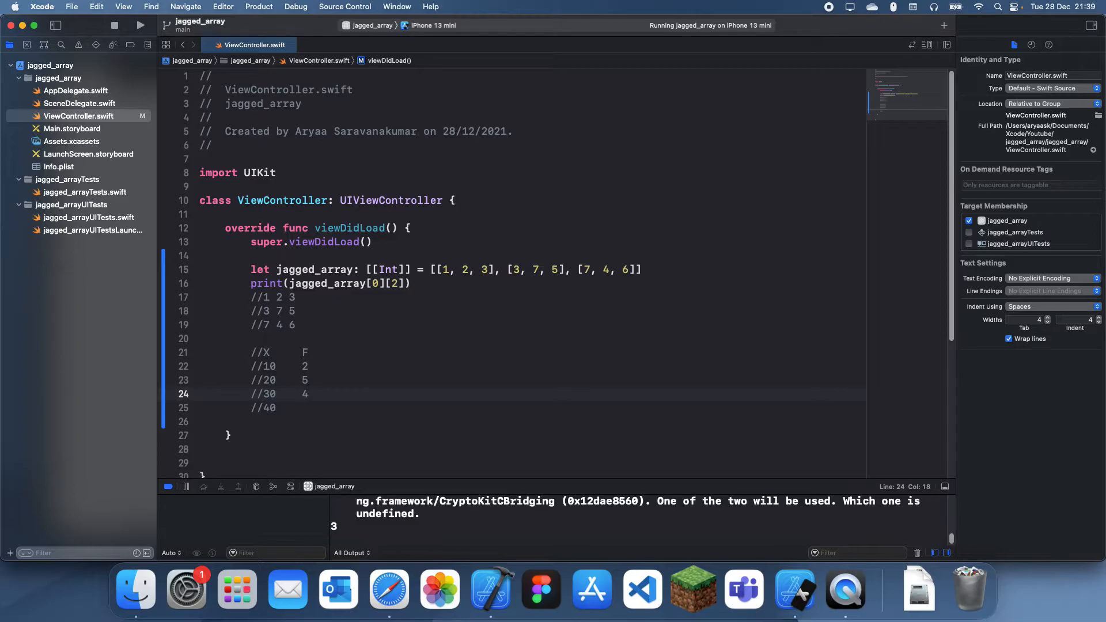
pyautogui.write('7')
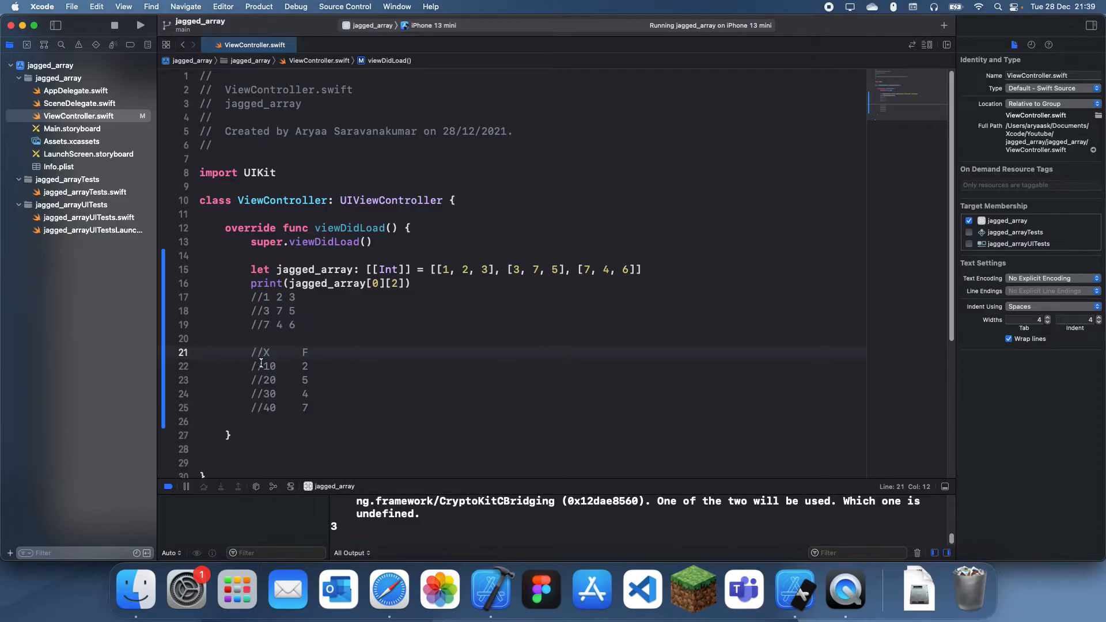
# - Point out the X value 10, its frequency 2, and the last row's 40 in the table
pyautogui.doubleClick(268, 366)
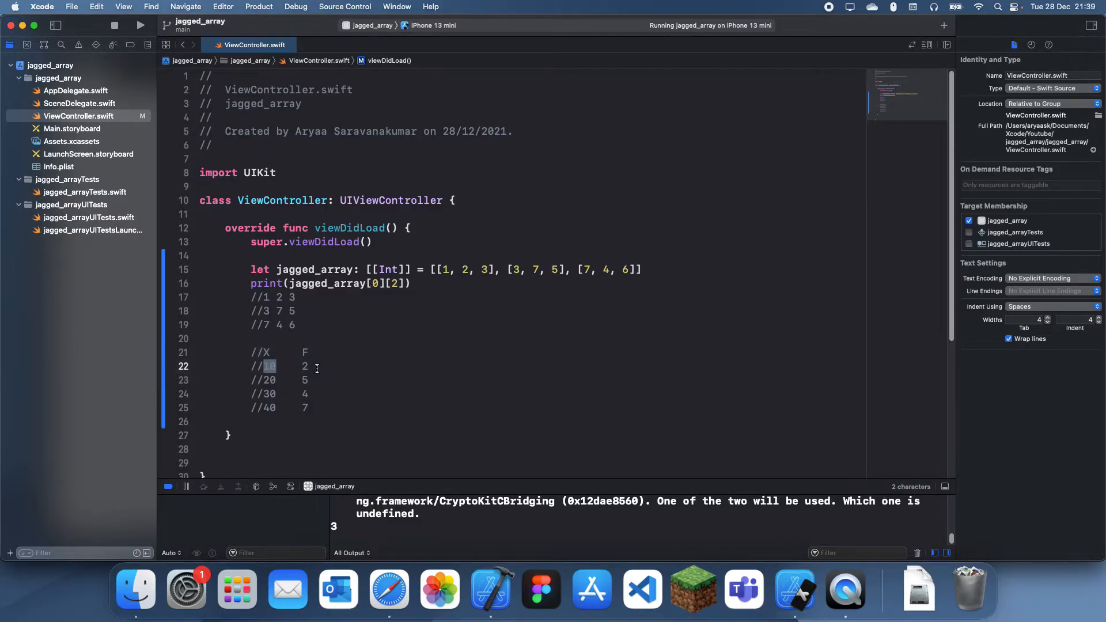
pyautogui.click(277, 380)
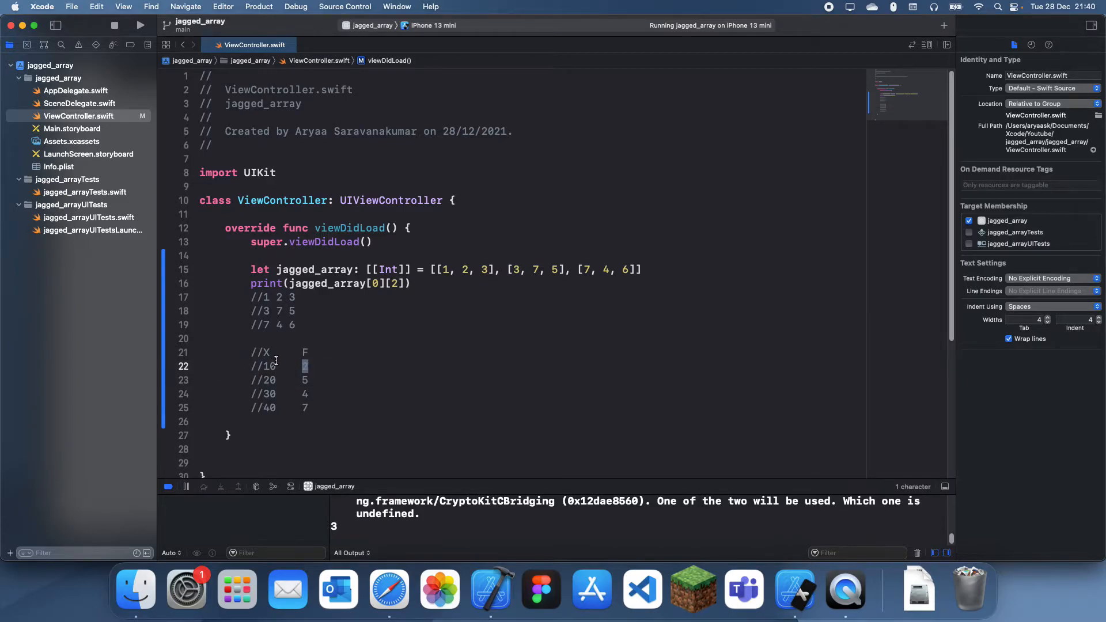
pyautogui.moveTo(298, 375)
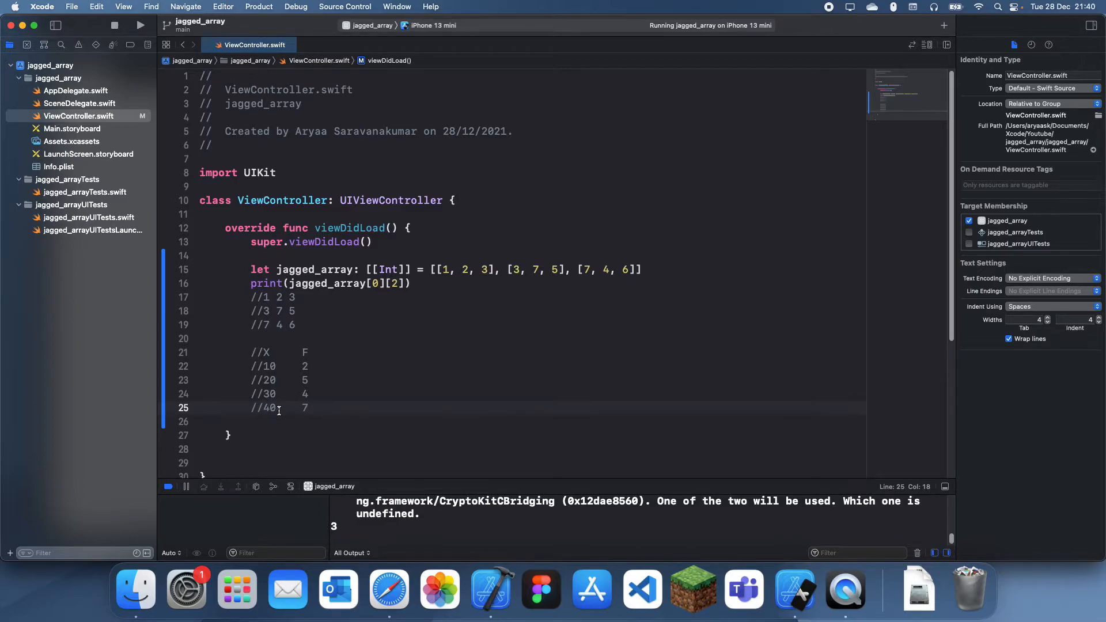
pyautogui.click(308, 352)
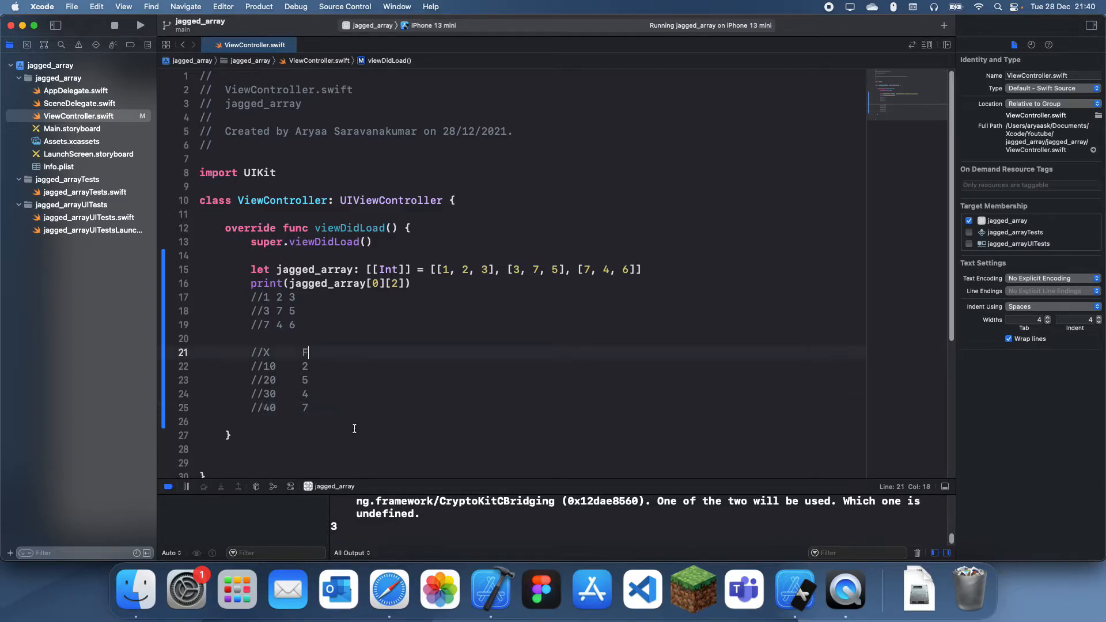
pyautogui.moveTo(353, 392)
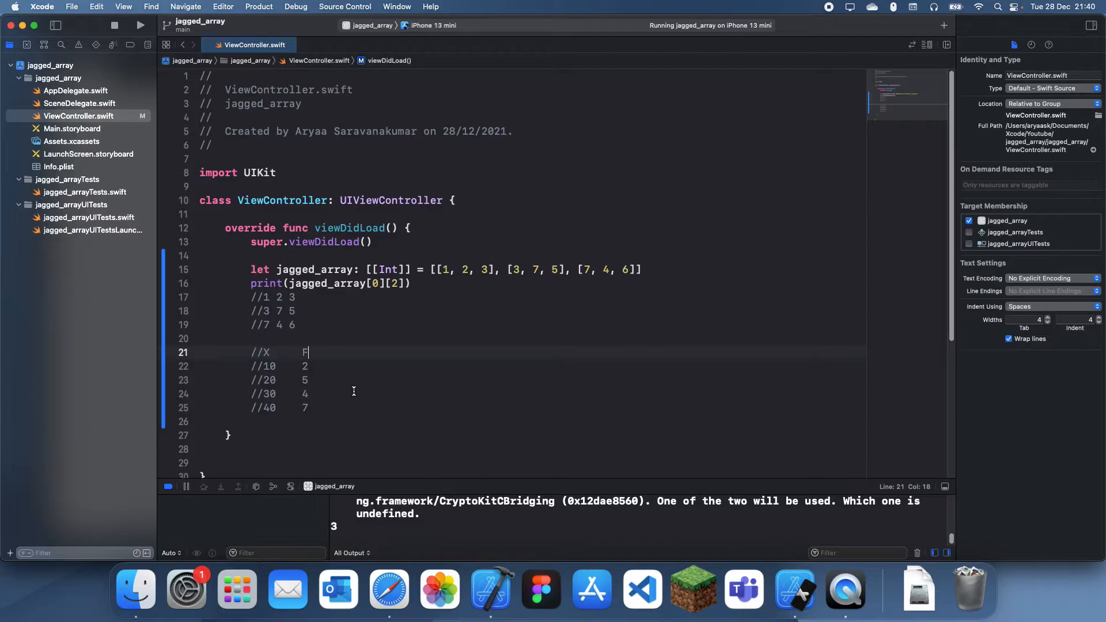
pyautogui.moveTo(341, 361)
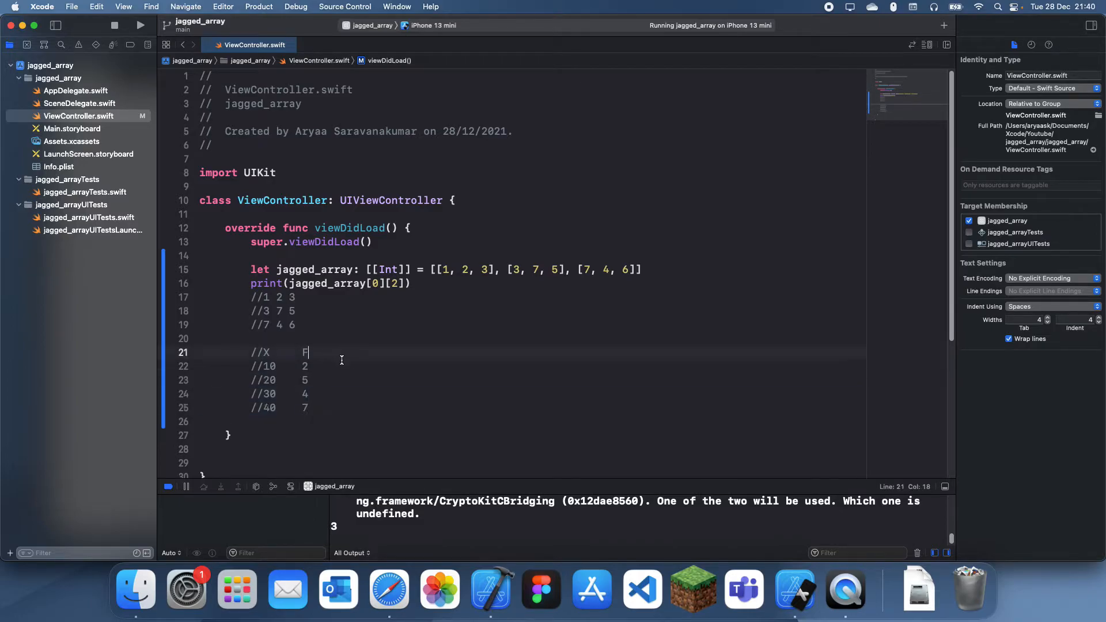
pyautogui.moveTo(355, 365)
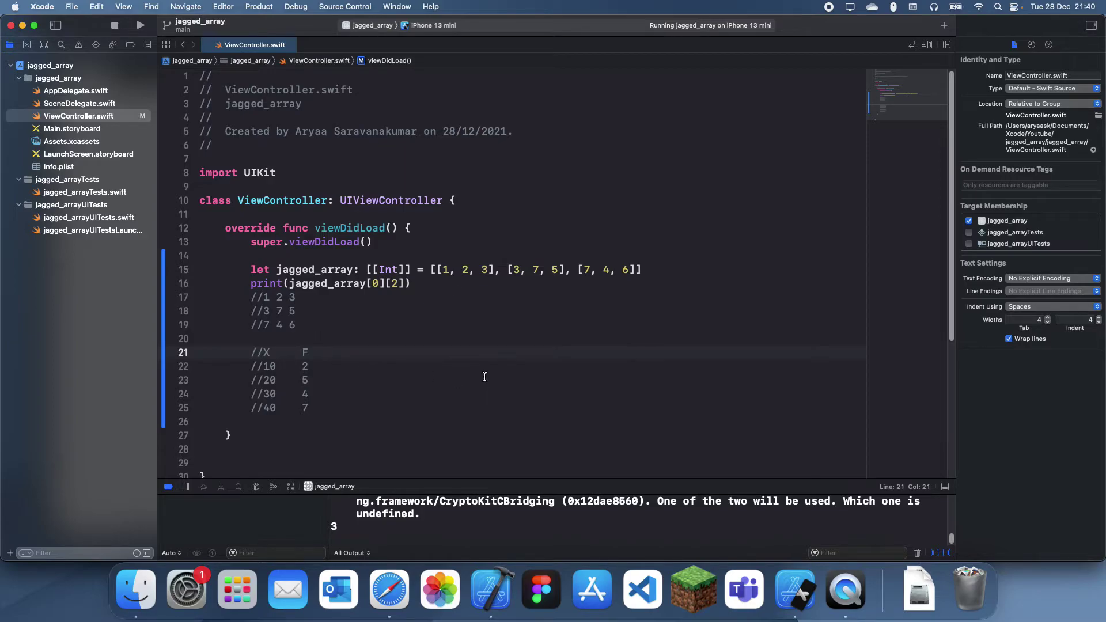
# - Add an FX column heading with values 20, 100, 120 and 280 after each F value
pyautogui.write('FX')
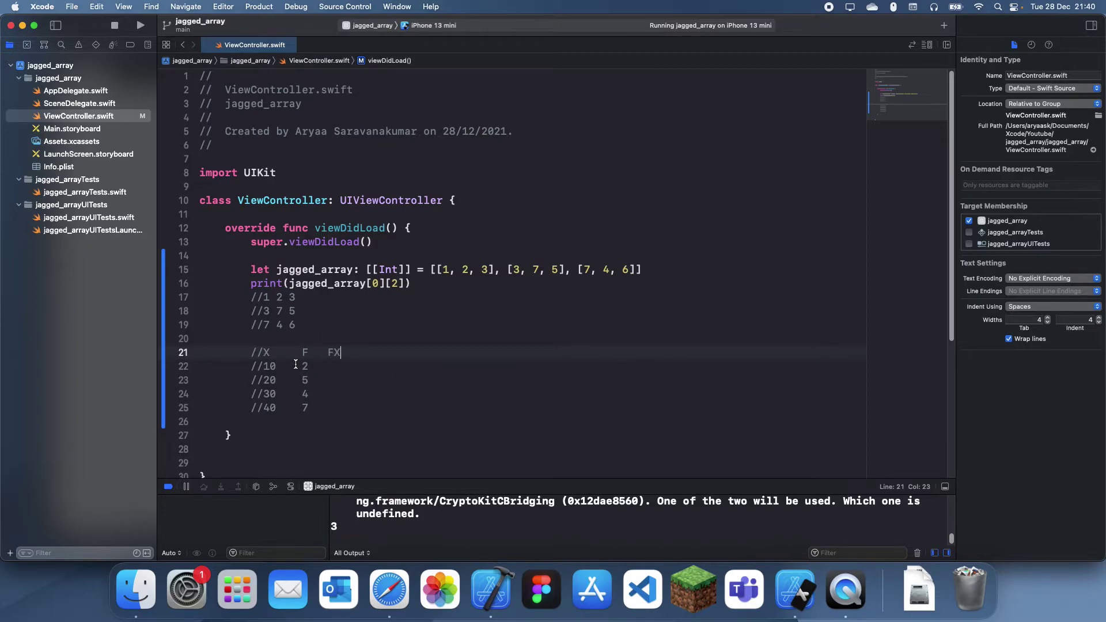
pyautogui.write('20')
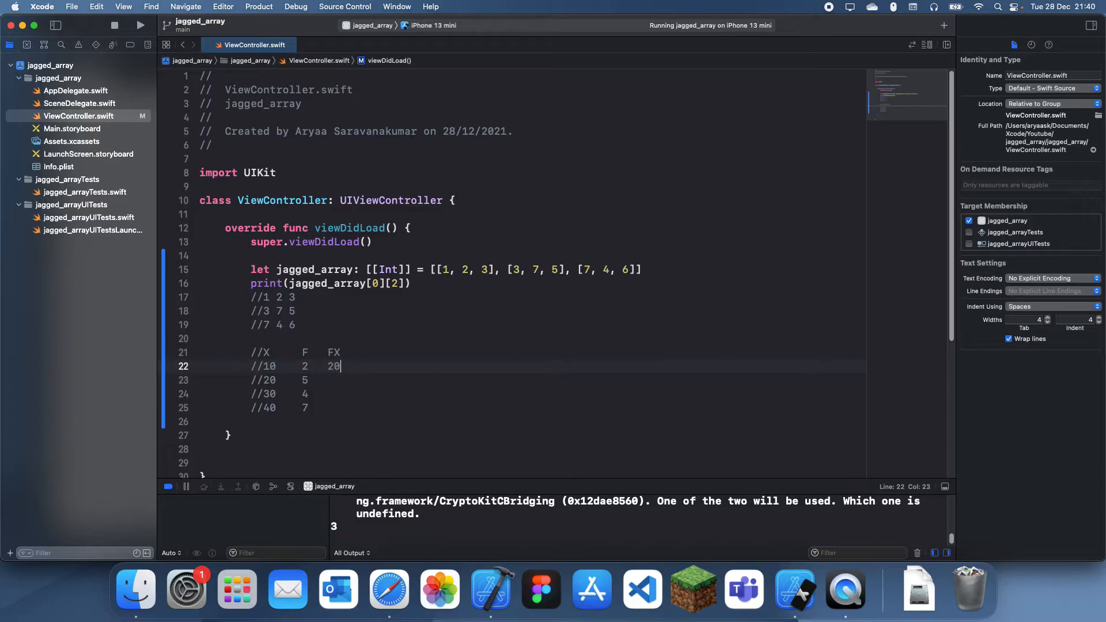
pyautogui.write('100')
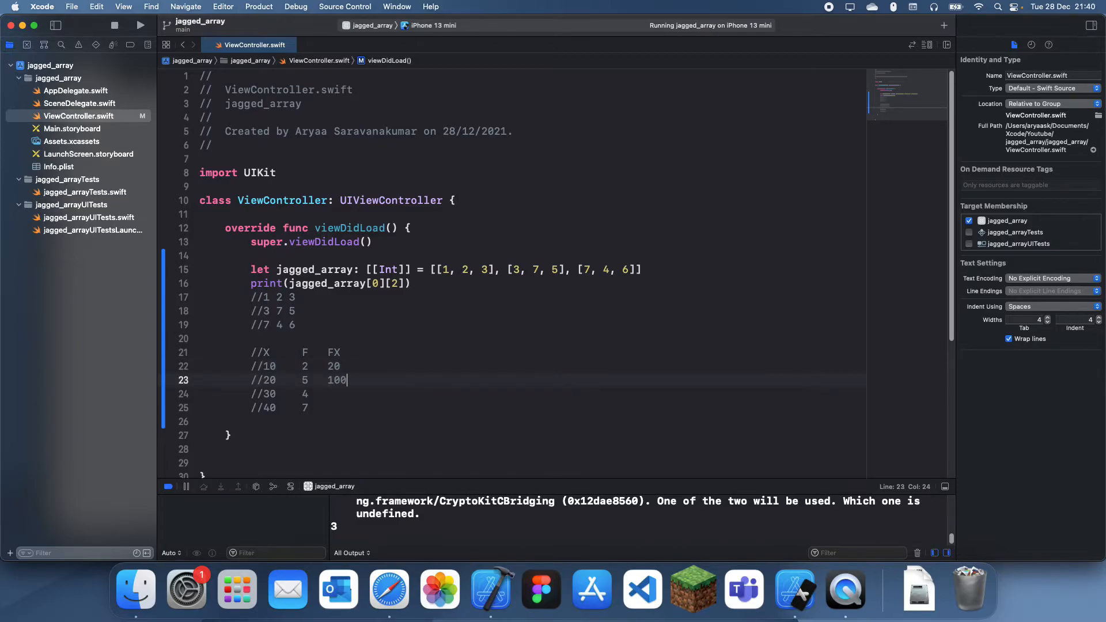
pyautogui.write('120')
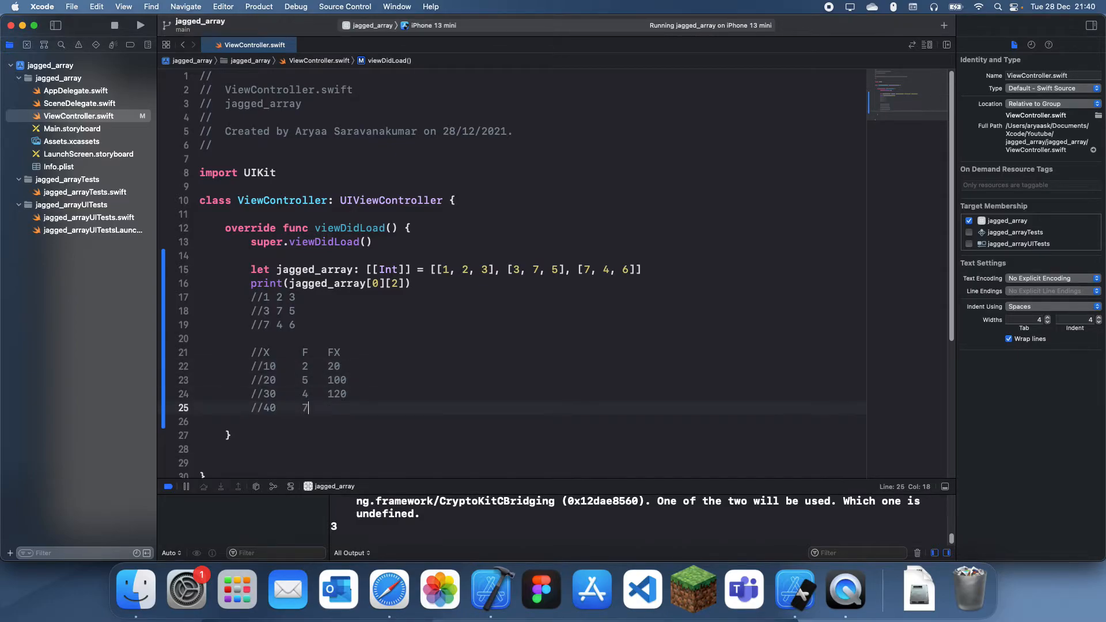
pyautogui.write('" "')
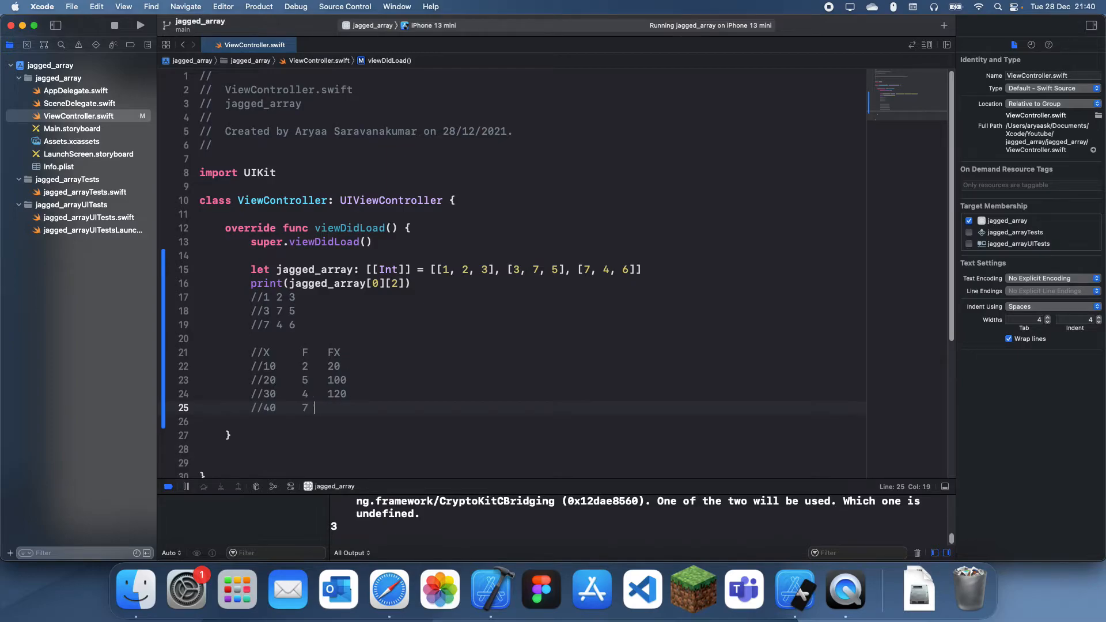
pyautogui.write('280')
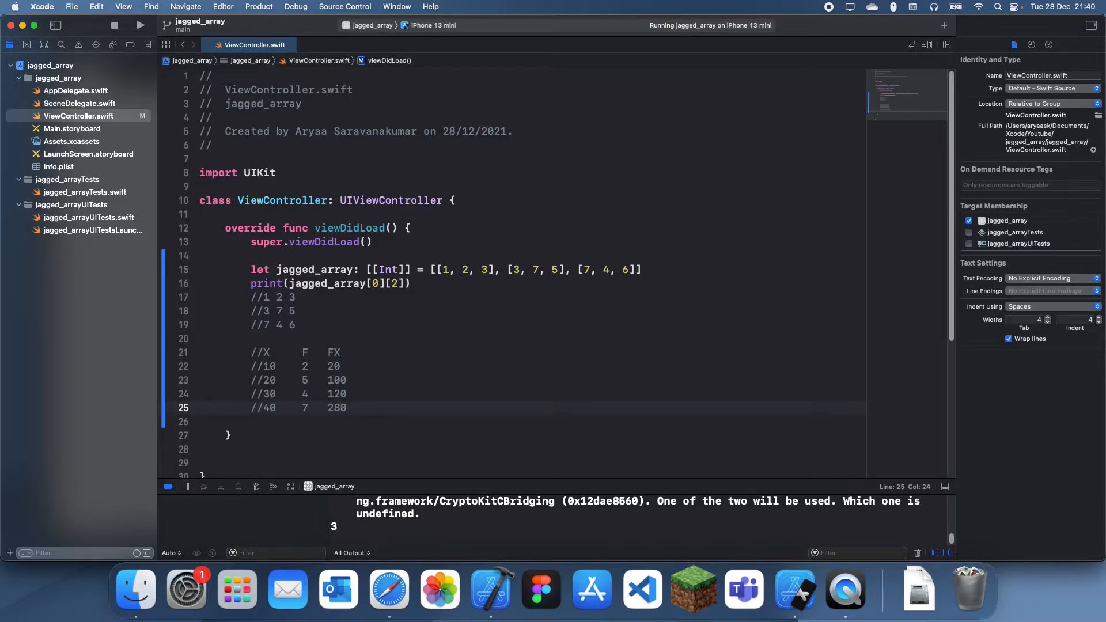
pyautogui.click(341, 353)
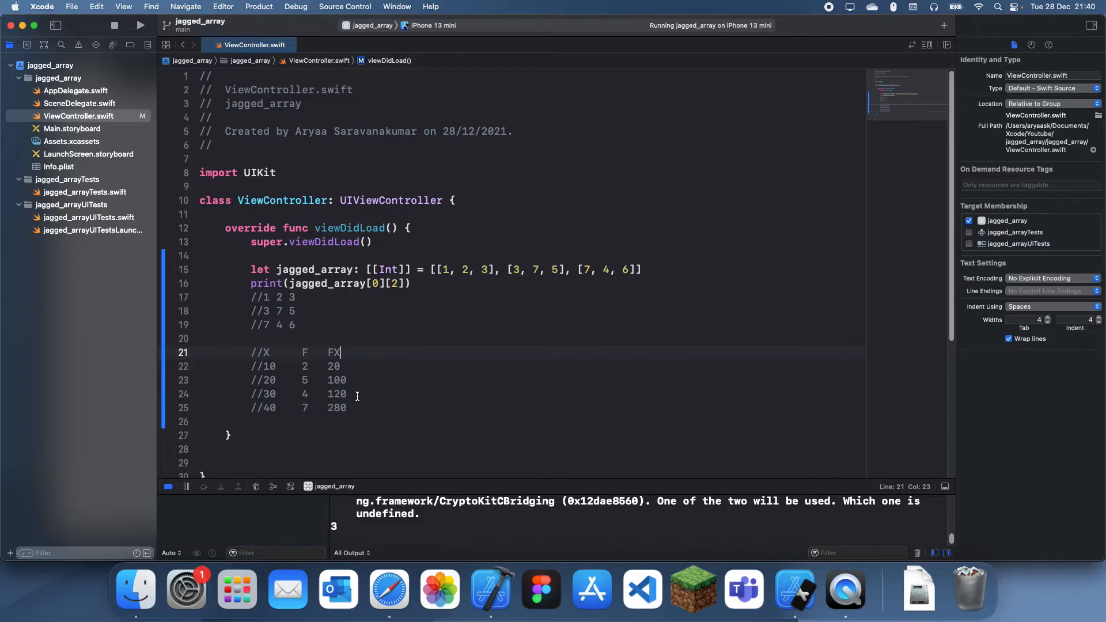
pyautogui.click(373, 408)
pyautogui.write('//')
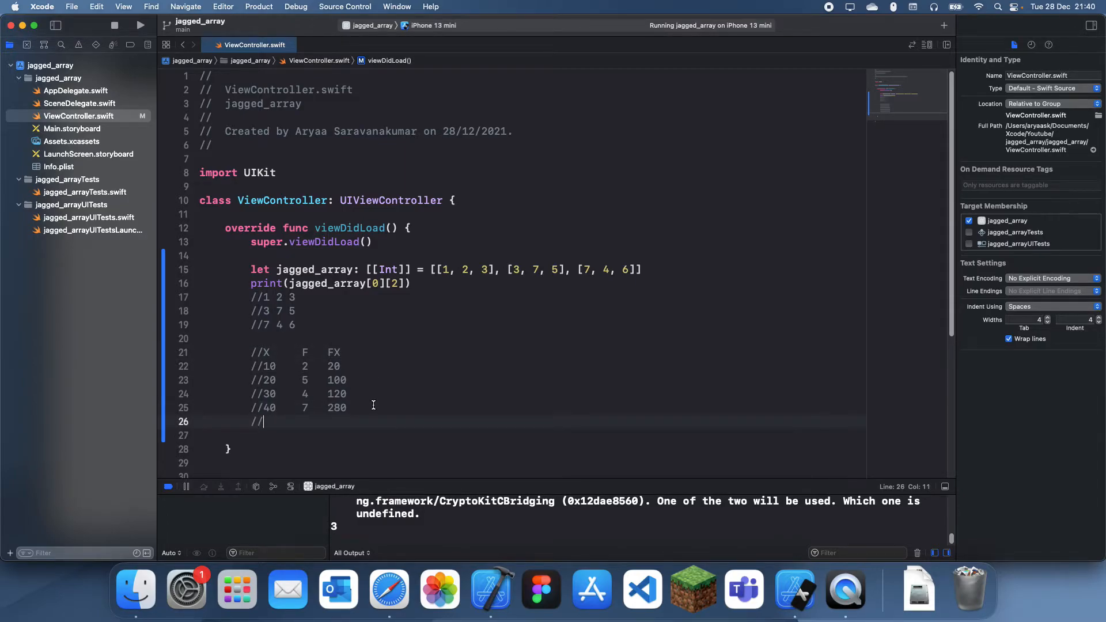
# - Add a totals row below the table showing 18 and 520 followed by =
pyautogui.write('" "')
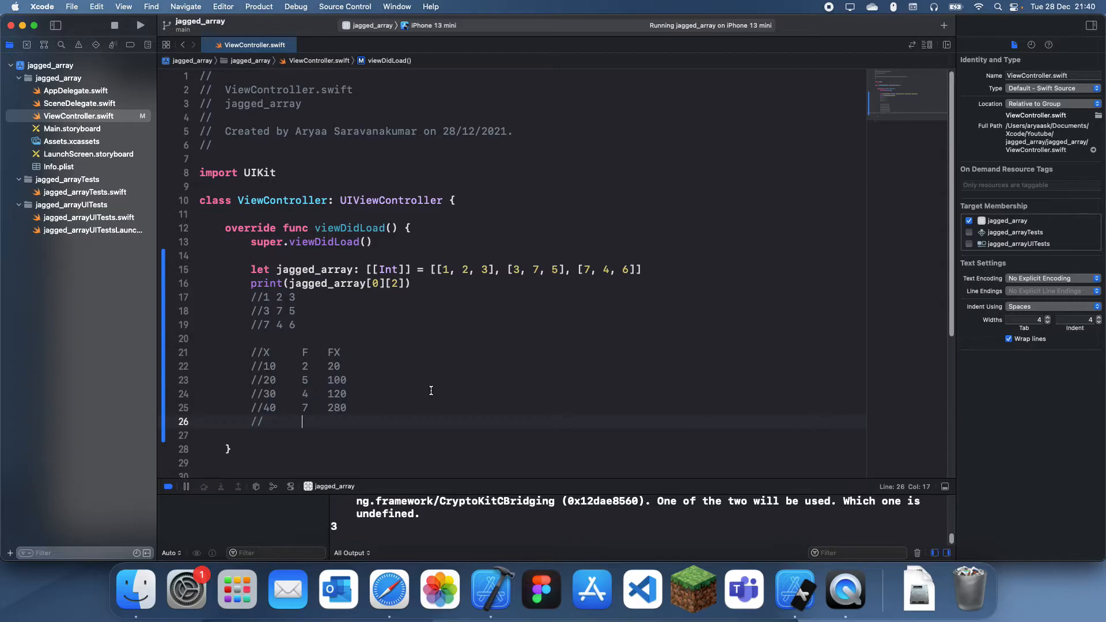
pyautogui.write('18')
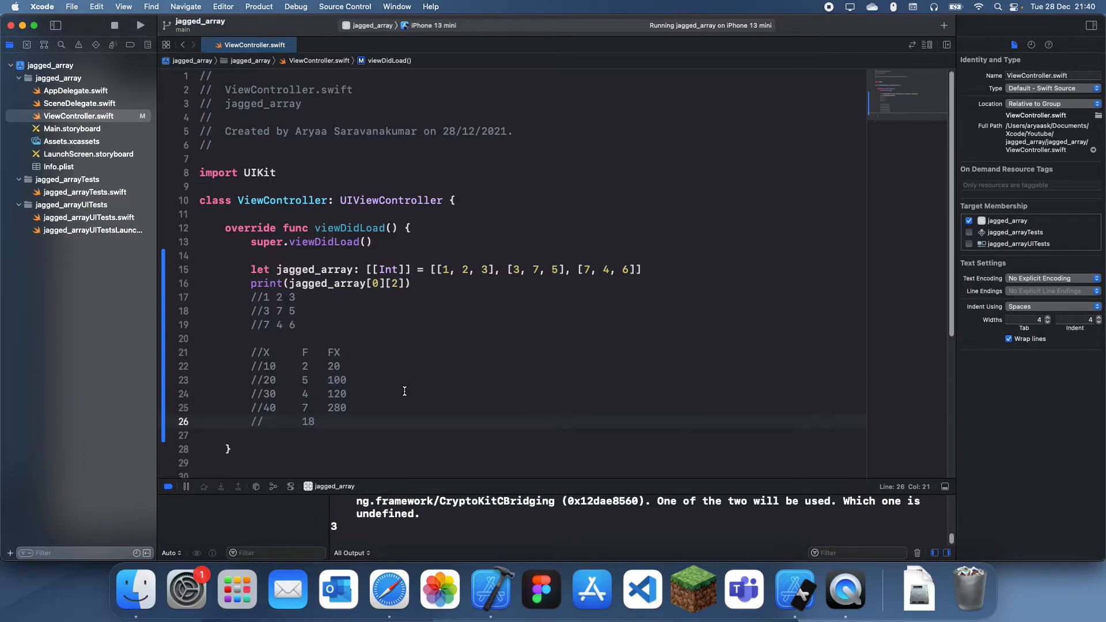
pyautogui.moveTo(475, 383)
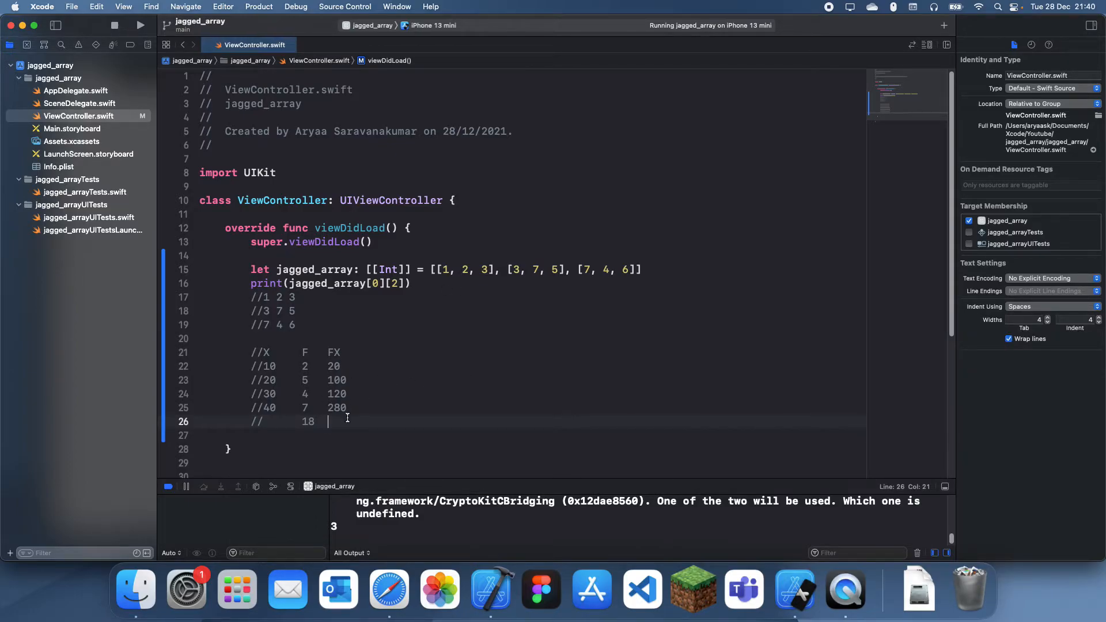
pyautogui.write('520')
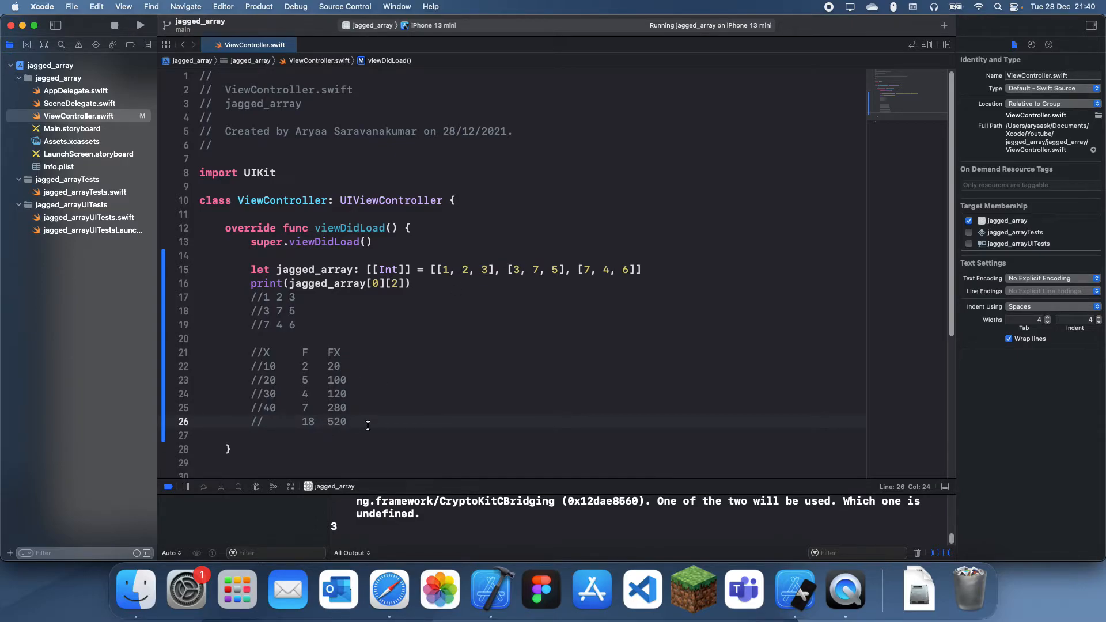
pyautogui.write('=')
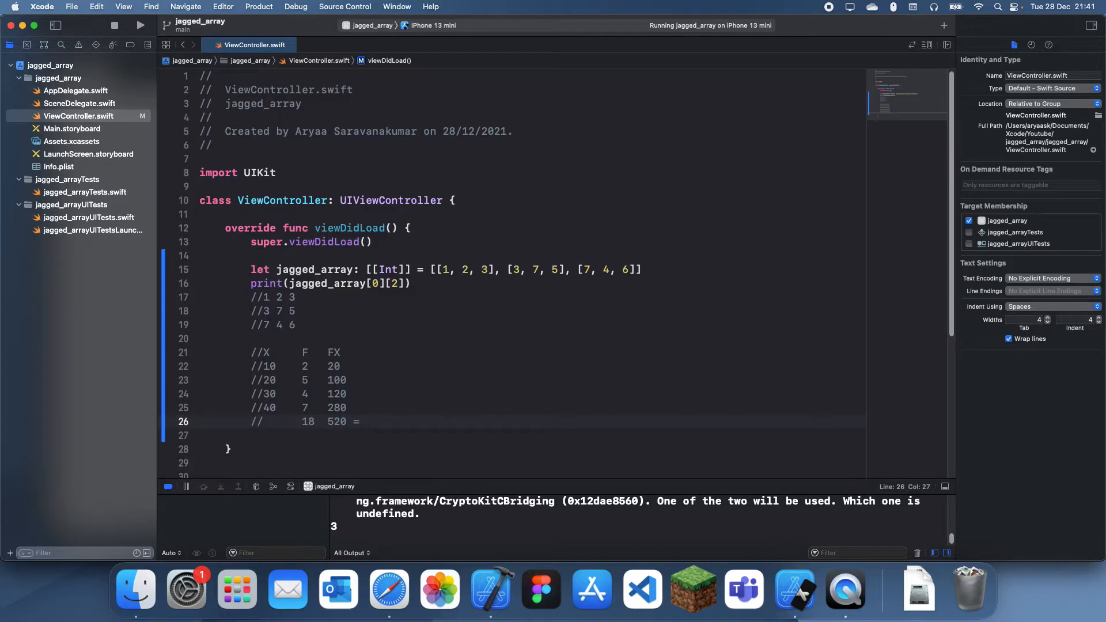
# - Compute 520 / 18 in Calculator and write 28.8 after the = in the totals row
pyautogui.write('quick')
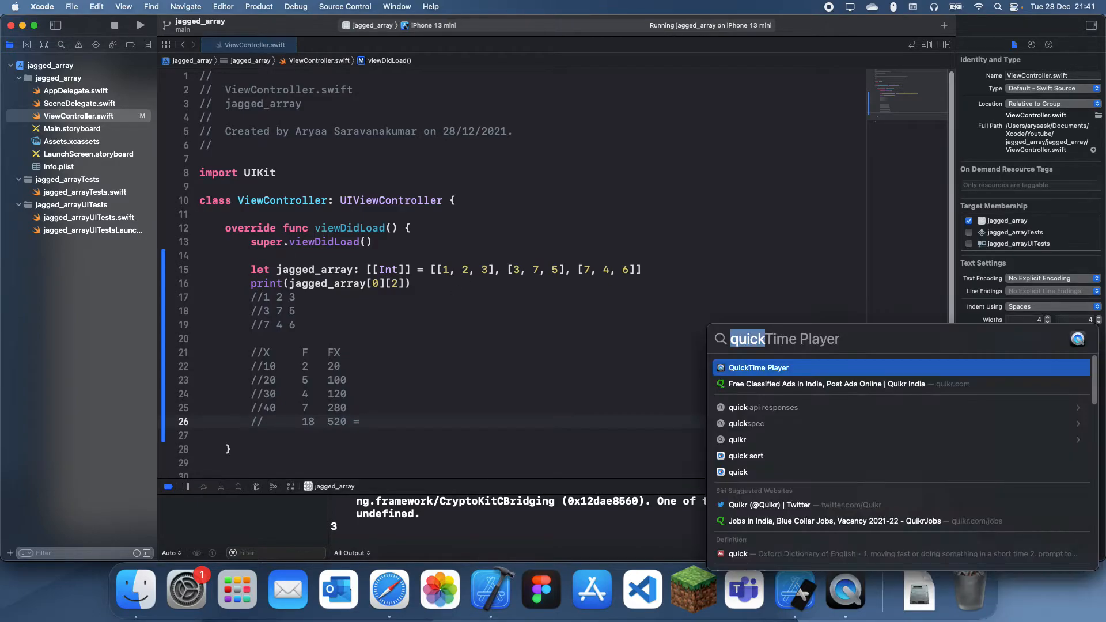
pyautogui.write('520 / 18')
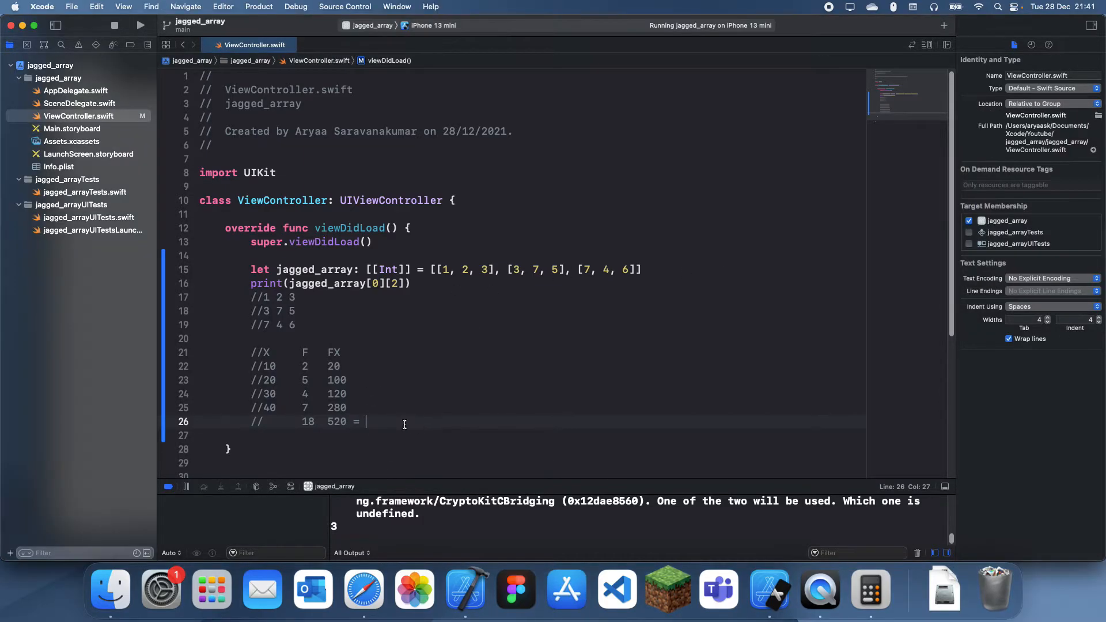
pyautogui.write('28.8')
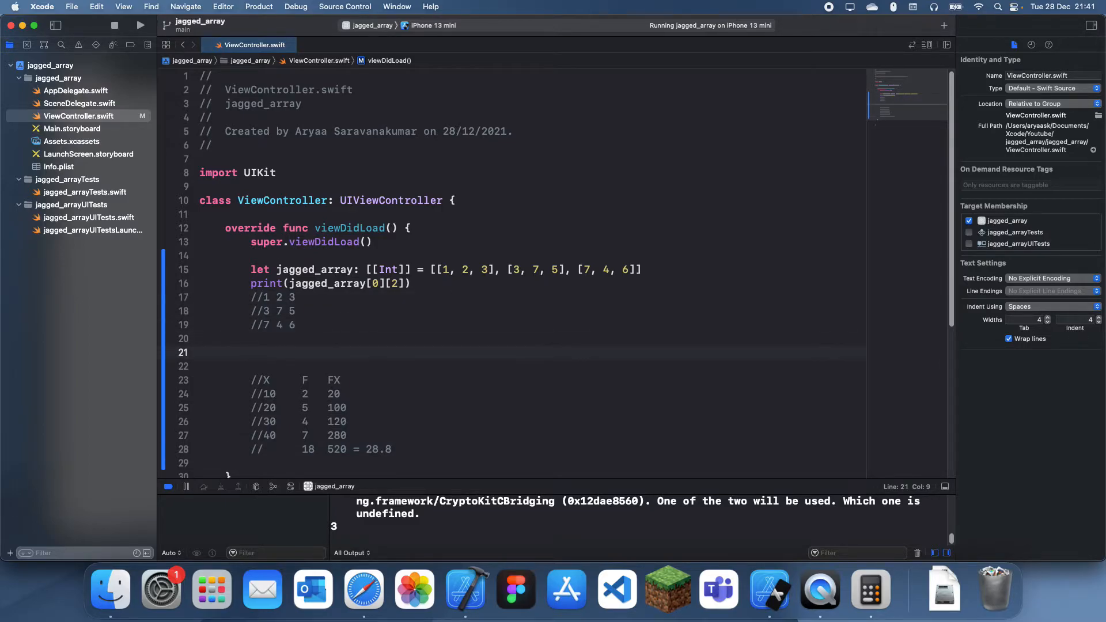
# - Declare let mean_table: [[Int]] = [] above the commented table and enter its brackets
pyautogui.write('let')
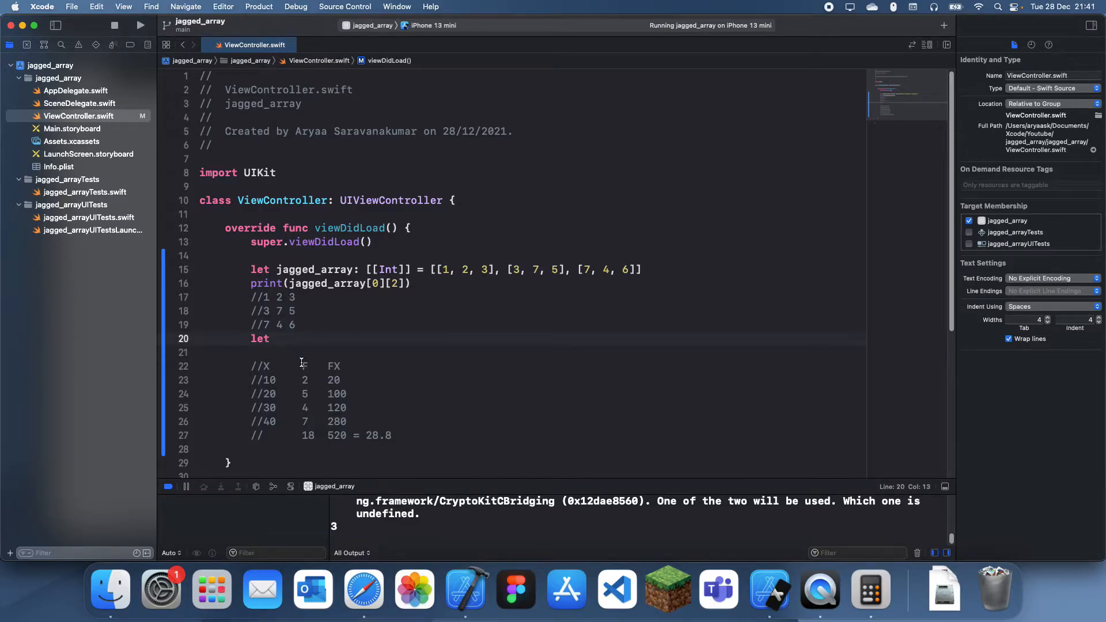
pyautogui.write('mean_')
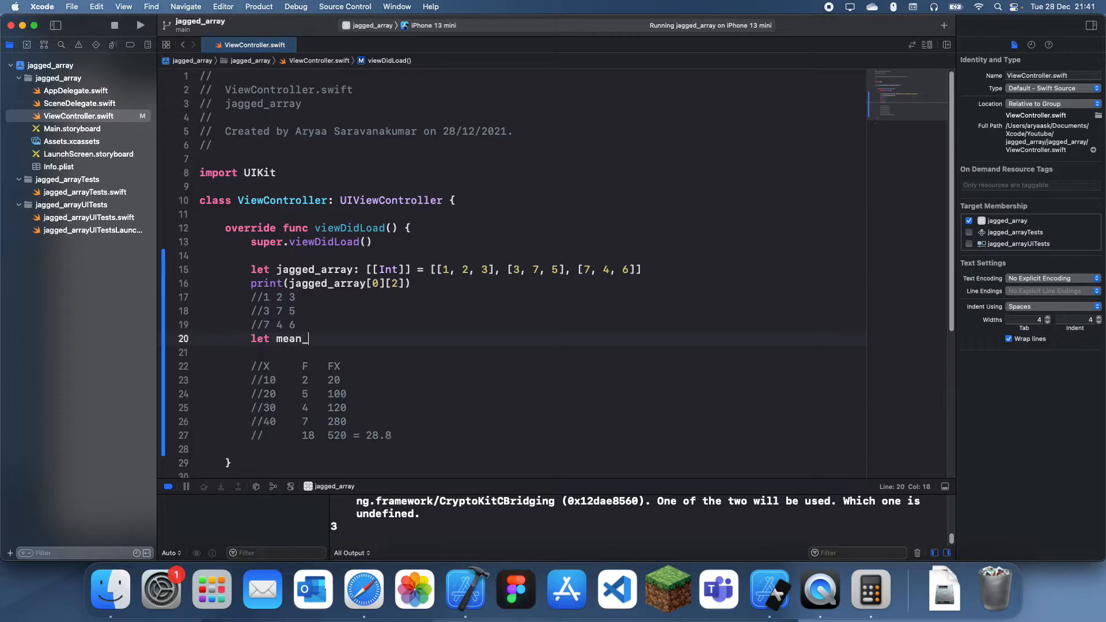
pyautogui.write('table: [')
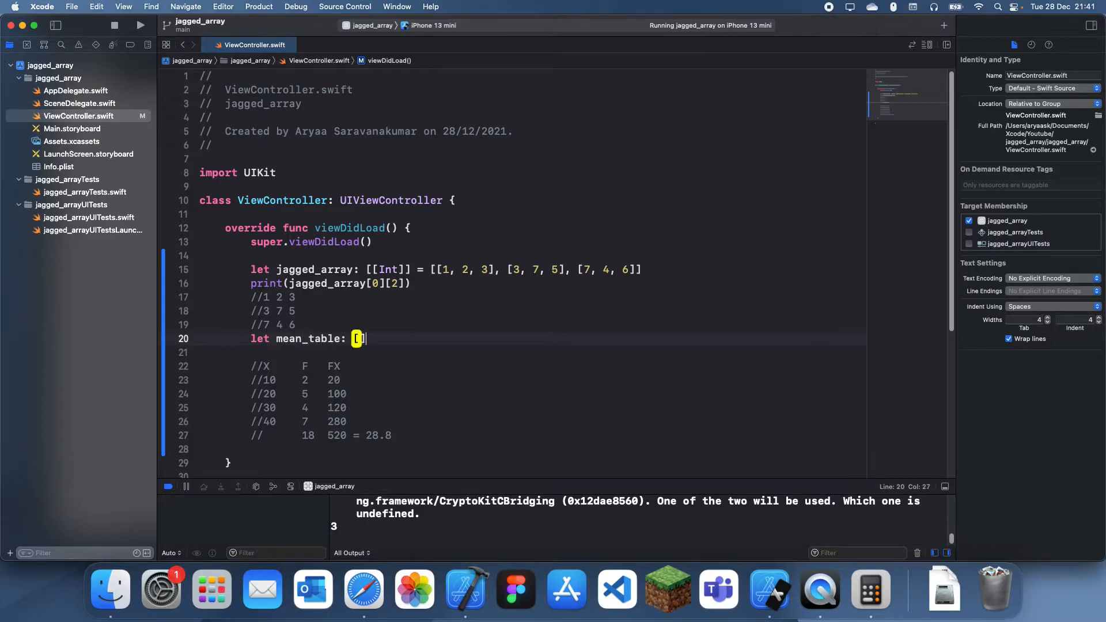
pyautogui.write('I]]')
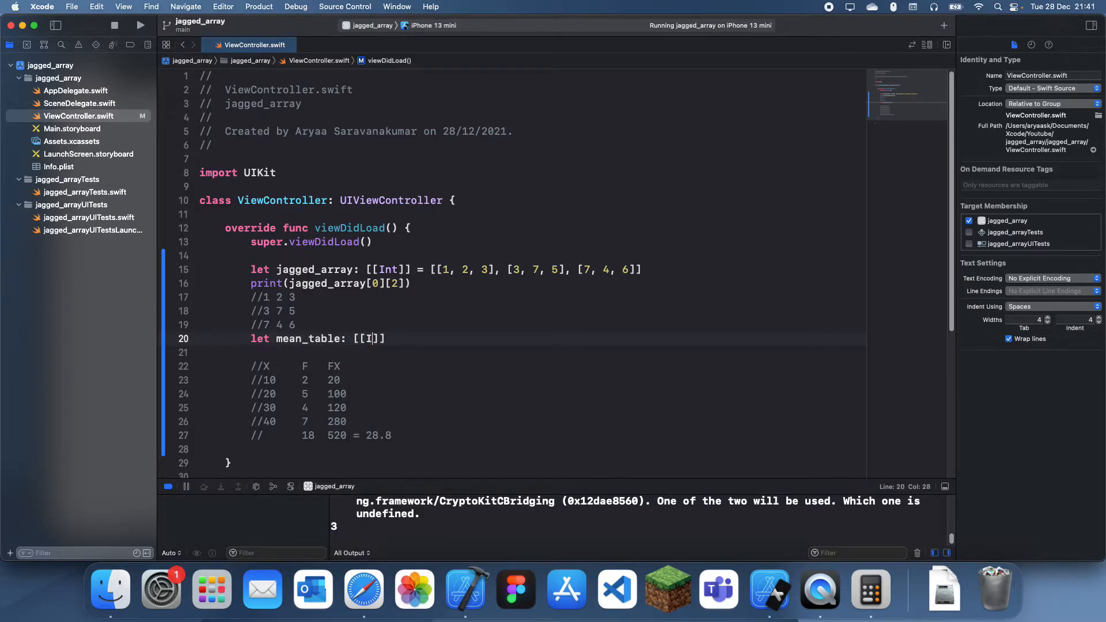
pyautogui.write('nt]] = []')
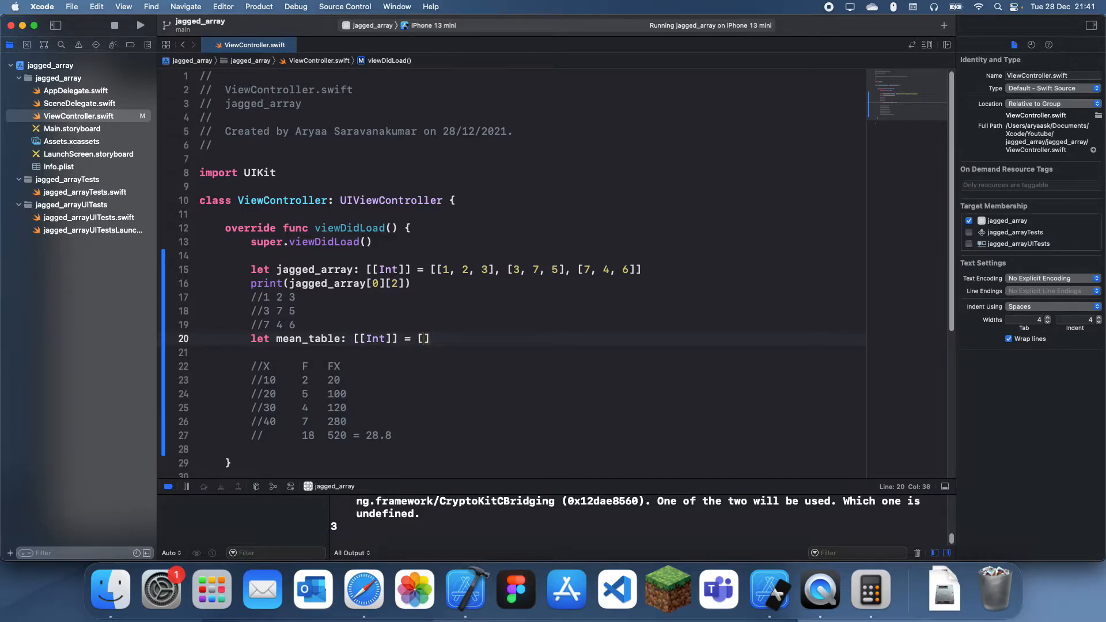
pyautogui.click(580, 269)
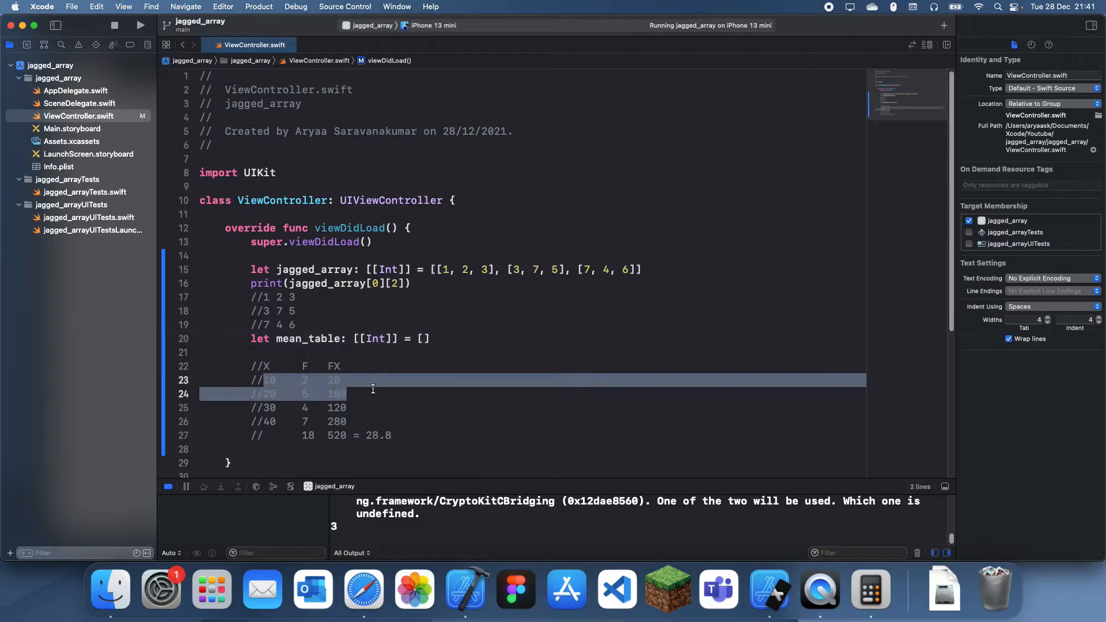
# - Fill mean_table with rows [10, 2, 20], [20, 5, 100], [30, 4, 120], [40, 7, 280]
pyautogui.write('[[1]')
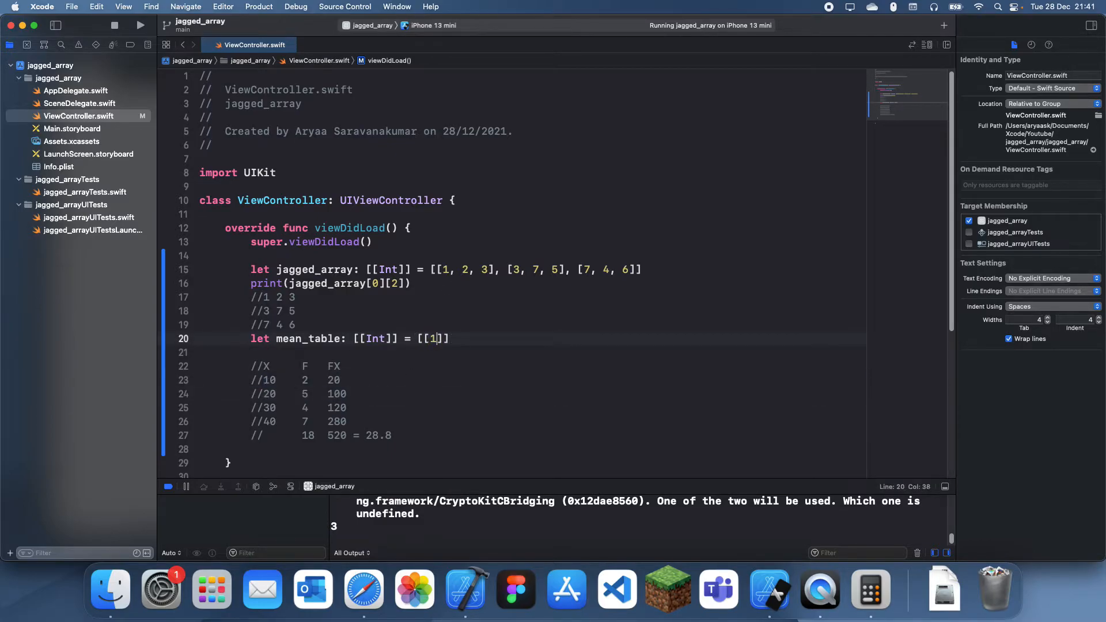
pyautogui.write('0, 2, 20] [')
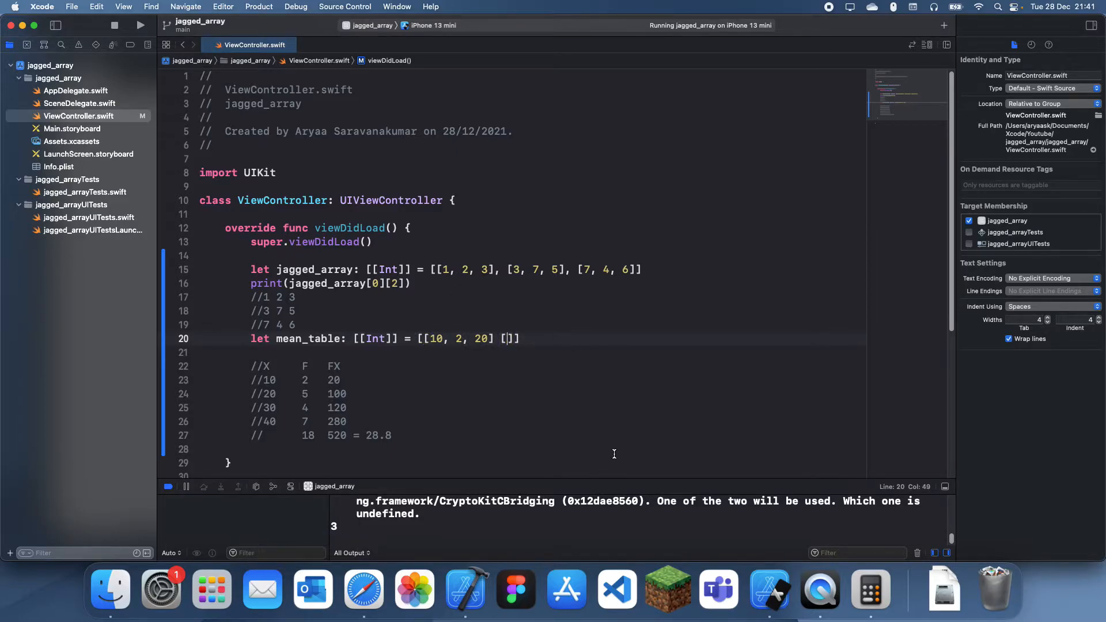
pyautogui.write('20, 5, 100], [30,')
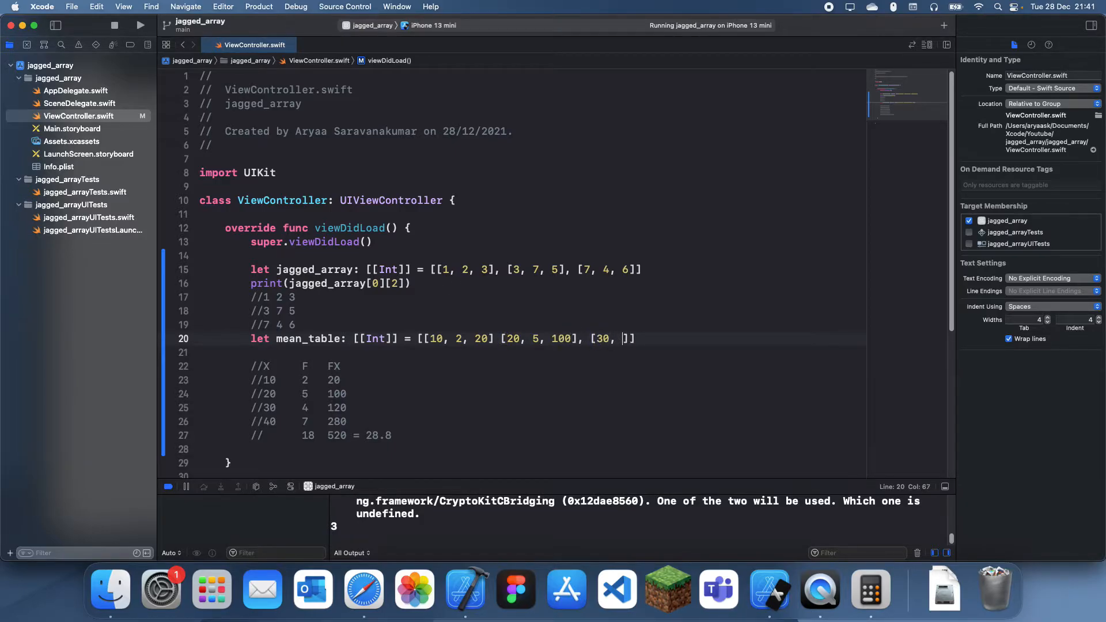
pyautogui.write('4,')
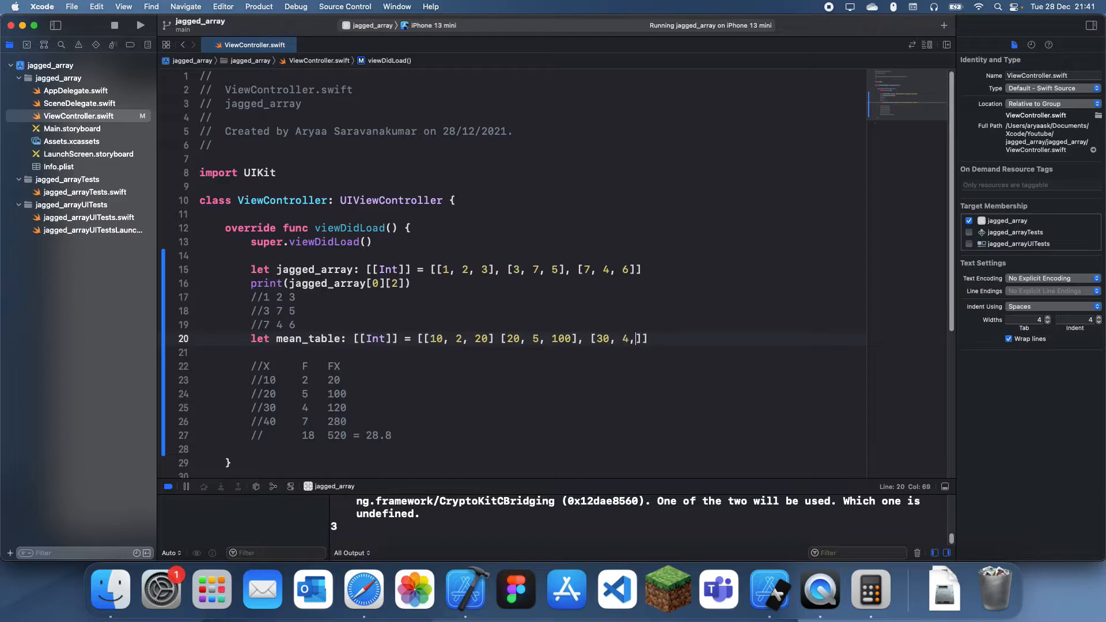
pyautogui.write('120')
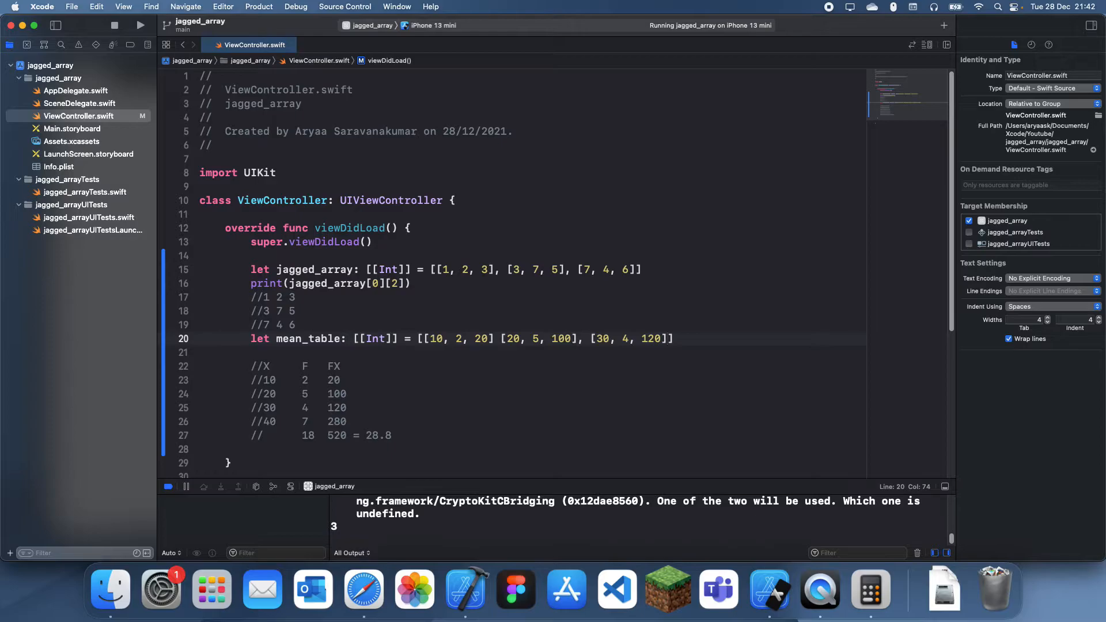
pyautogui.write('[')
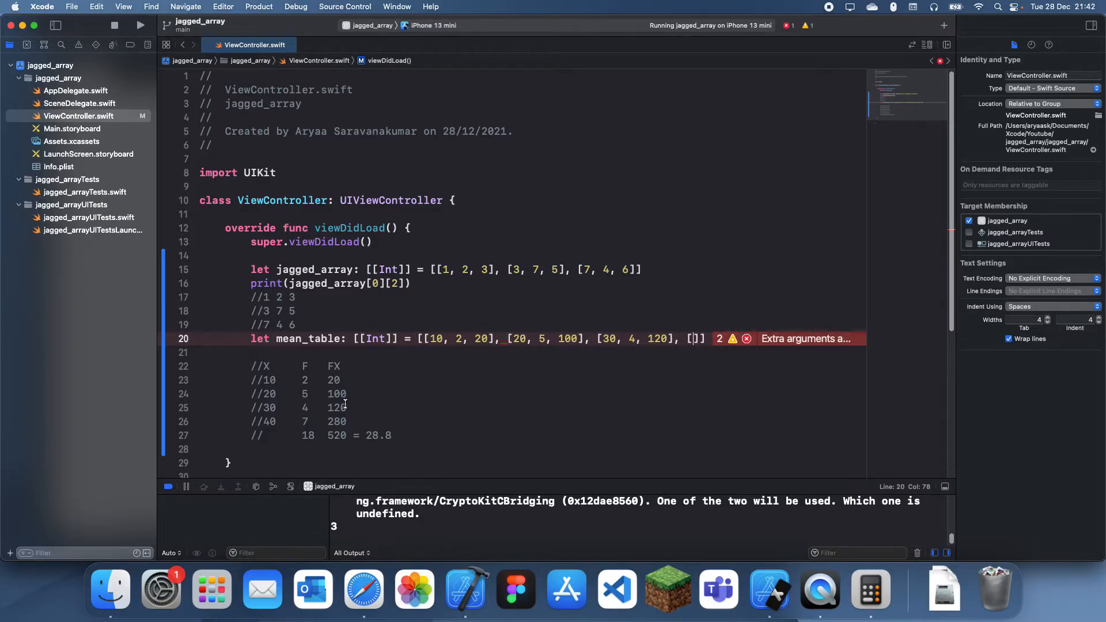
pyautogui.write('40, 7, 280')
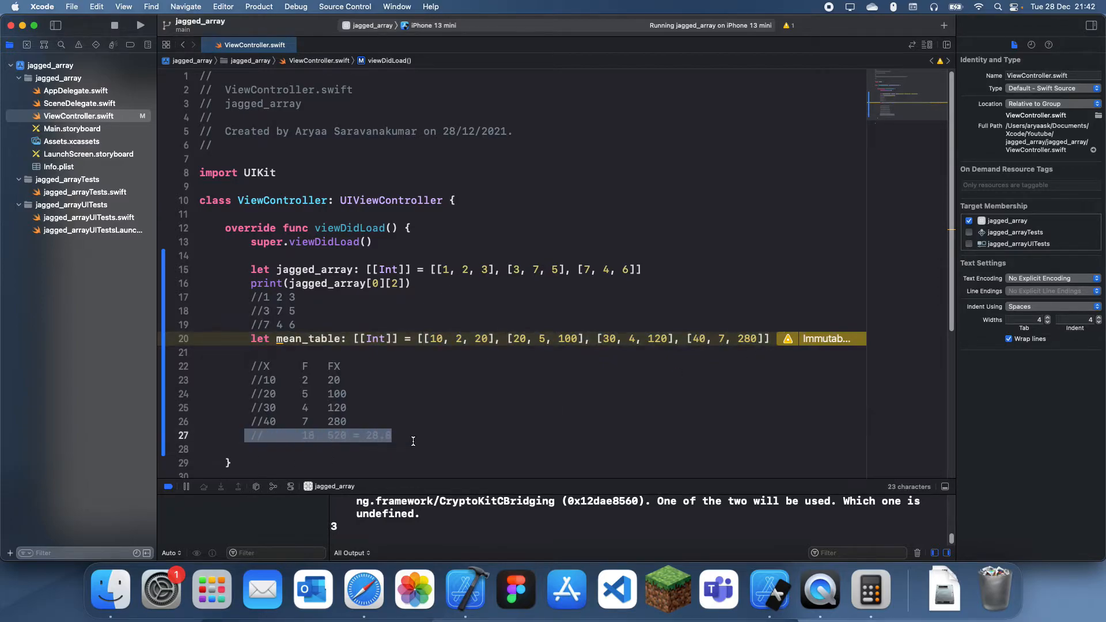
pyautogui.click(361, 435)
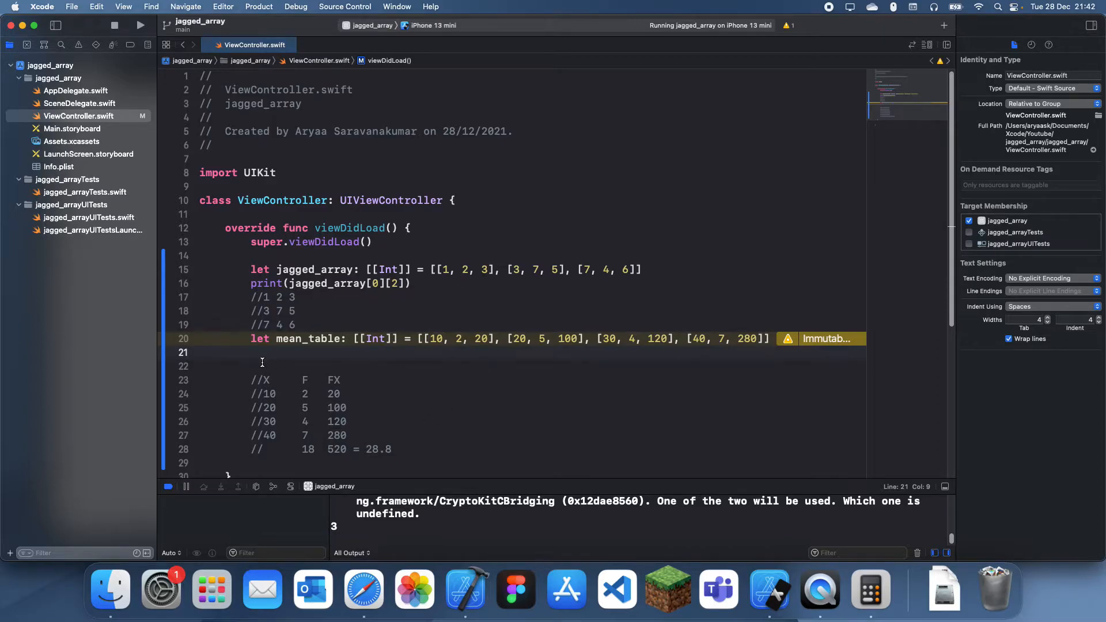
# - Declare var fTotal = 0 and var i = 0 below mean_table
pyautogui.click(302, 394)
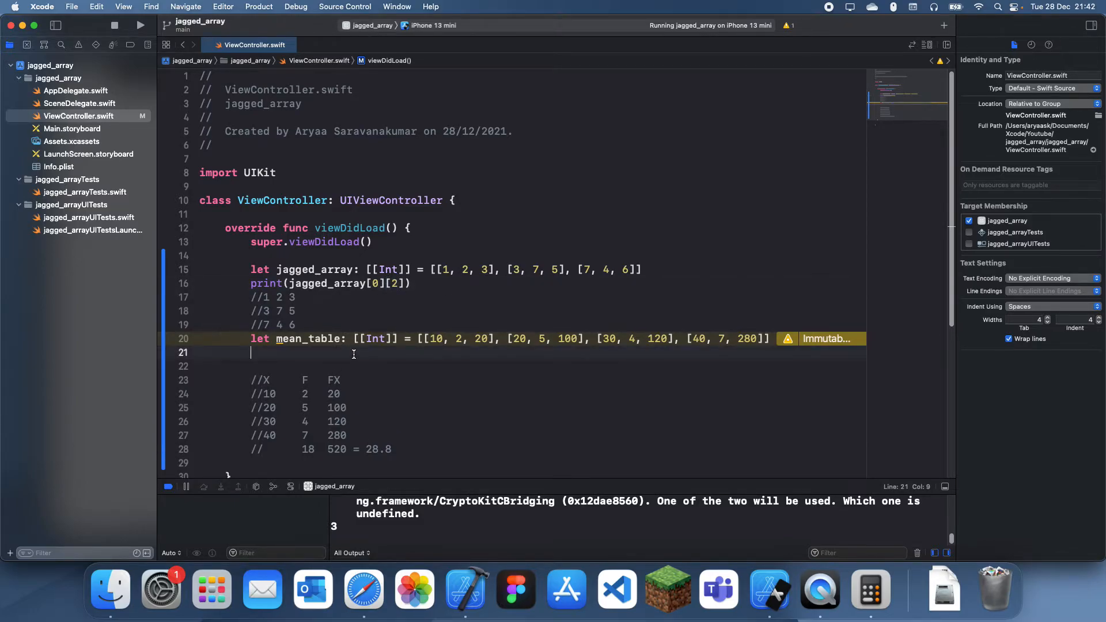
pyautogui.write('var')
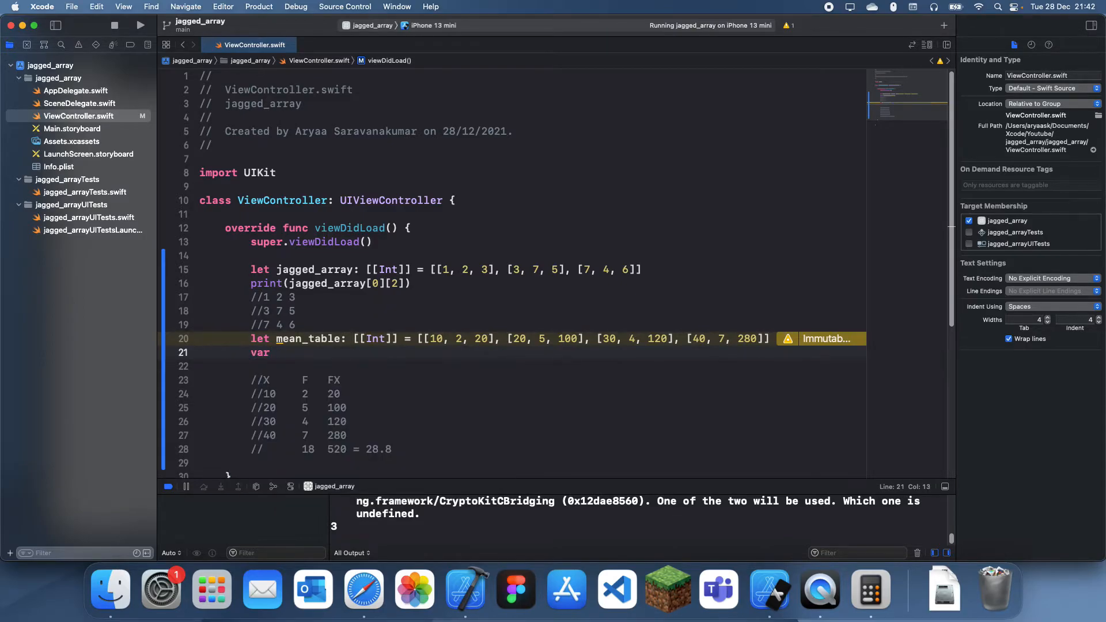
pyautogui.write('fF')
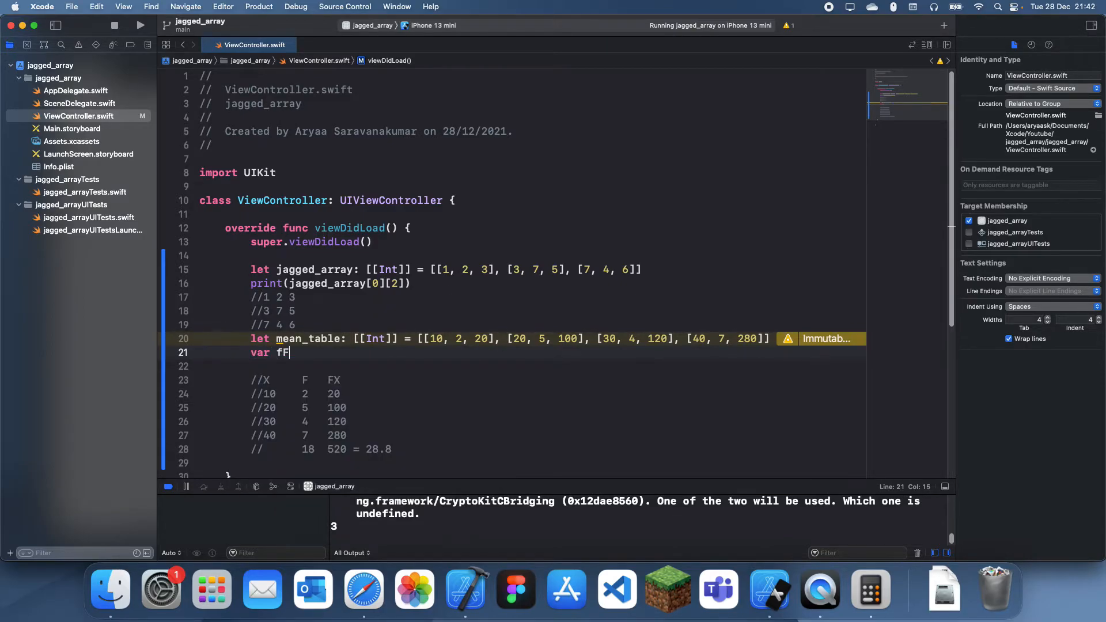
pyautogui.write('Total = 0')
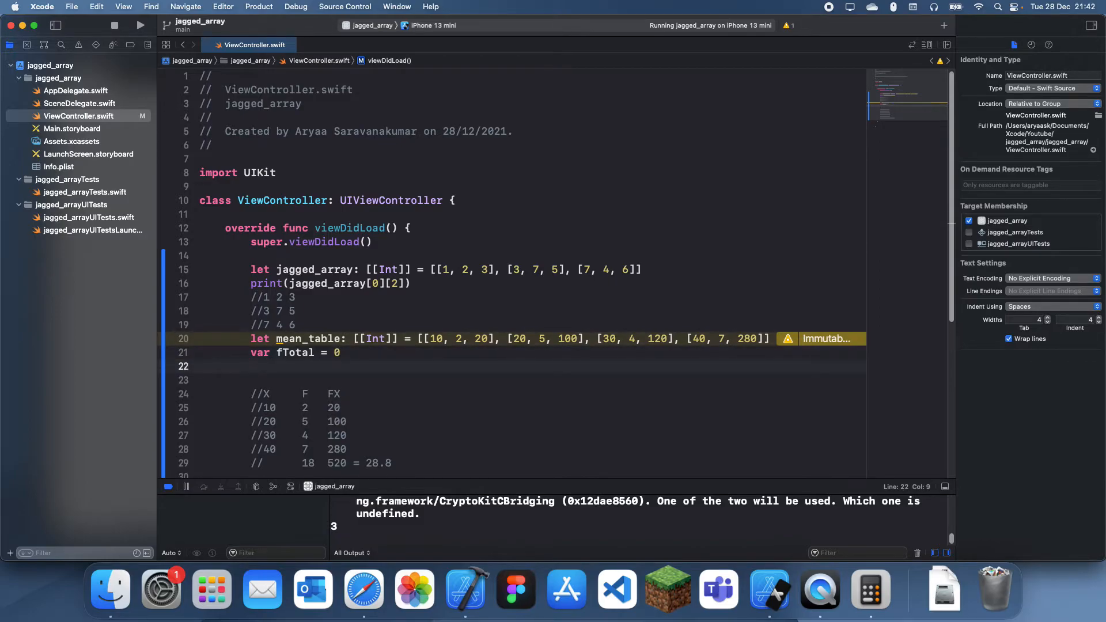
pyautogui.write('w')
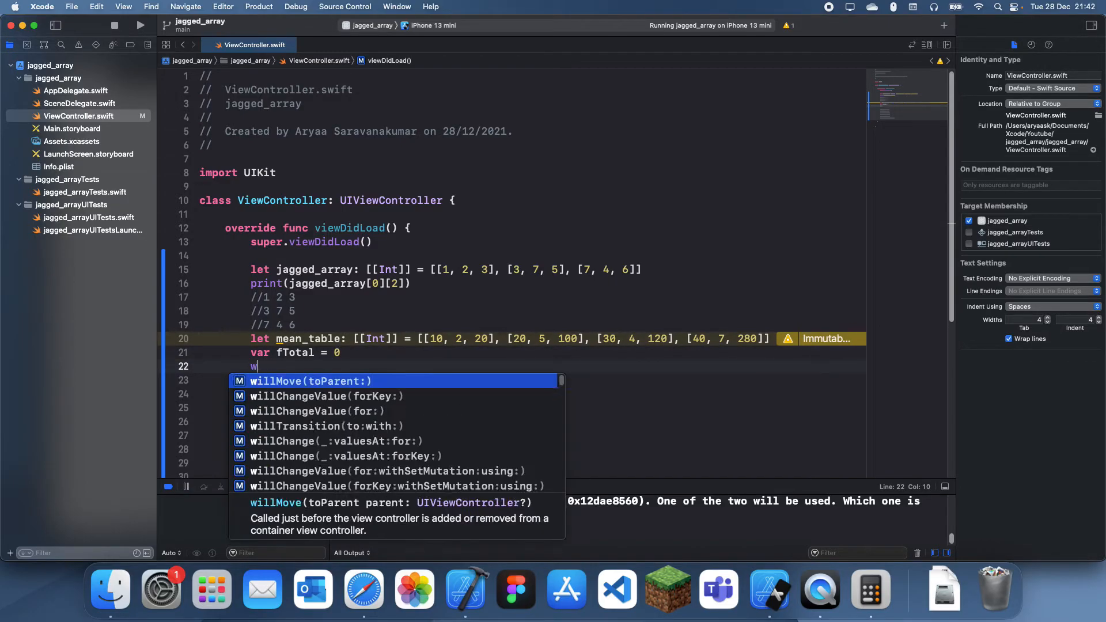
pyautogui.write('var i = 0')
pyautogui.click(531, 380)
pyautogui.write('while i !')
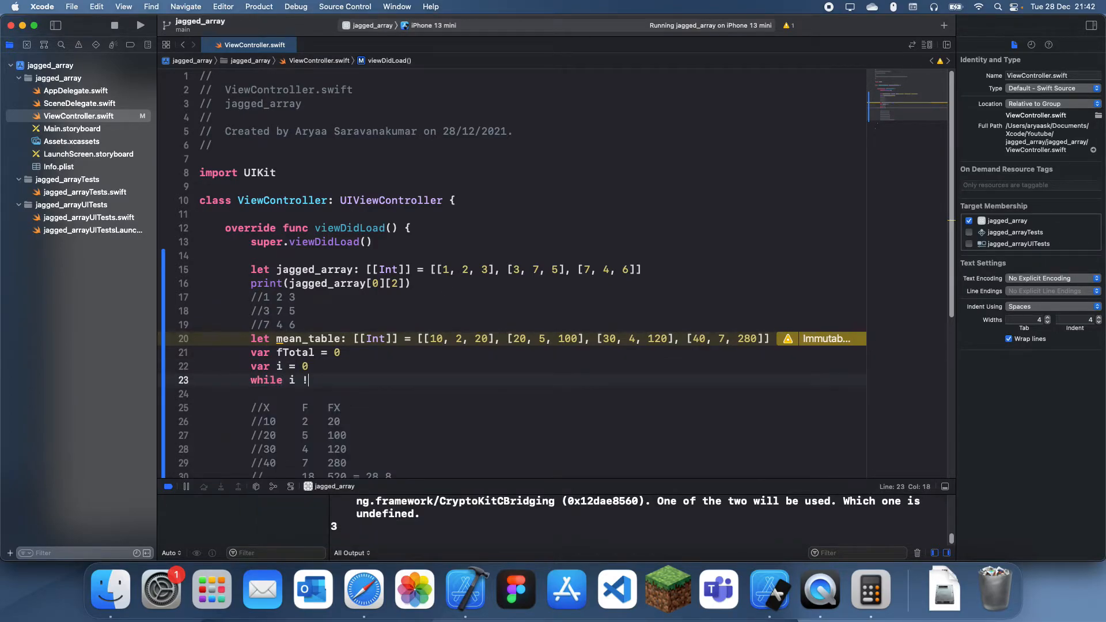
# - Write a while i != mean_table.count loop adding mean_table[i][1] to fTotal and incrementing i
pyautogui.write('=')
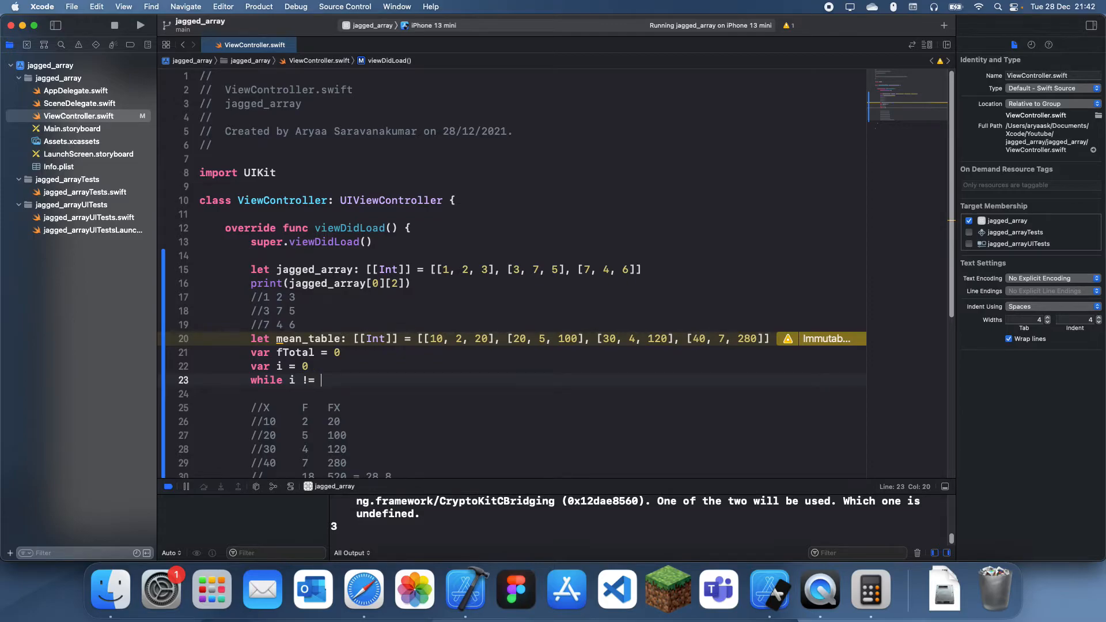
pyautogui.write('mean_table.')
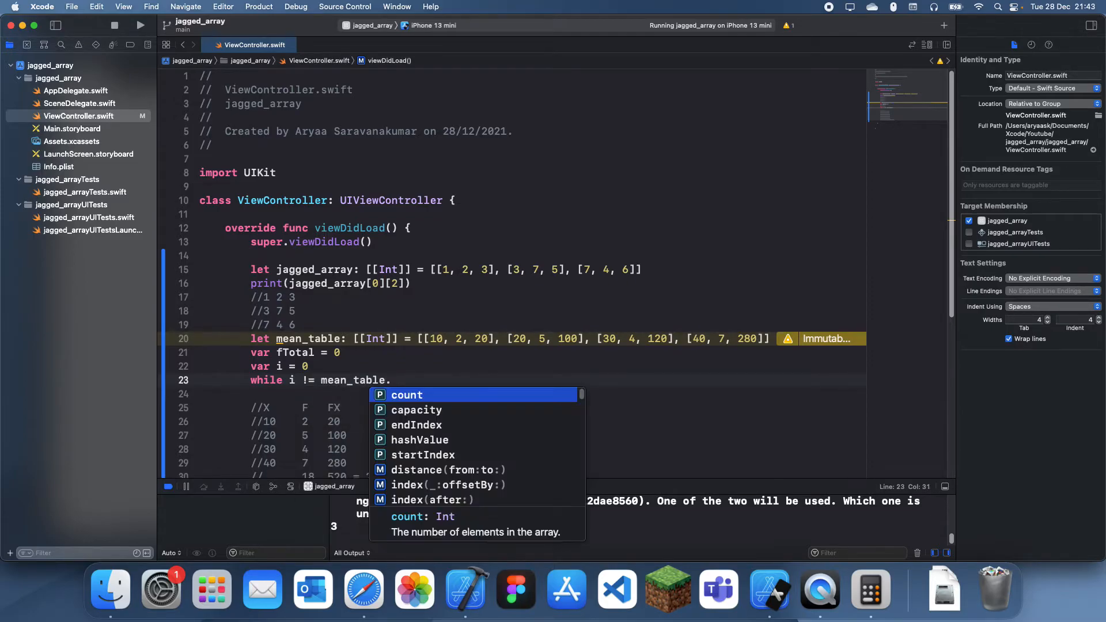
pyautogui.press('Return')
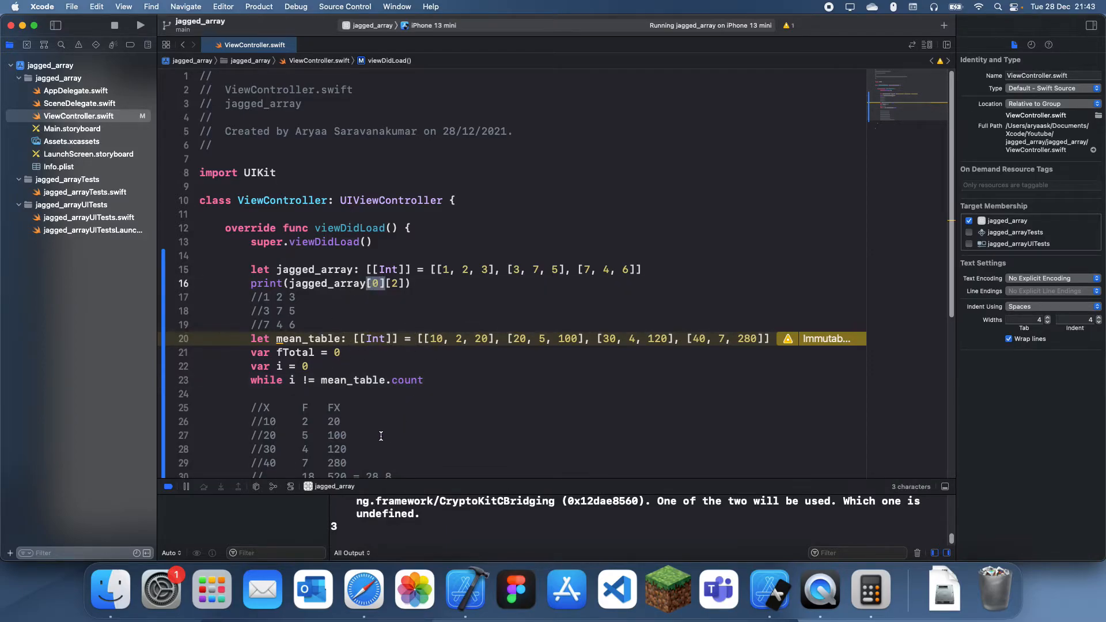
pyautogui.write('{')
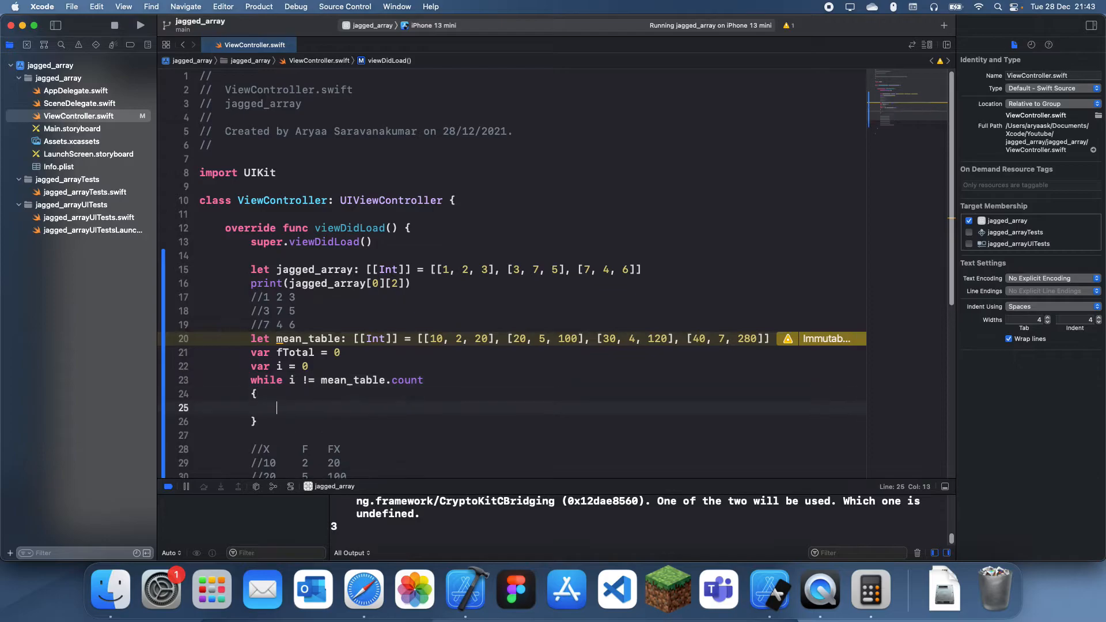
pyautogui.write('i += 1')
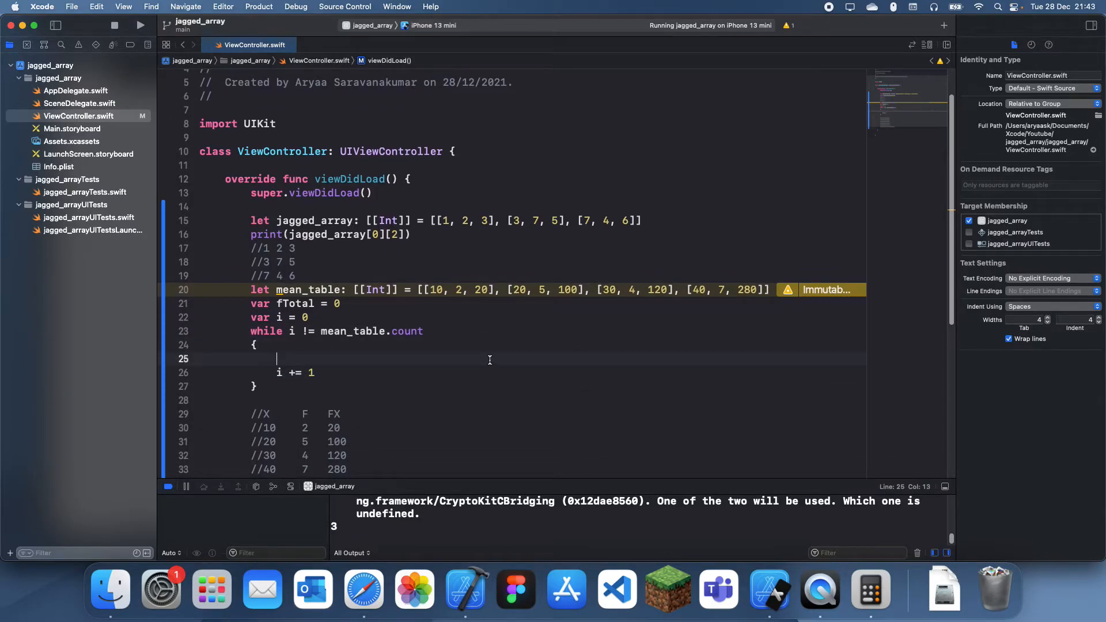
pyautogui.write('fTotal +=')
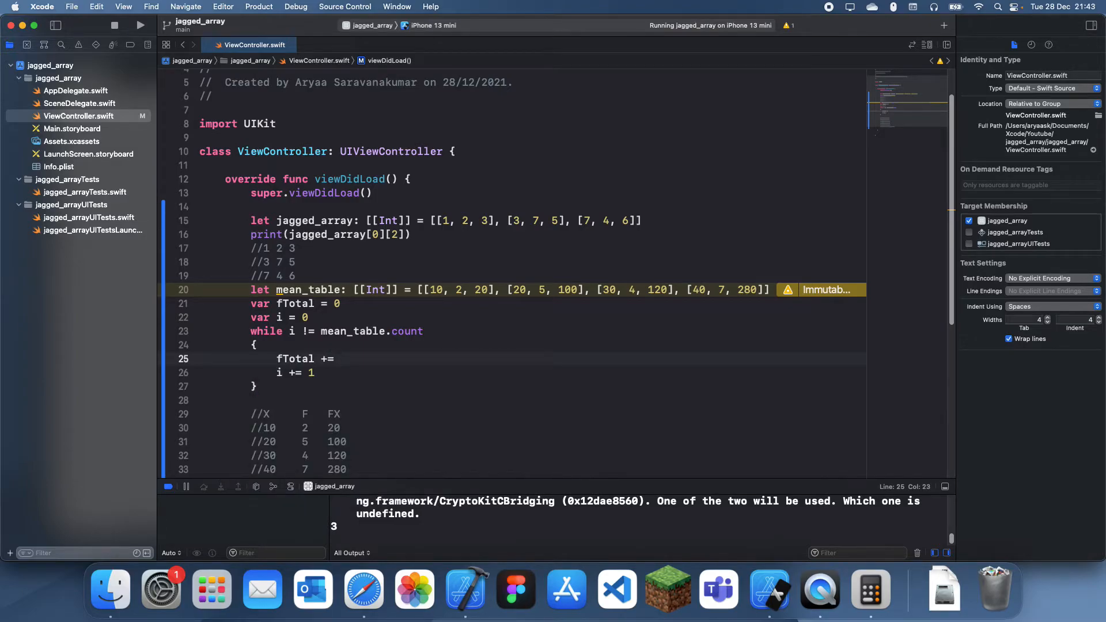
pyautogui.write('means')
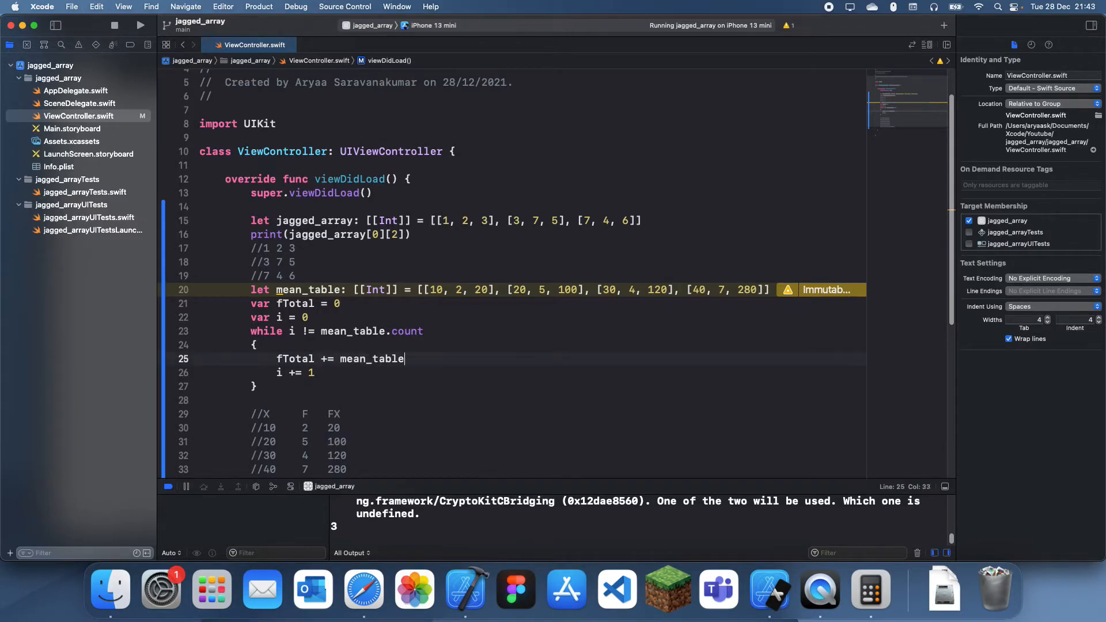
pyautogui.write('[i][]')
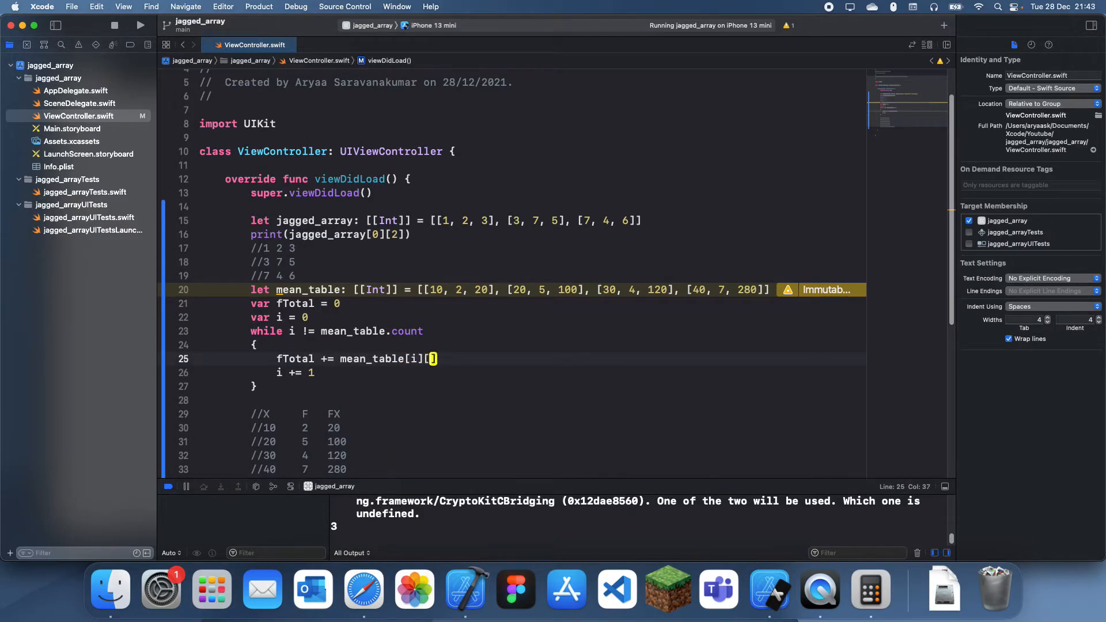
pyautogui.write('1')
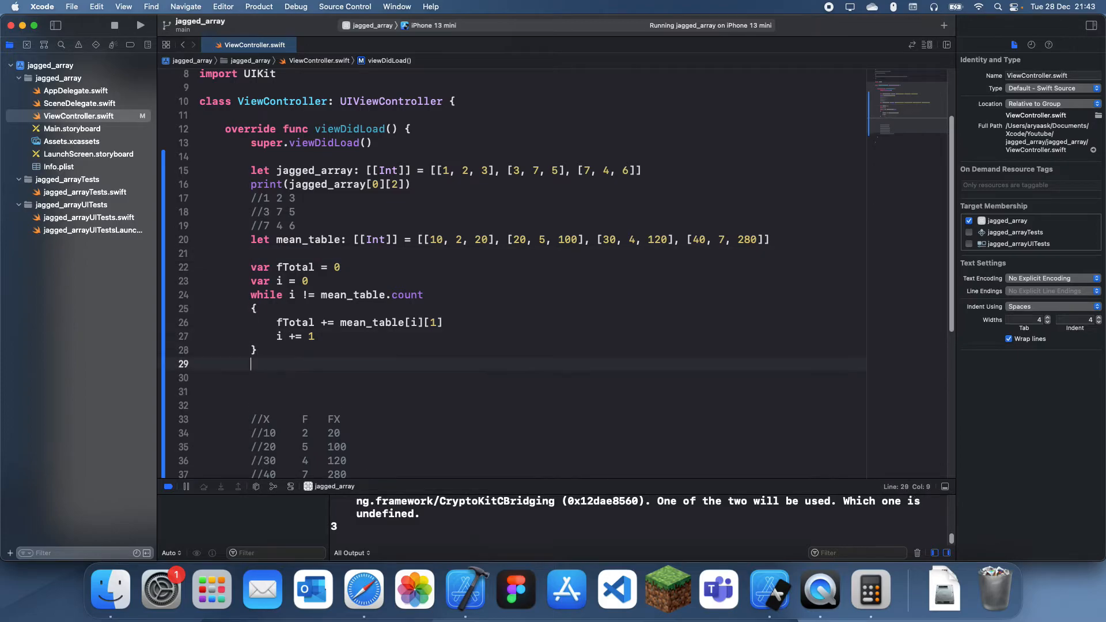
# - Declare var fxTotal = 0 and reset i to 0
pyautogui.write('F')
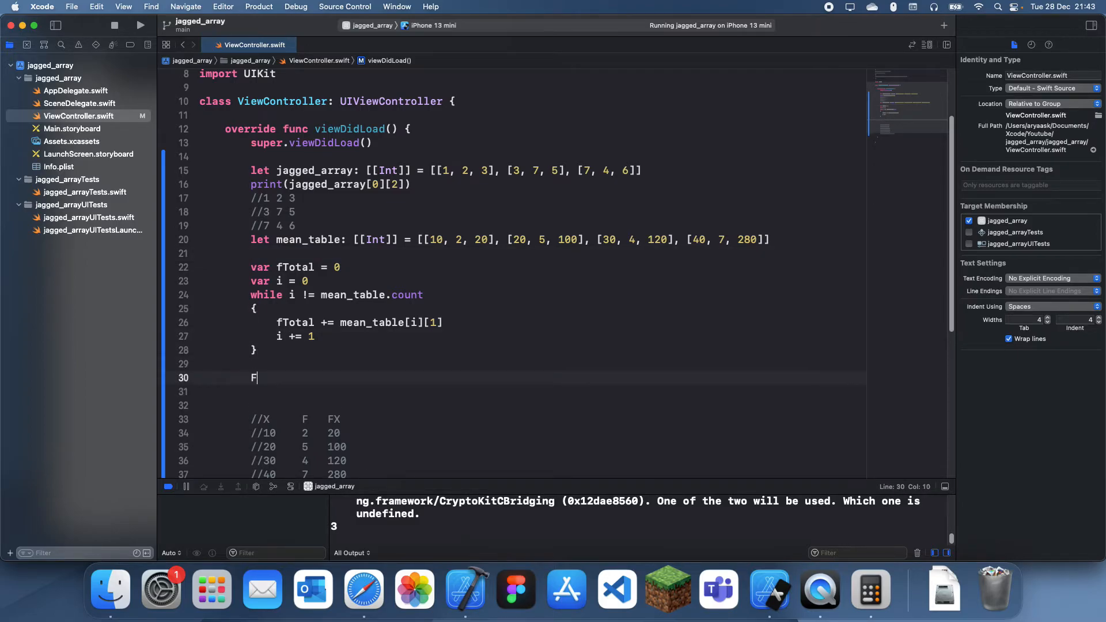
pyautogui.write('xTota')
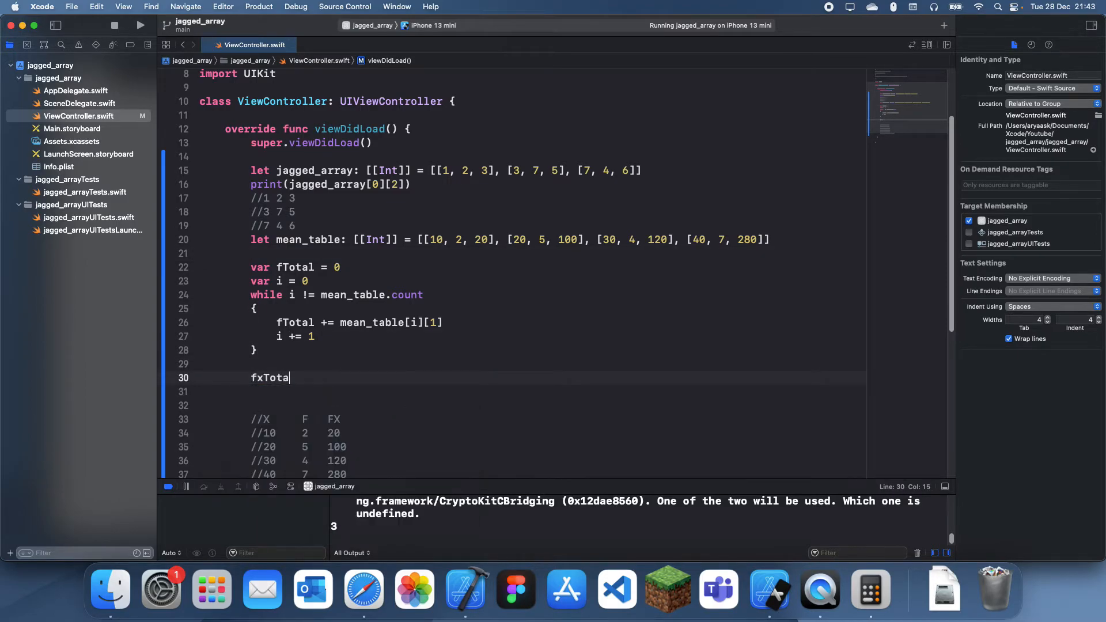
pyautogui.write('l = 0')
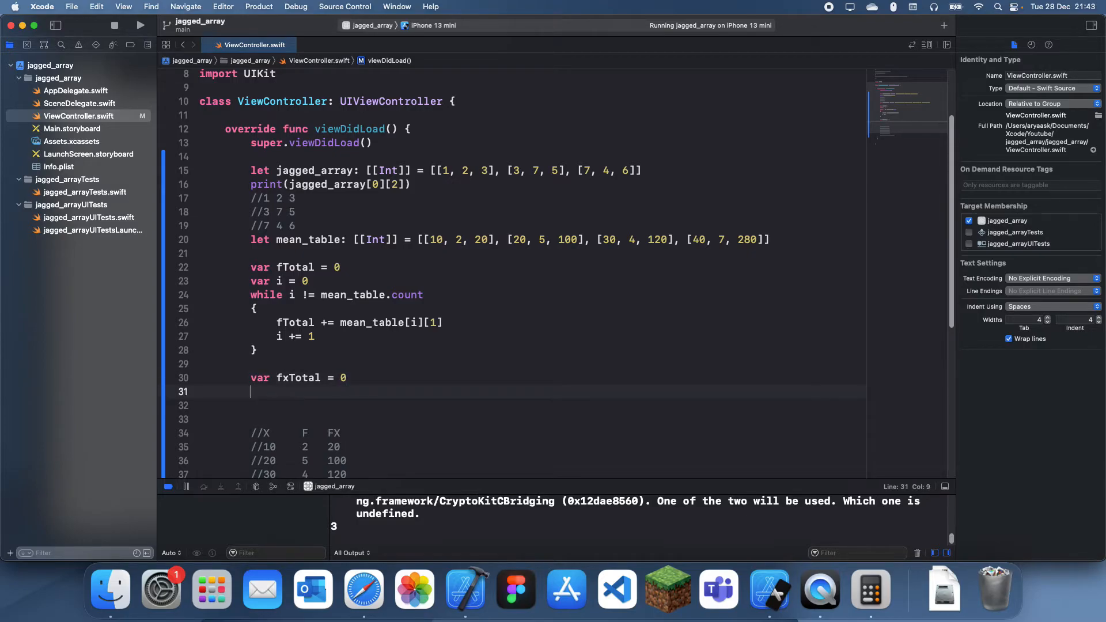
pyautogui.write('i = 0')
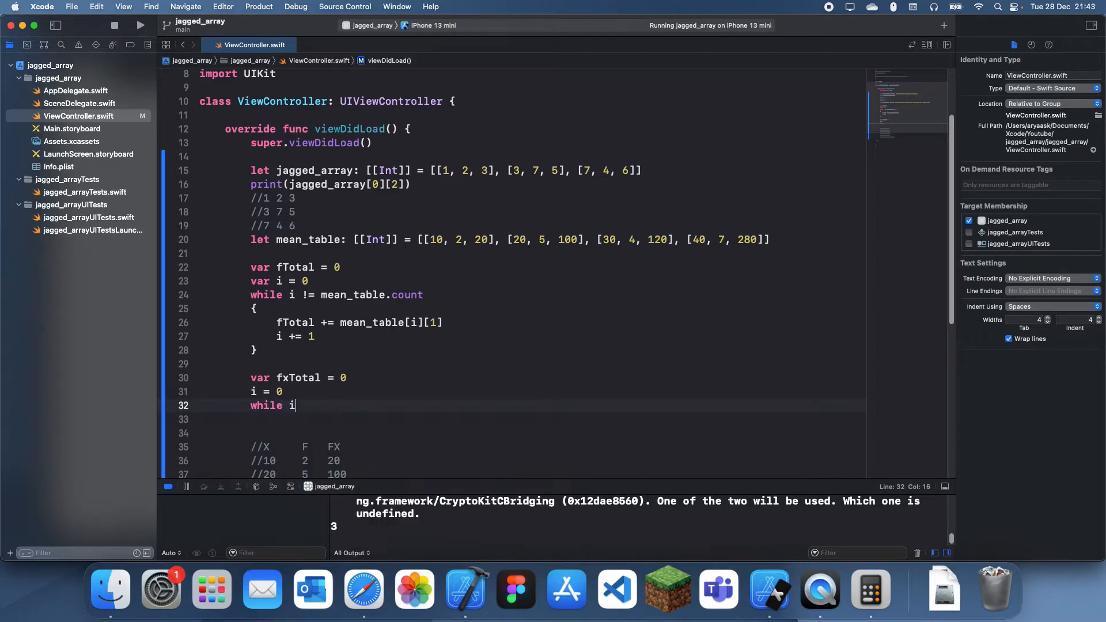
# - Write a second while i != mean_table.count loop assigning the row's third value to fxTotal
pyautogui.write('i')
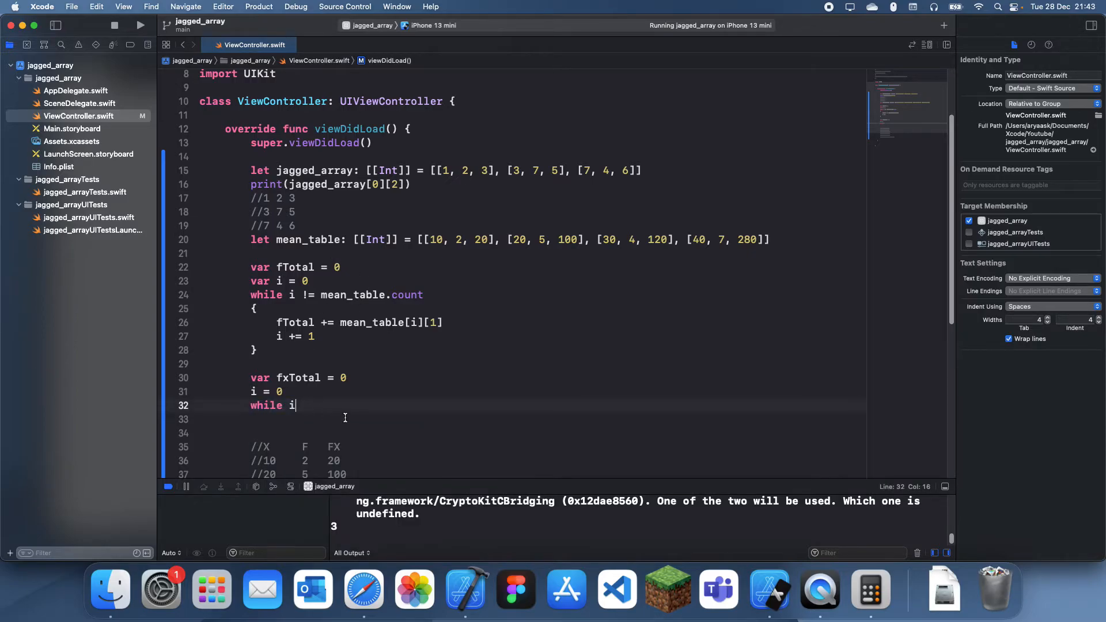
pyautogui.scroll(-3)
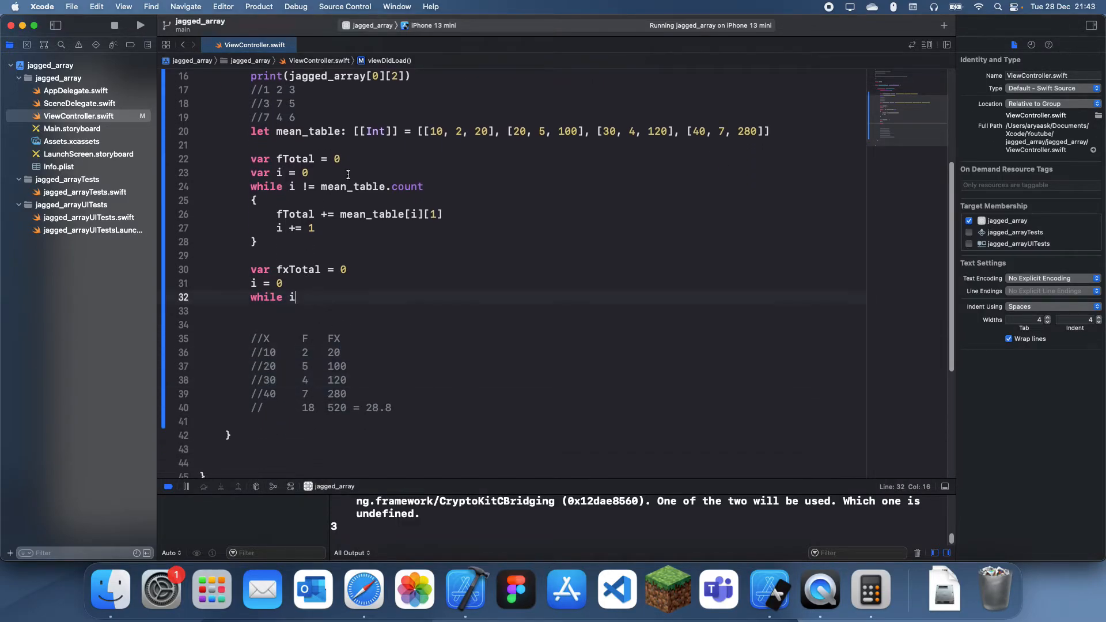
pyautogui.write('!=')
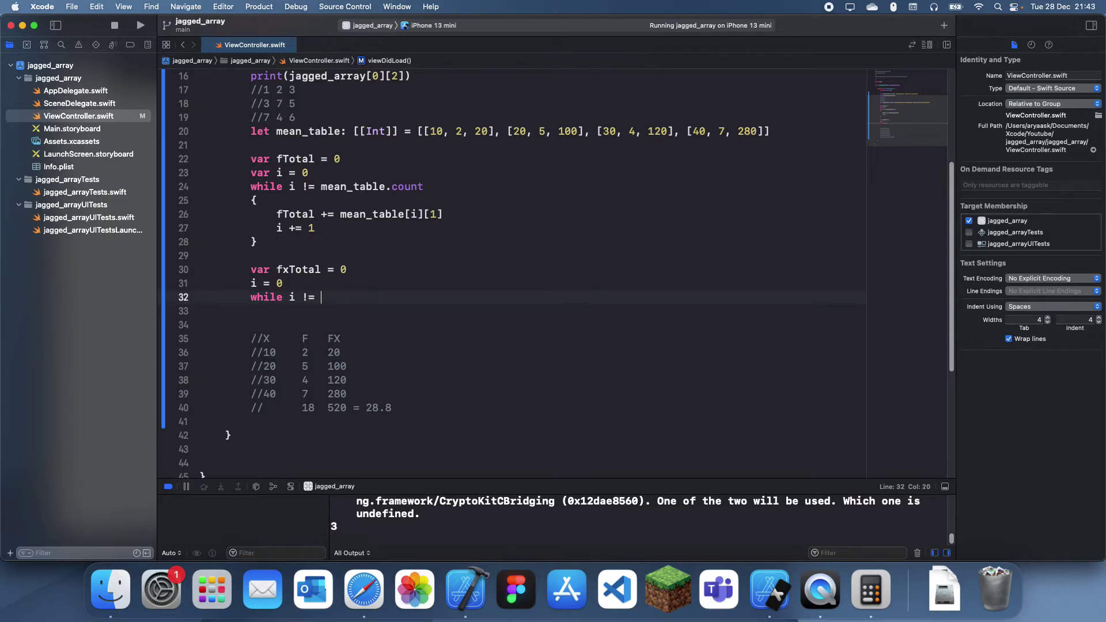
pyautogui.write('mean_table.count')
pyautogui.write('i += 1')
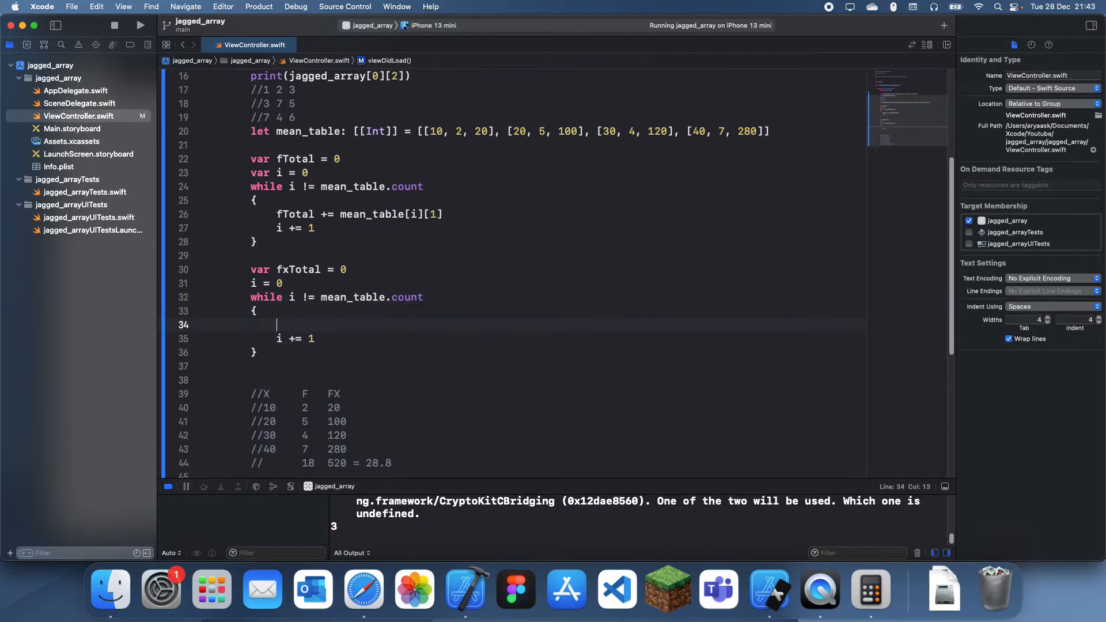
pyautogui.write('fxTotal =')
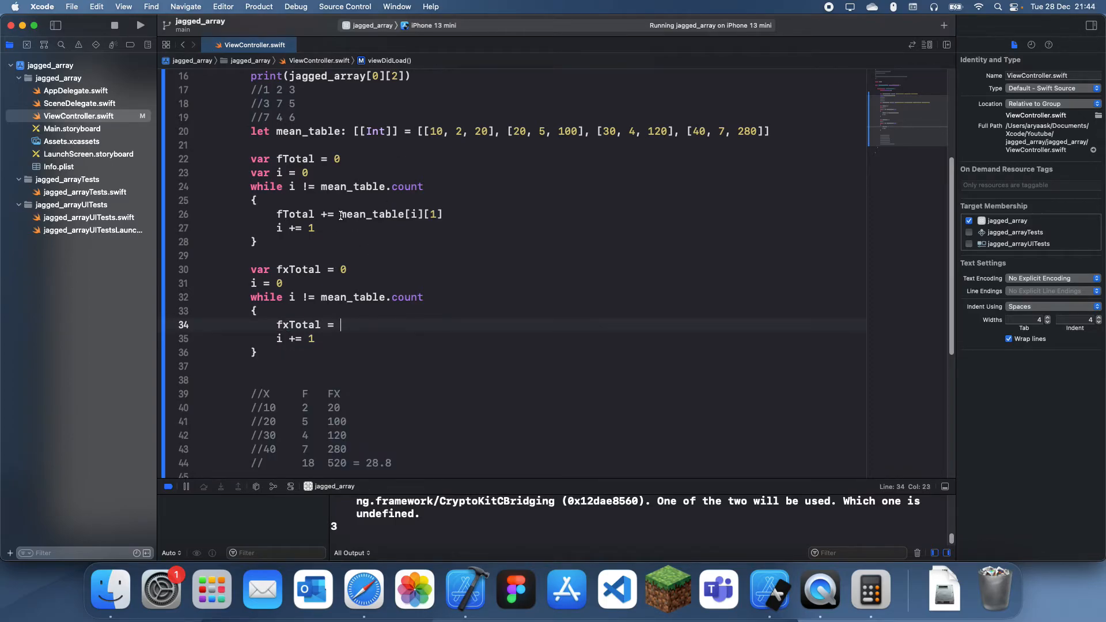
pyautogui.write('mean_table[i][1]')
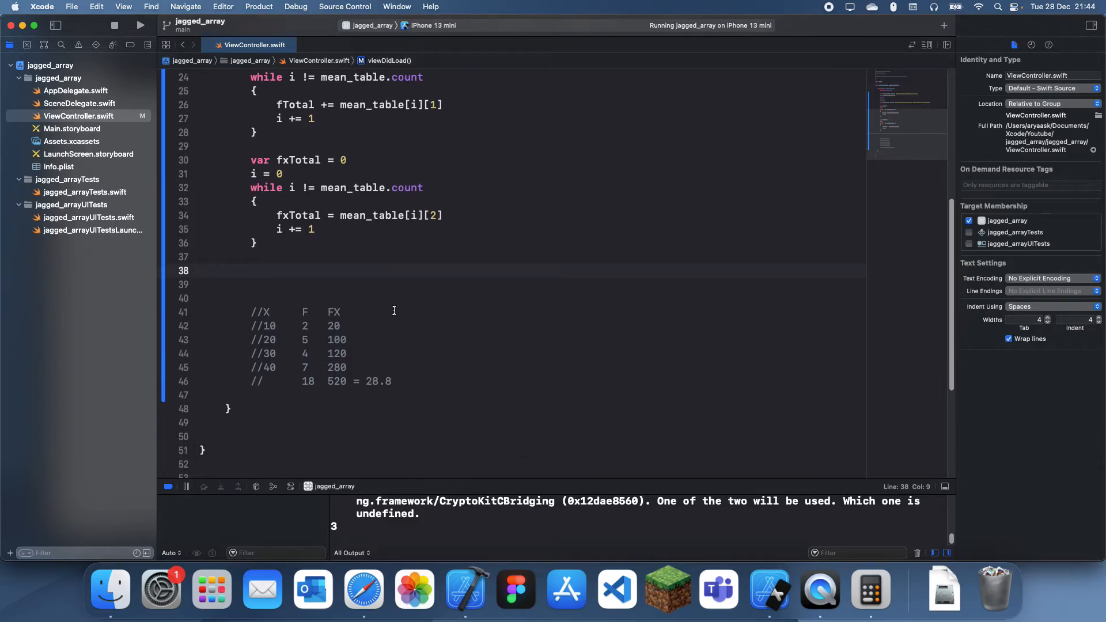
# - Print fxTotal / fTotal and run the app
pyautogui.write('print()')
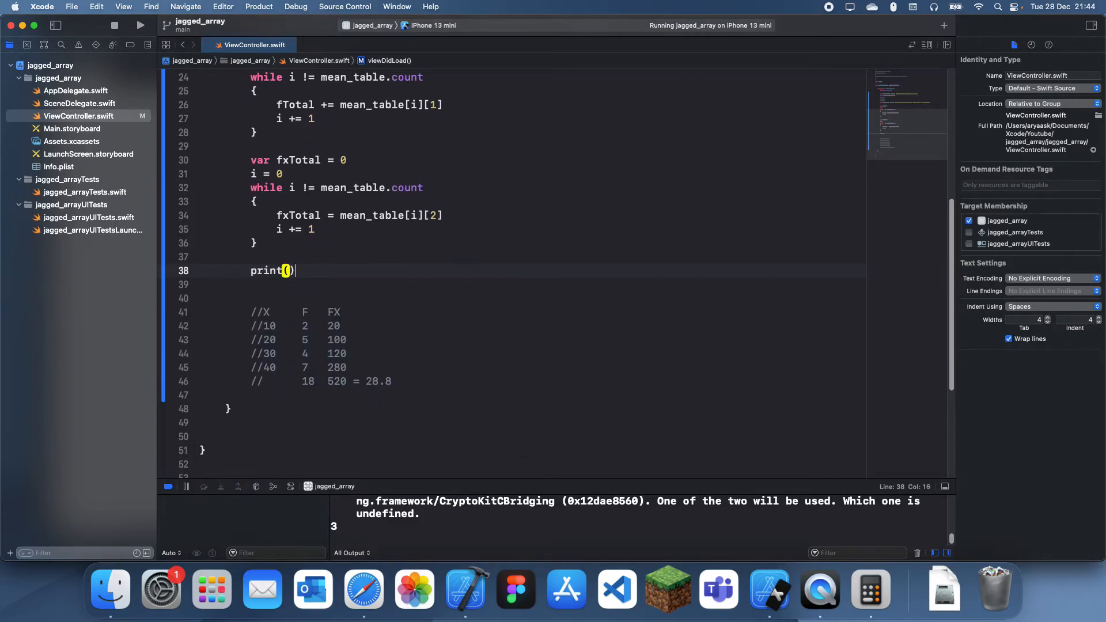
pyautogui.write('fxTotal')
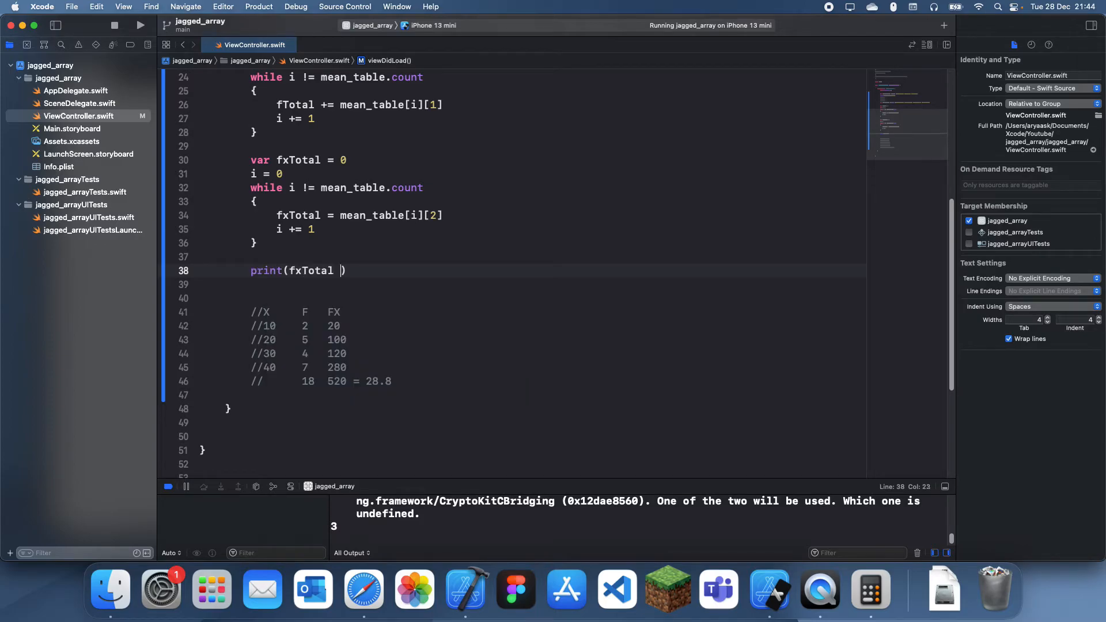
pyautogui.write('/ fTotal')
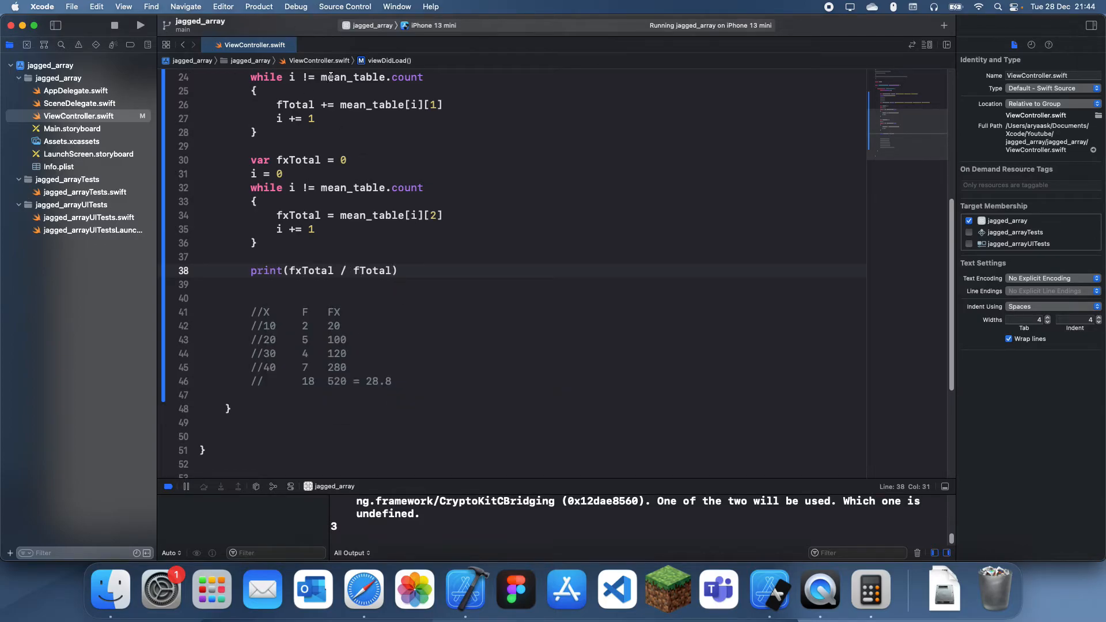
pyautogui.click(140, 24)
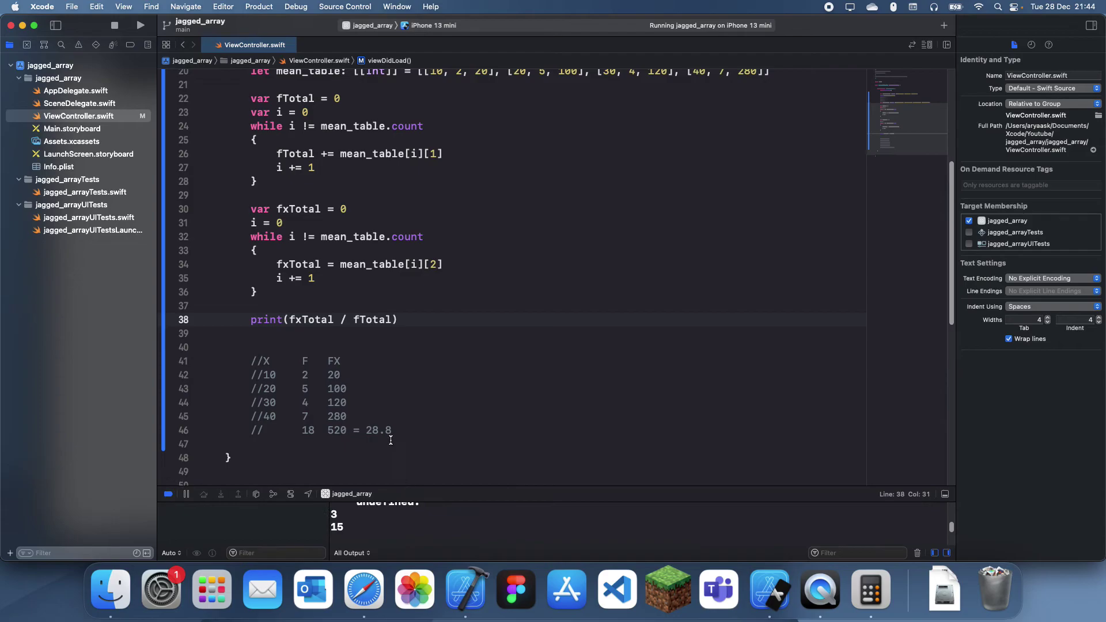
# - Add print(fxTotal) and print(fTotal) debug lines above the mean print
pyautogui.write('print()')
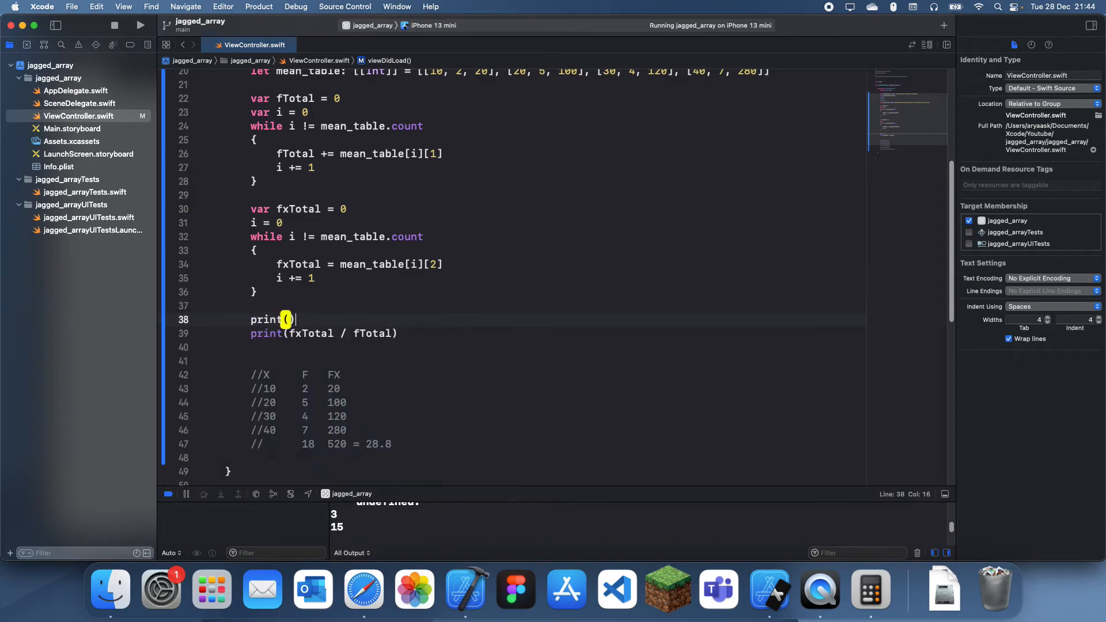
pyautogui.write('fxTotal')
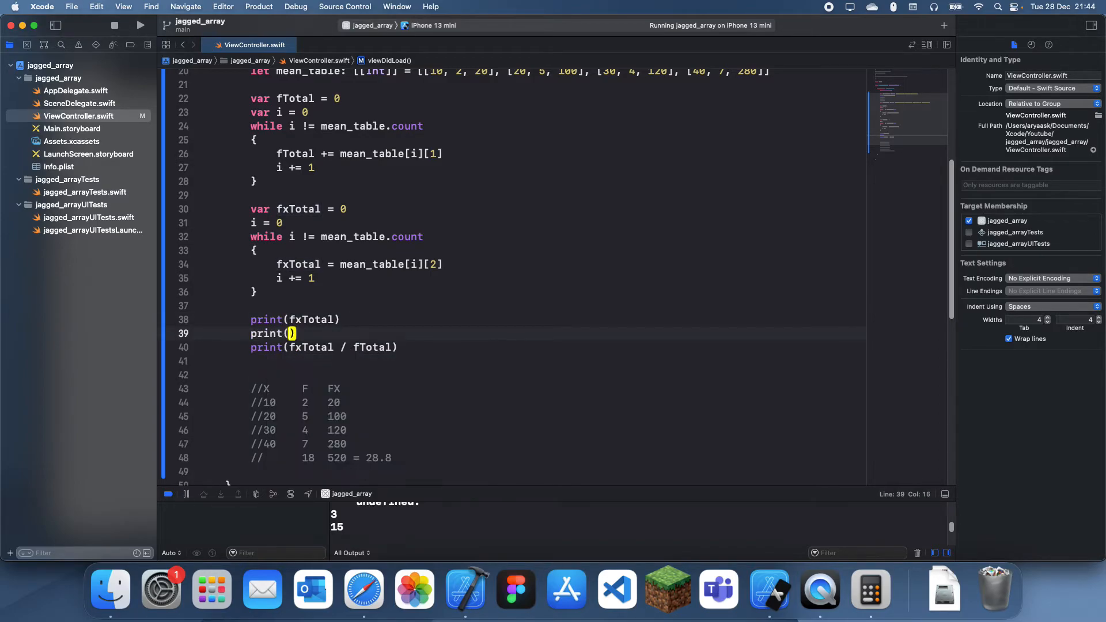
pyautogui.write('fTotal')
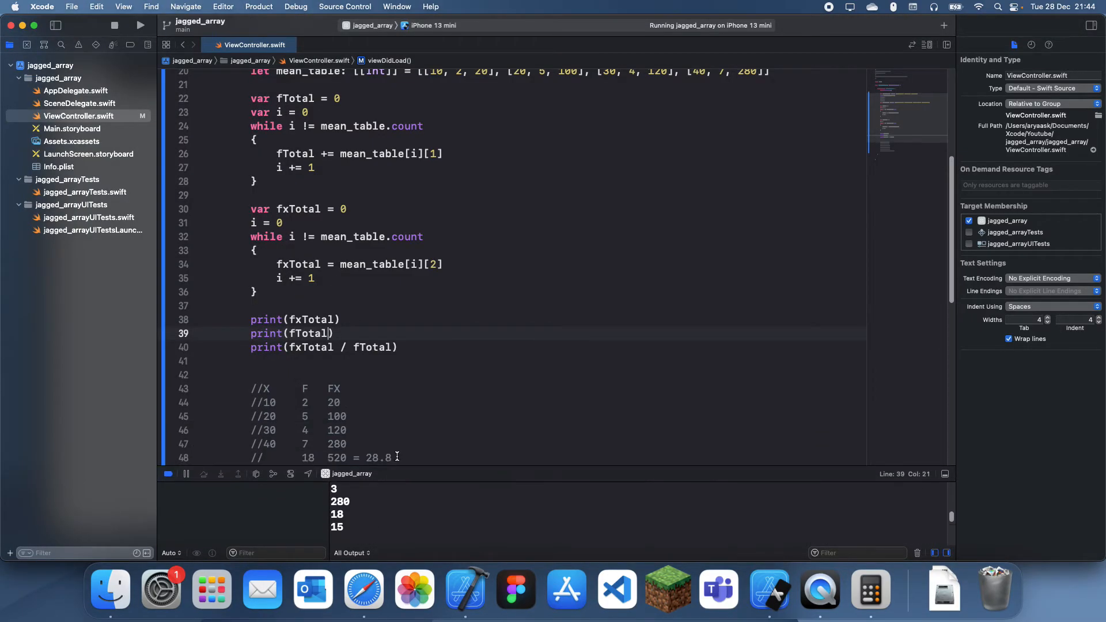
# - Change fxTotal = to += and remove the two debug print lines so the mean prints 28
pyautogui.scroll(-3)
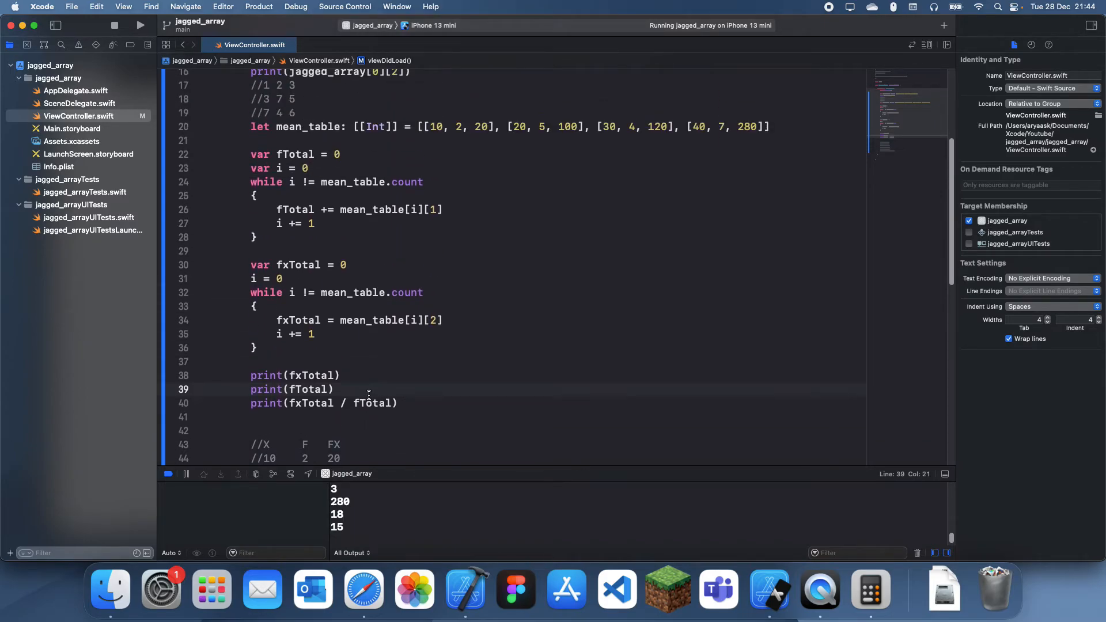
pyautogui.scroll(-3)
pyautogui.write('+')
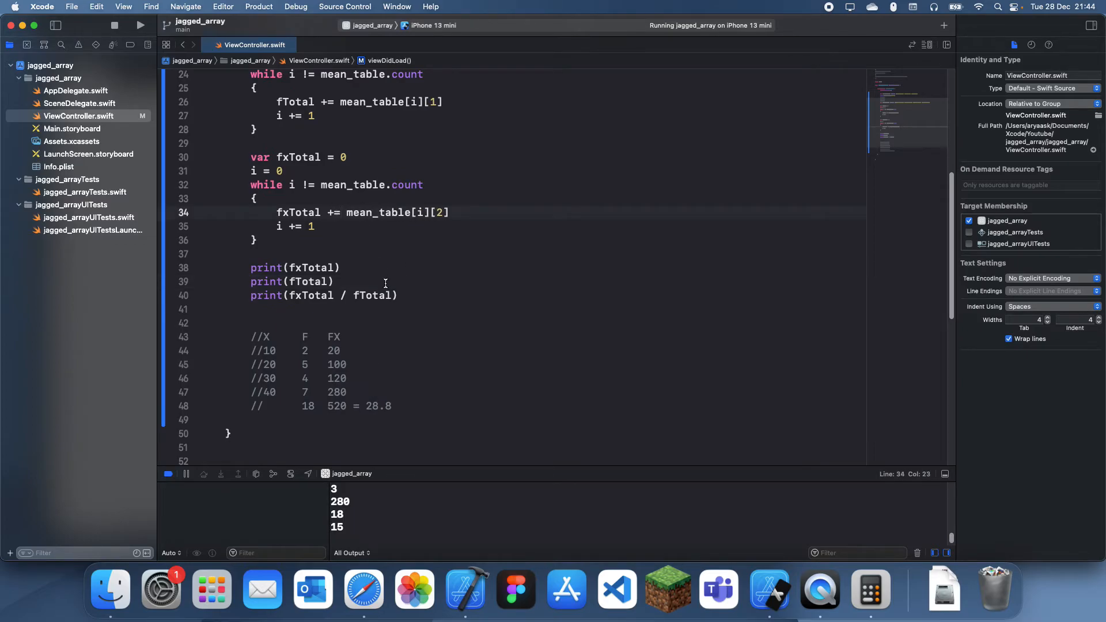
pyautogui.moveTo(250, 268); pyautogui.dragTo(334, 282)
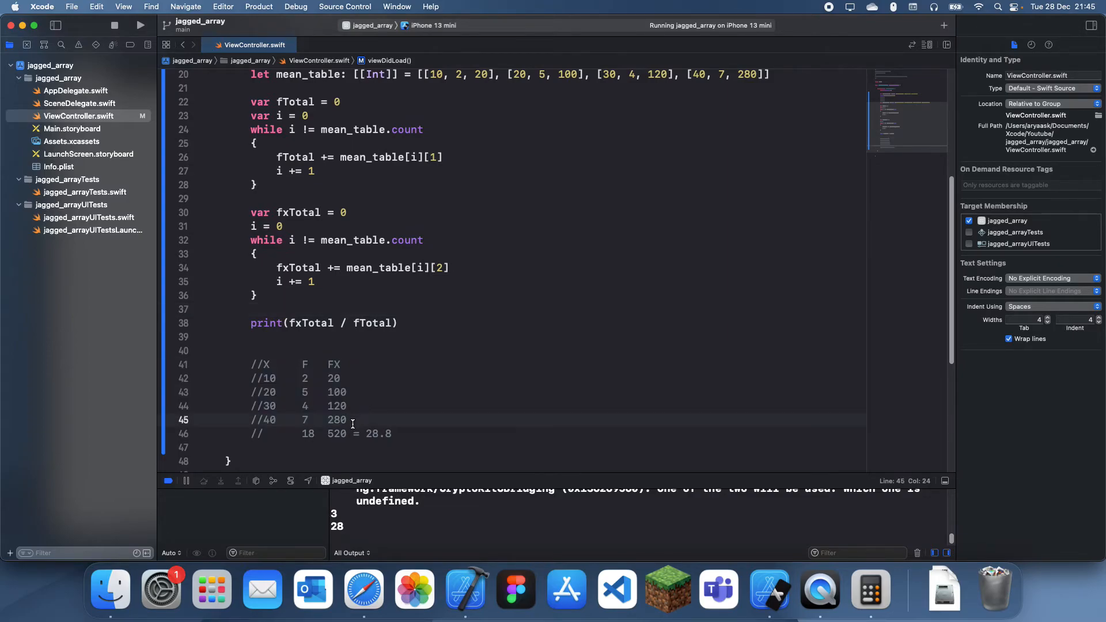
pyautogui.click(341, 378)
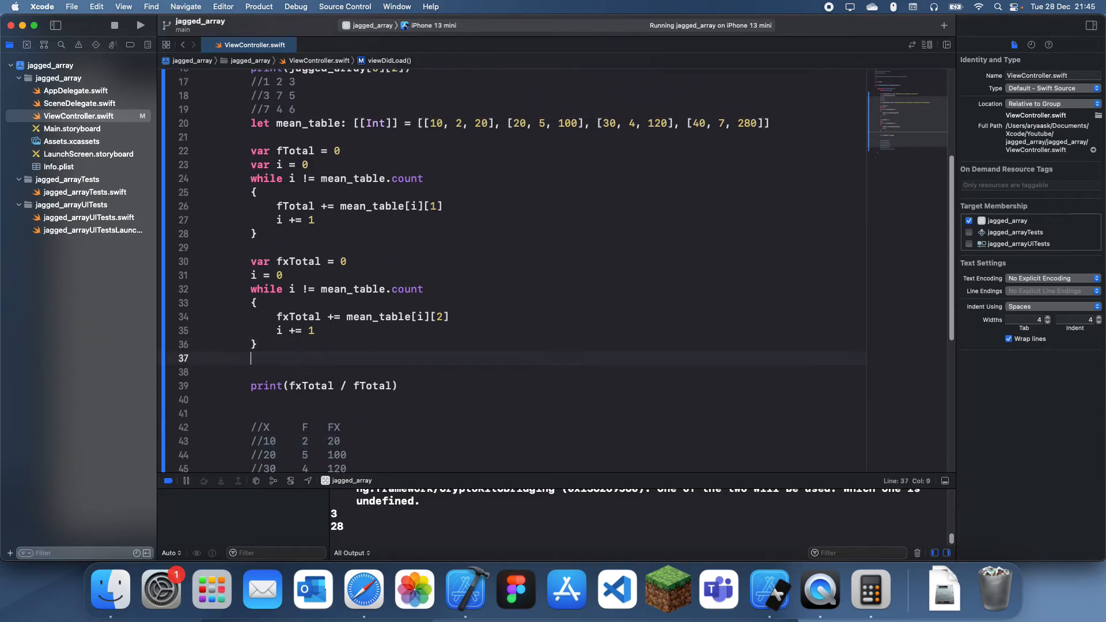
# - Make mean_table a var, shorten its first row to [10, 2], and start a mean_table[0] statement
pyautogui.press('Return')
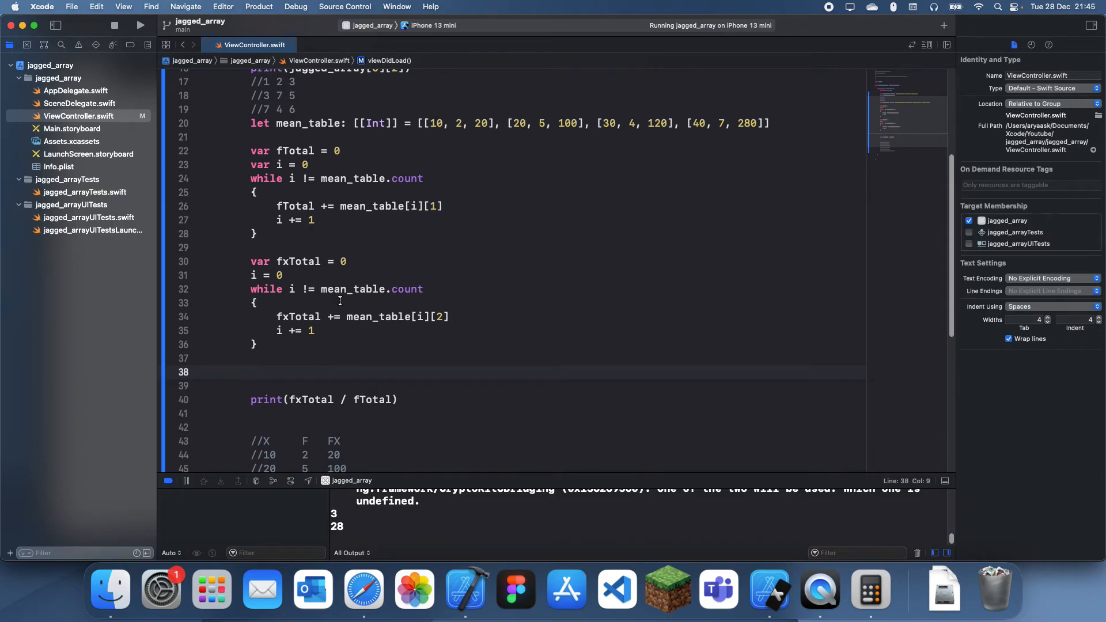
pyautogui.doubleClick(482, 123)
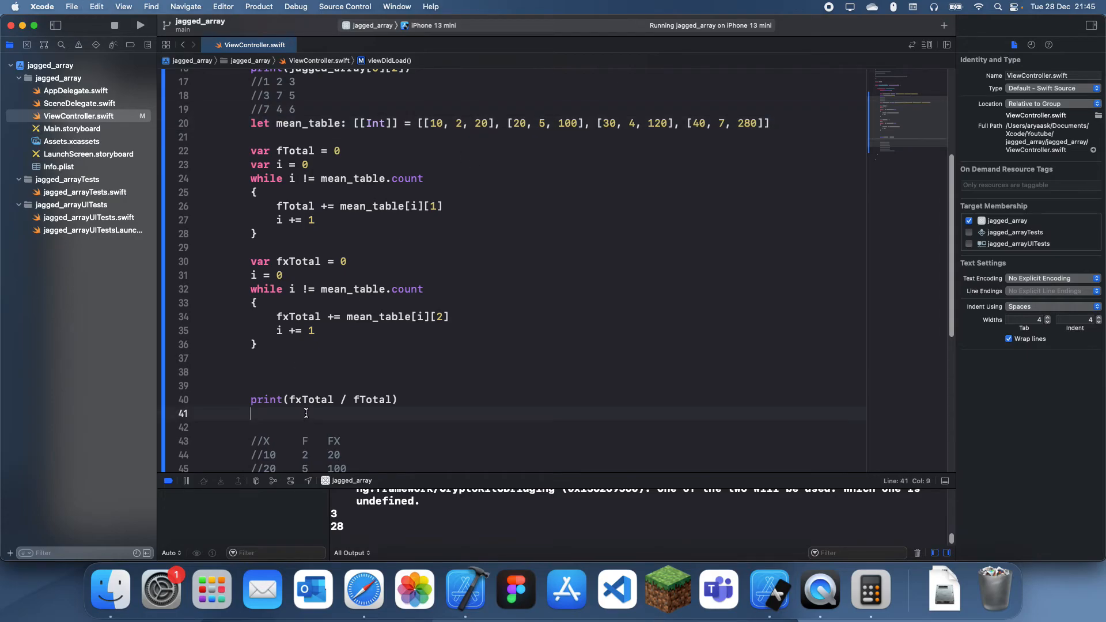
pyautogui.write('means')
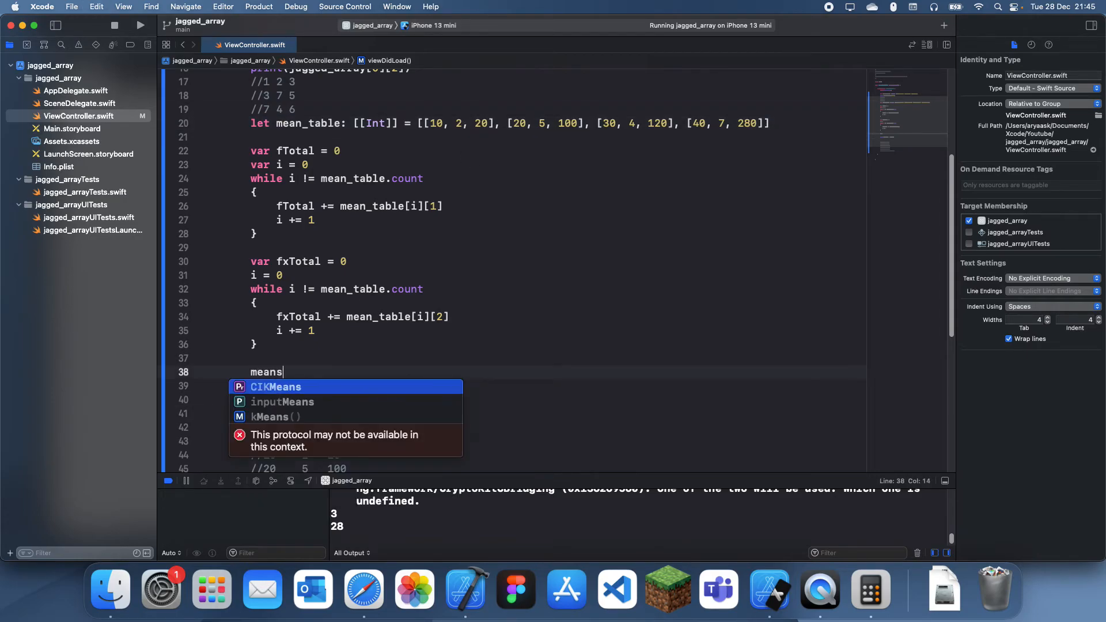
pyautogui.write('mean_table[]')
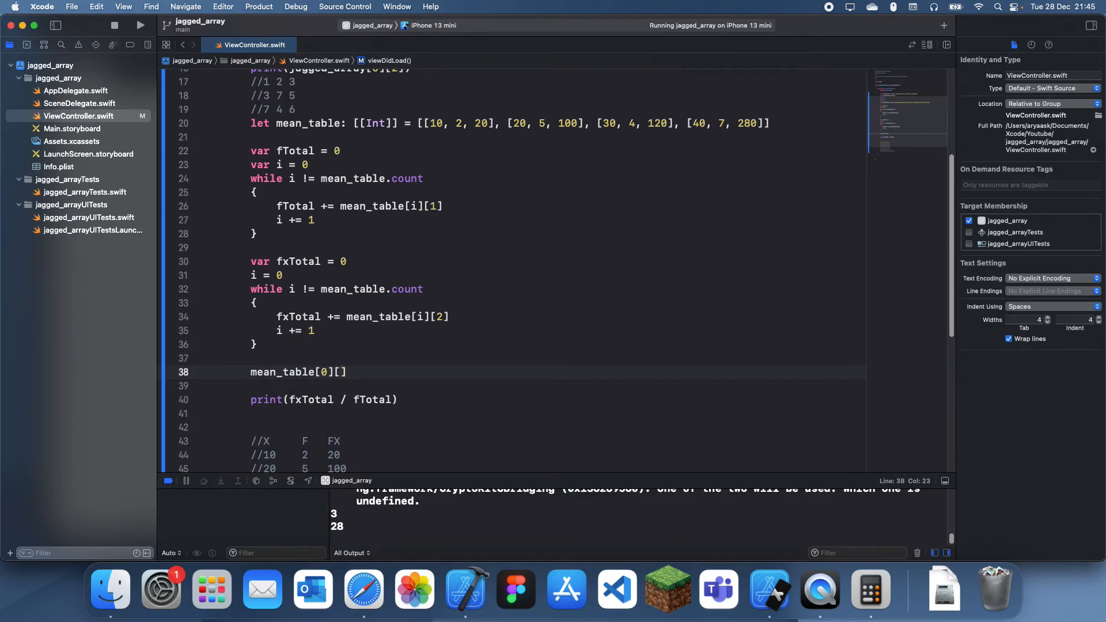
pyautogui.write('2')
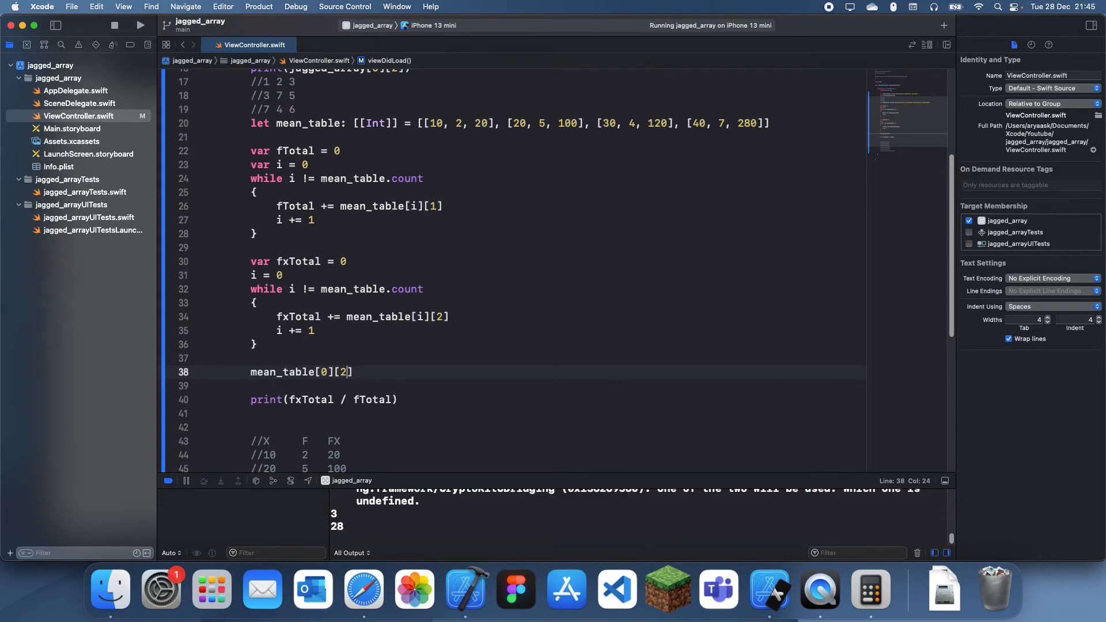
pyautogui.press('Backspace')
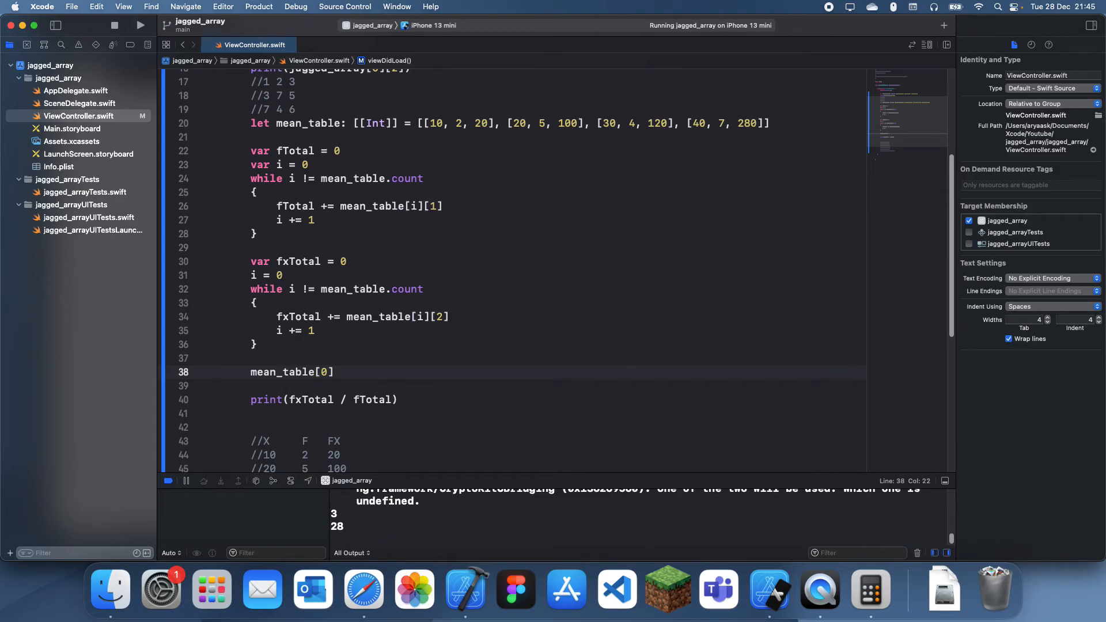
# - Append mean_table[0][0] * mean_table[0][1] to the first row
pyautogui.write('.append(newElement: Int')
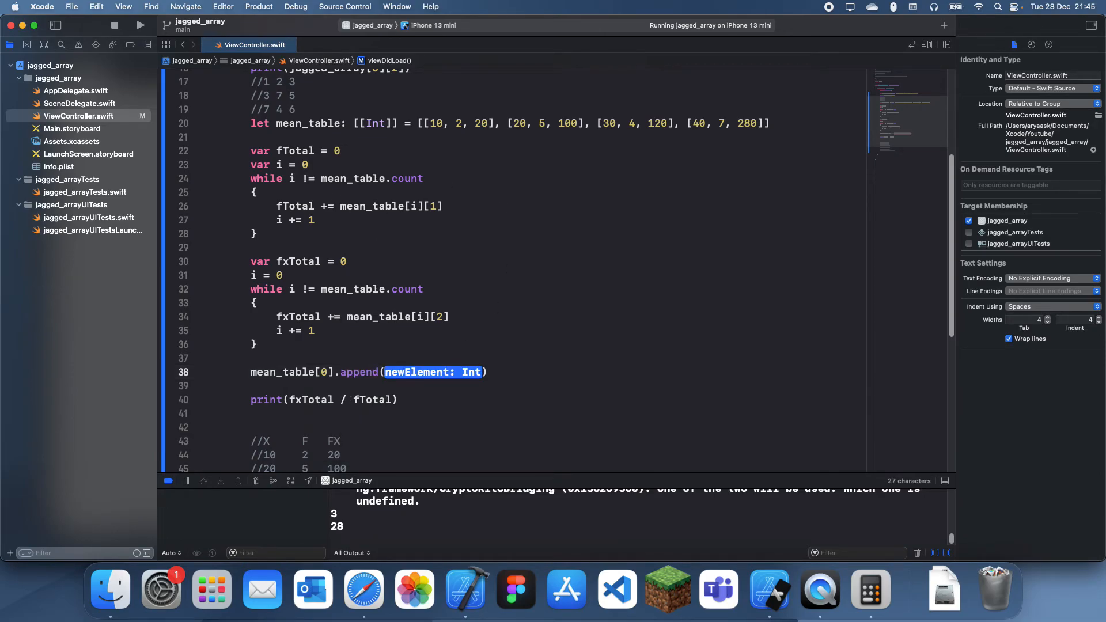
pyautogui.write('means')
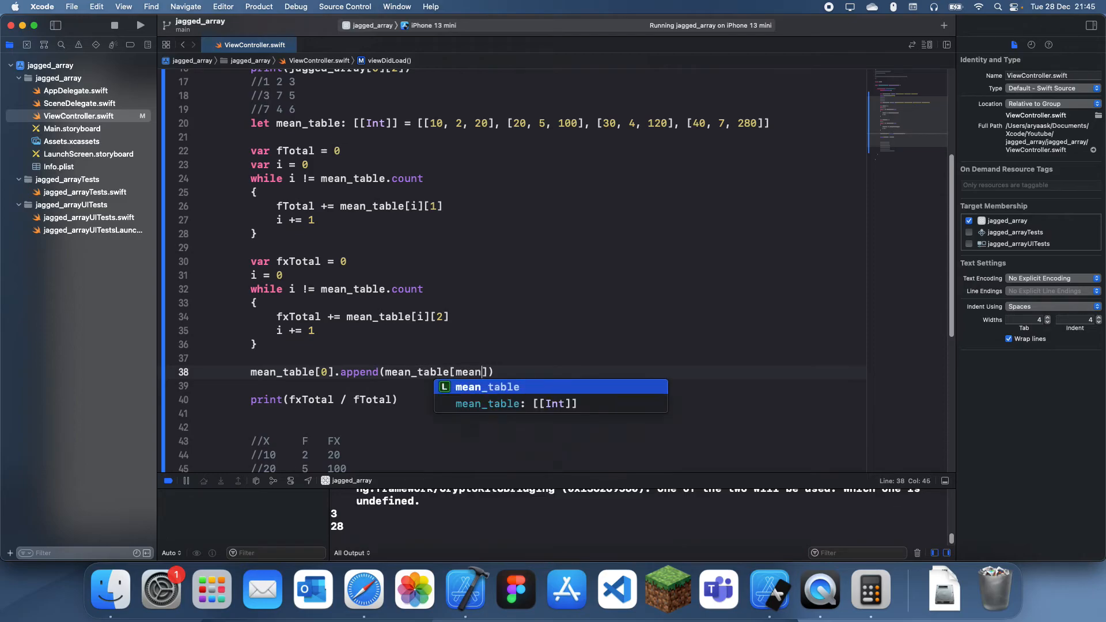
pyautogui.press('backspace')
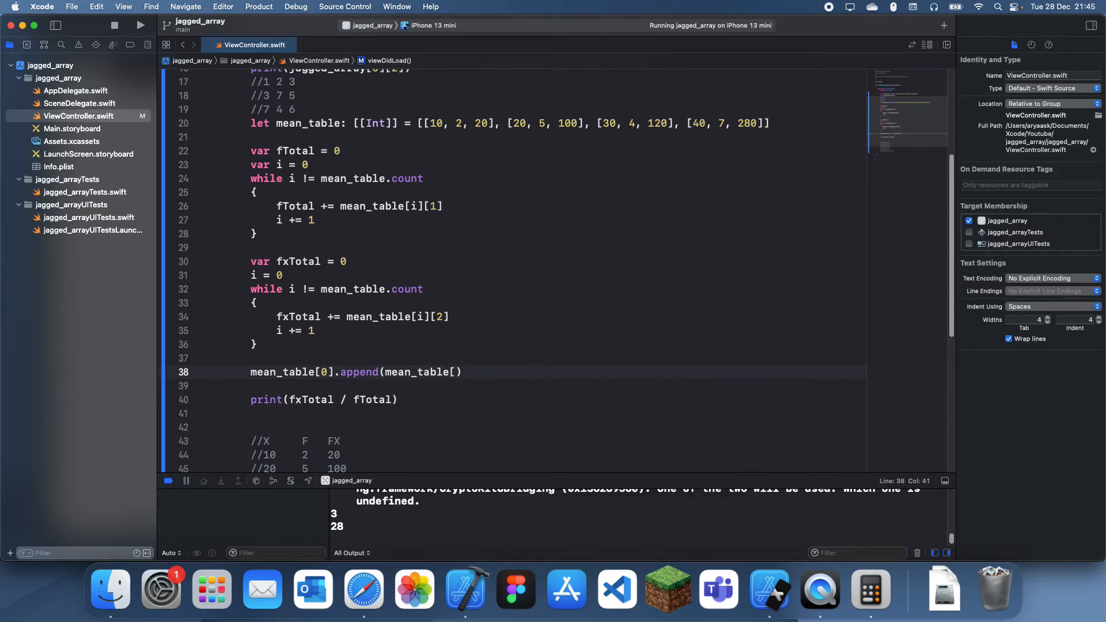
pyautogui.write('[0] + mean_table')
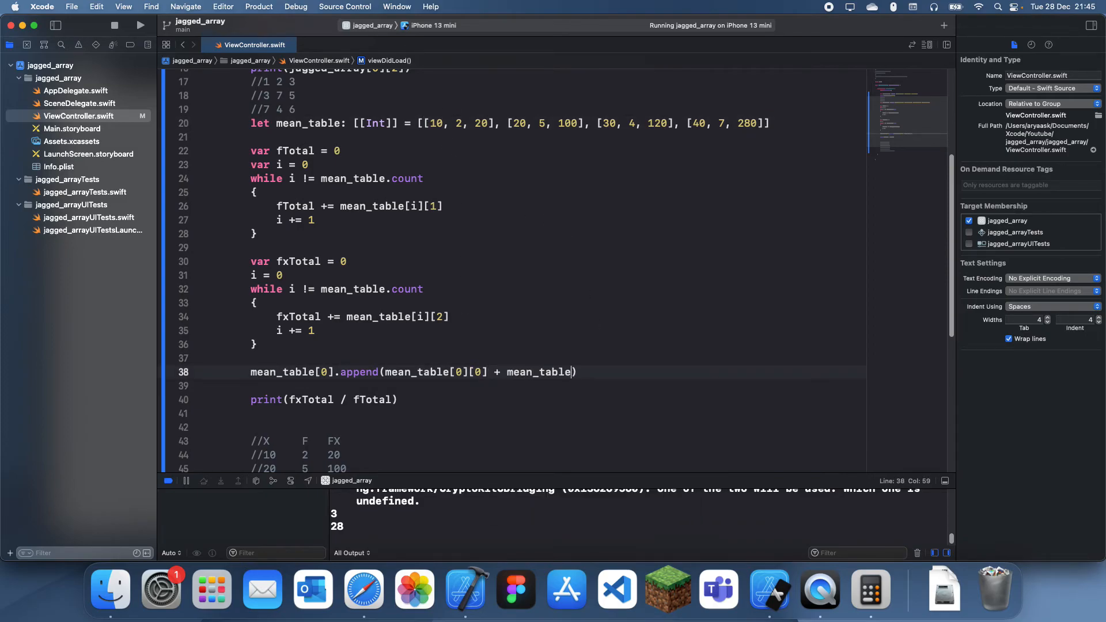
pyautogui.write('[1]')
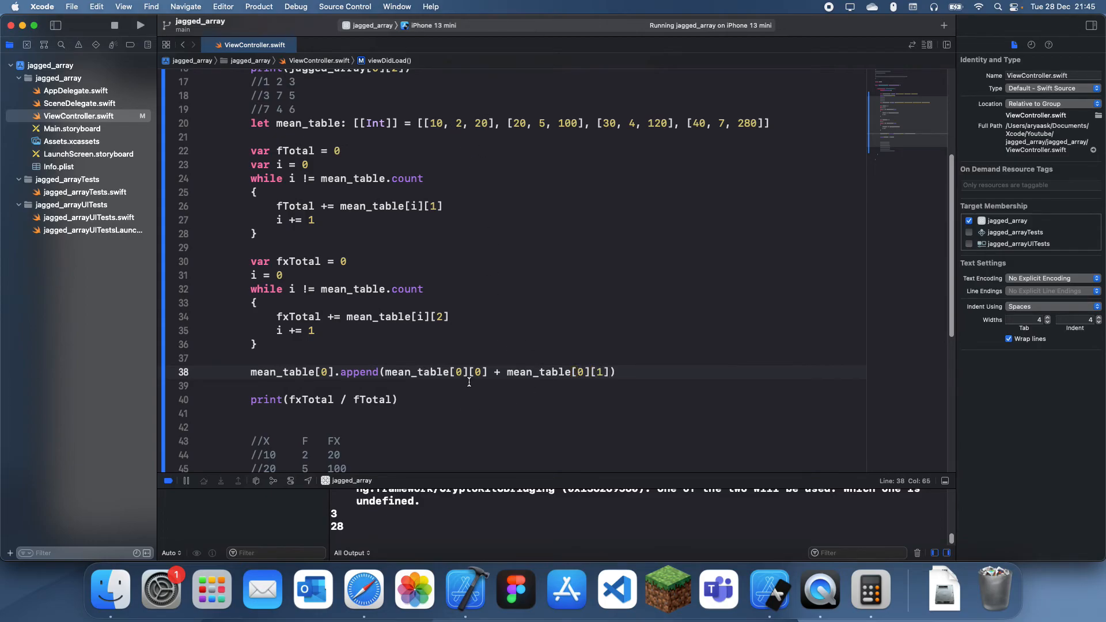
pyautogui.write('*')
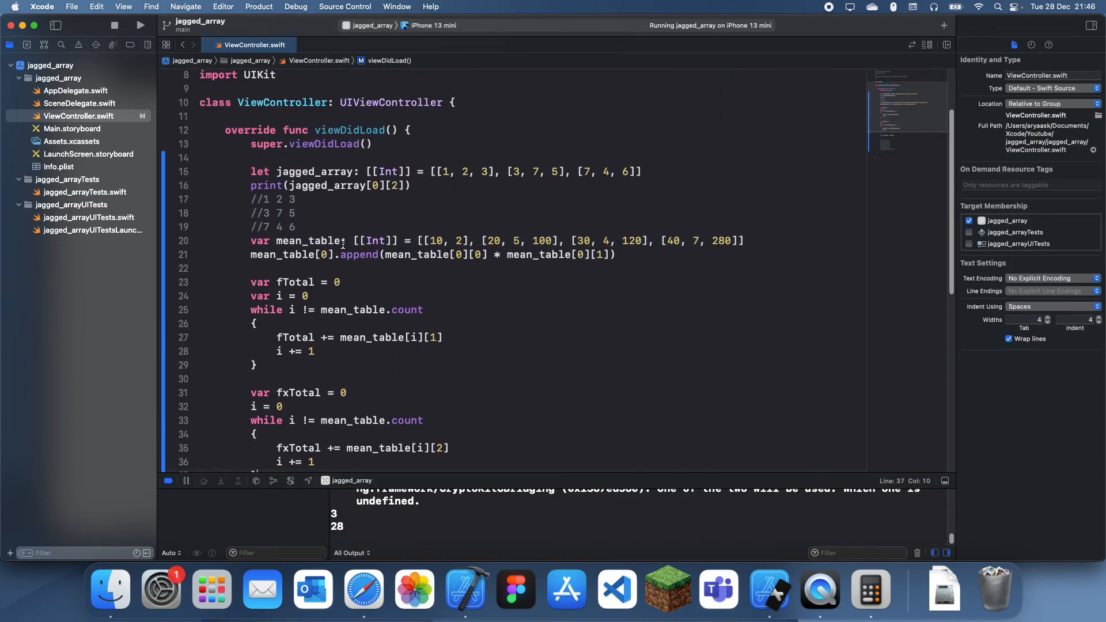
pyautogui.click(296, 199)
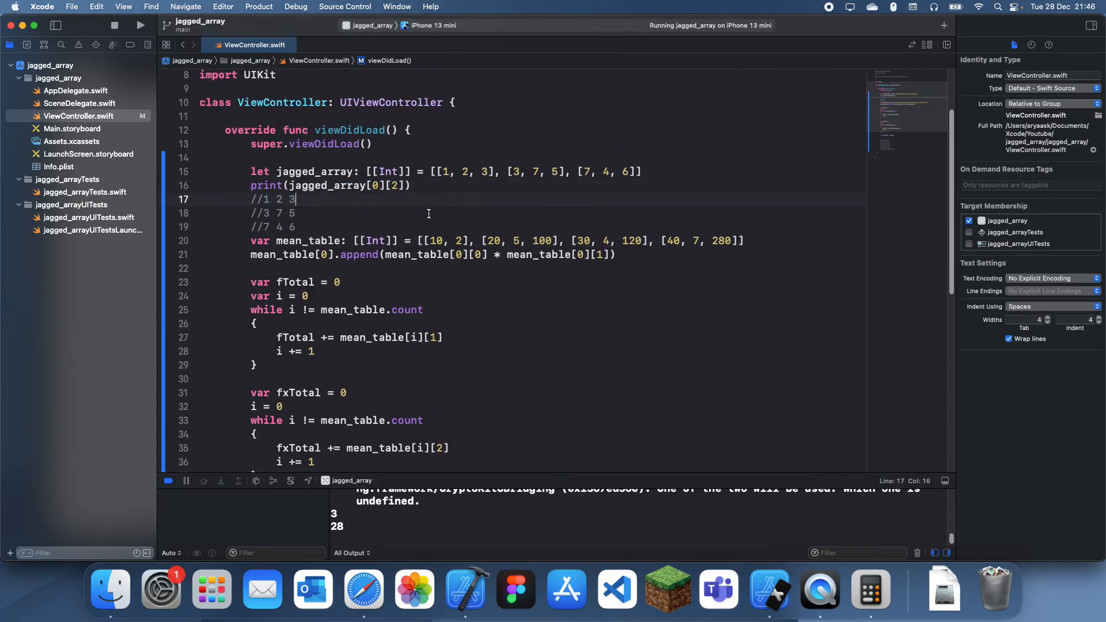
pyautogui.scroll(-3)
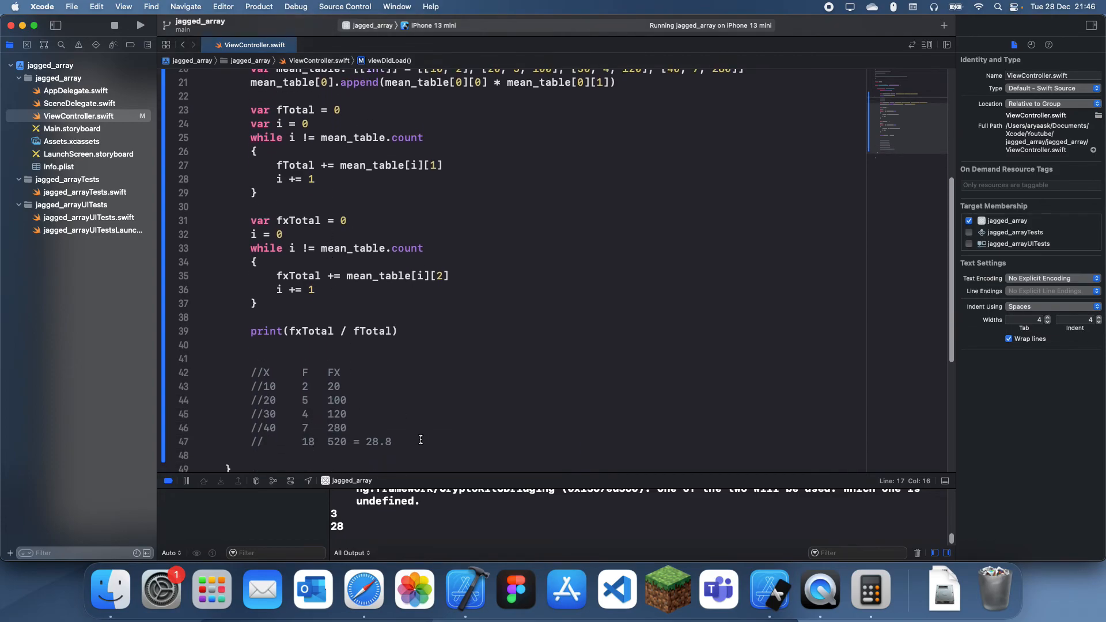
pyautogui.click(348, 414)
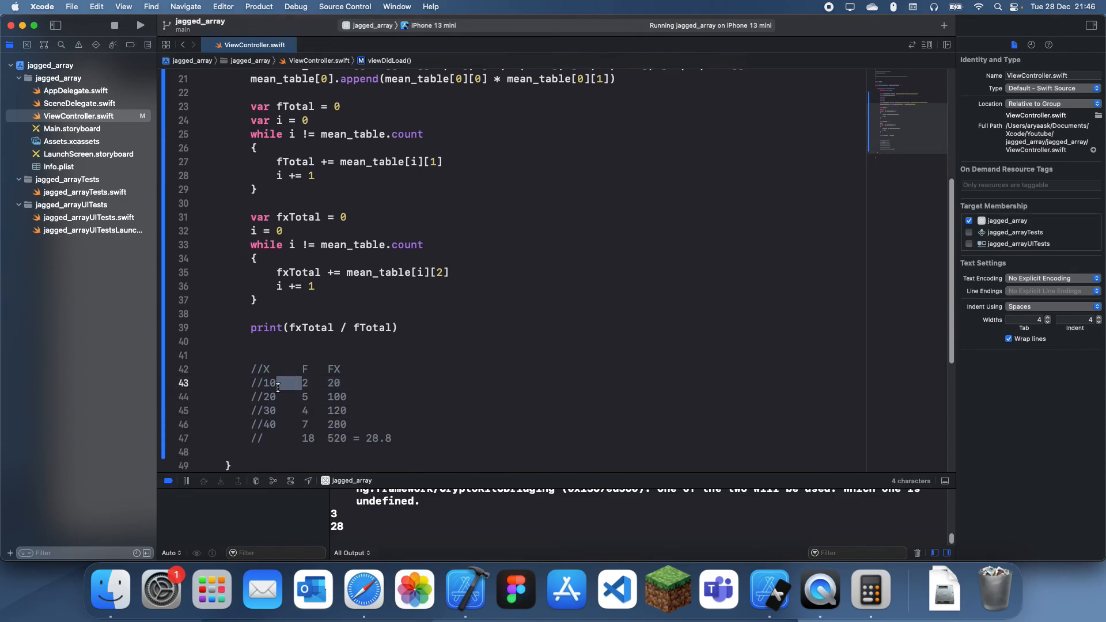
pyautogui.click(302, 384)
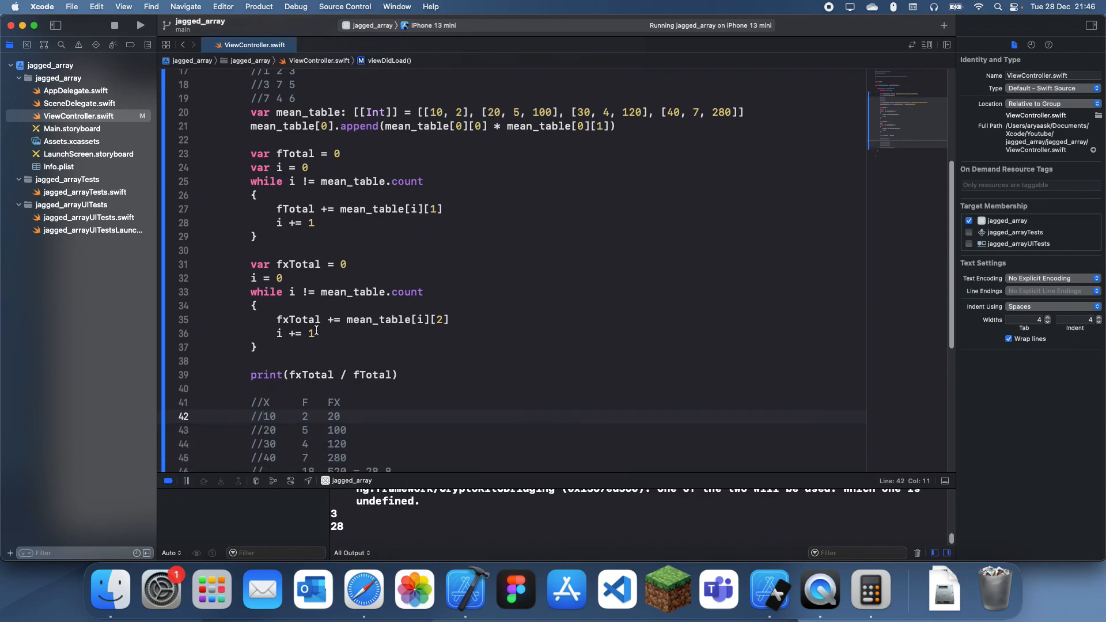
pyautogui.scroll(-3)
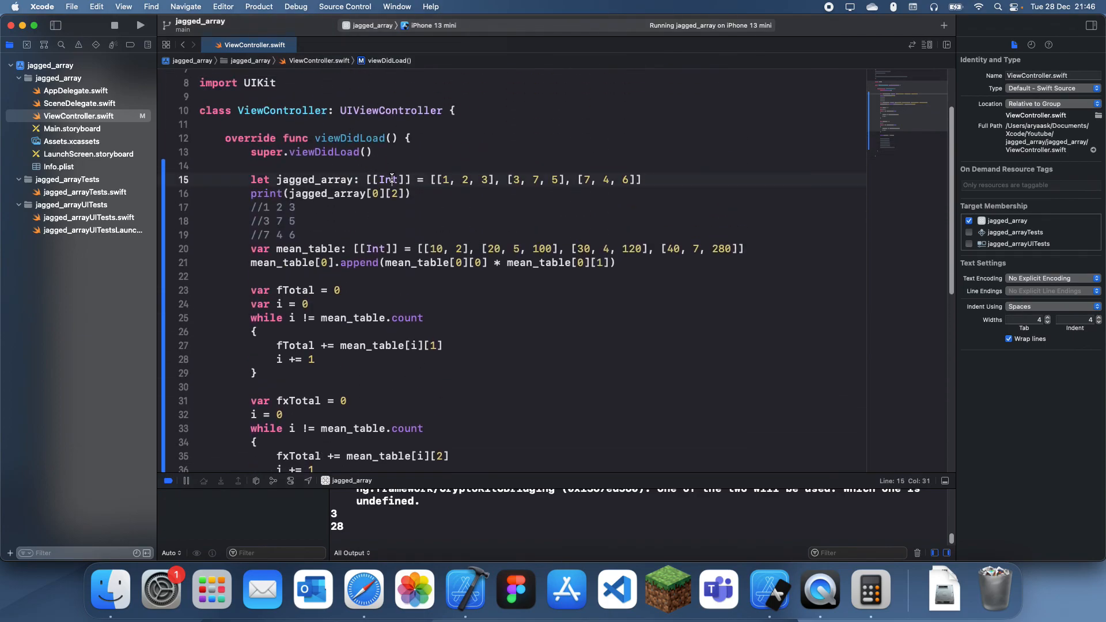
pyautogui.doubleClick(388, 179)
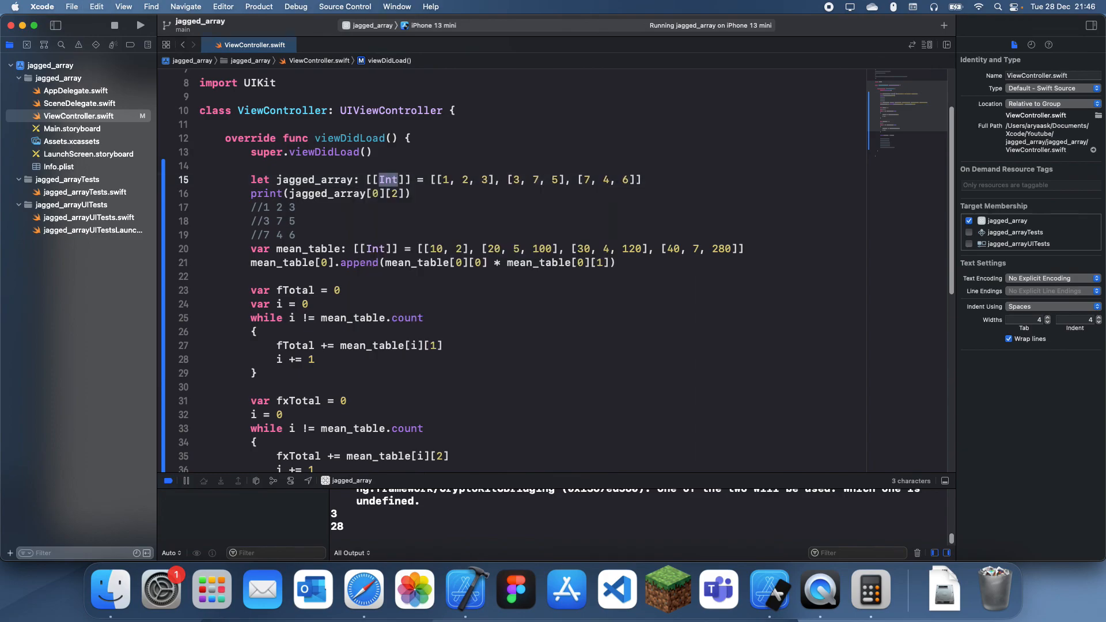
pyautogui.scroll(-3)
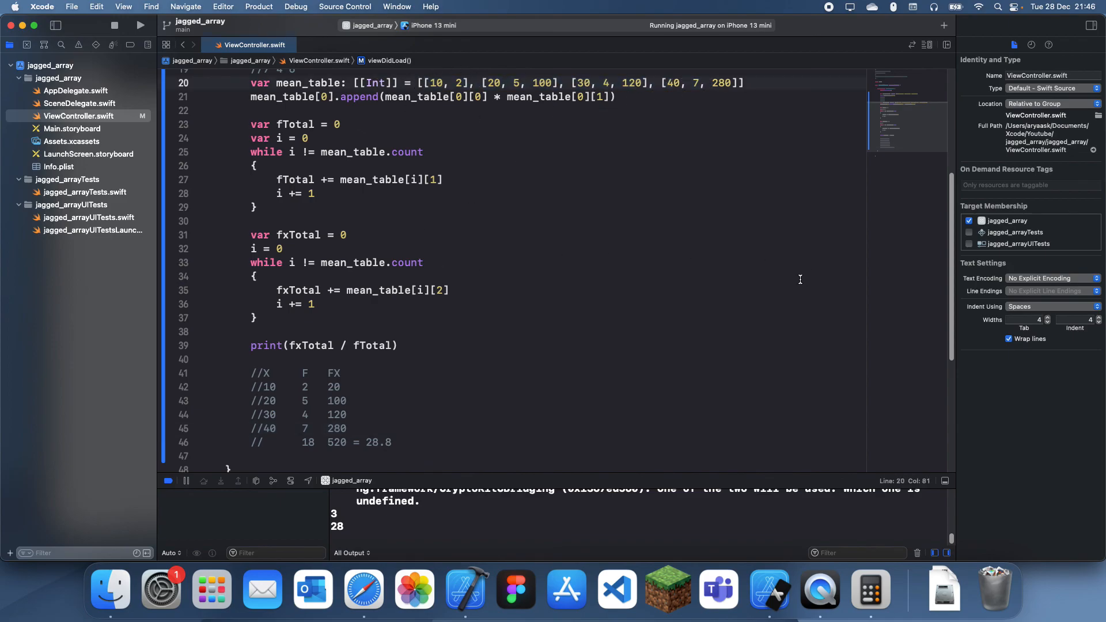
pyautogui.scroll(3)
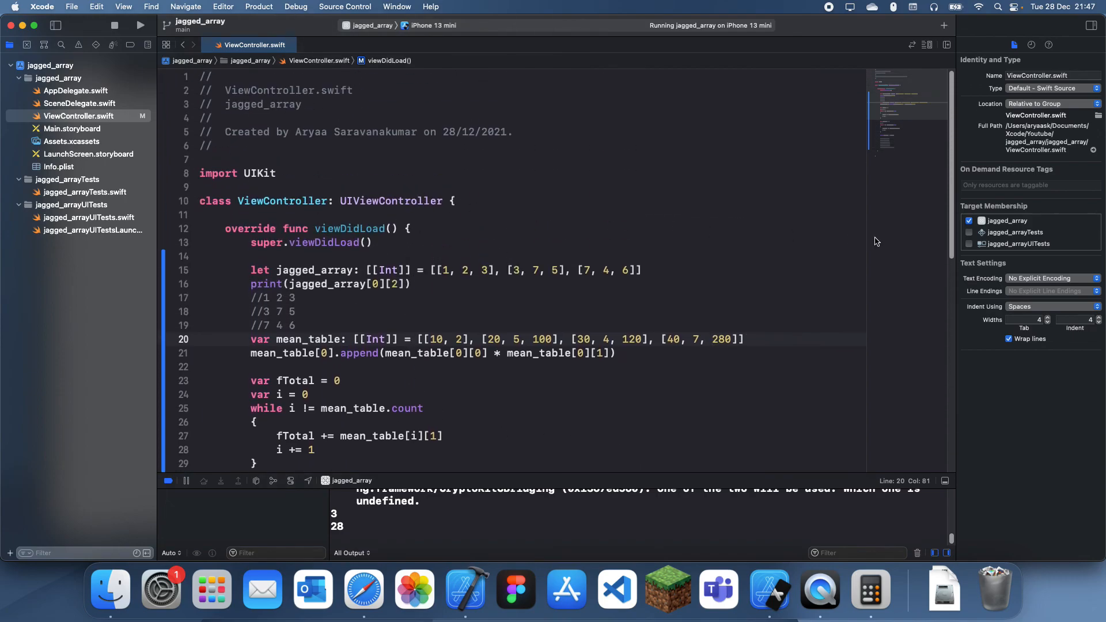